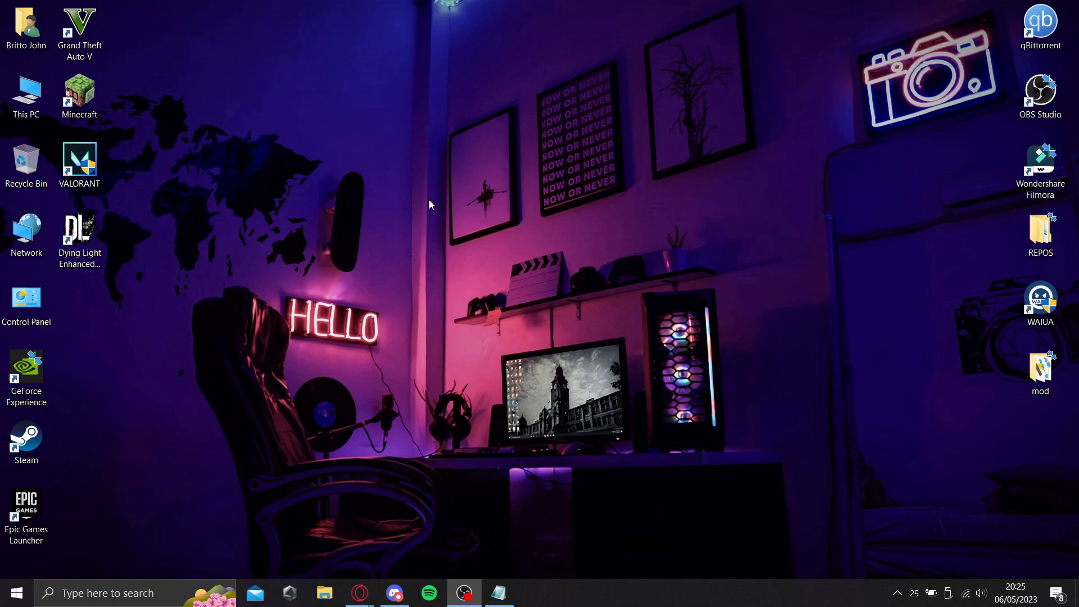
pyautogui.moveTo(727, 352)
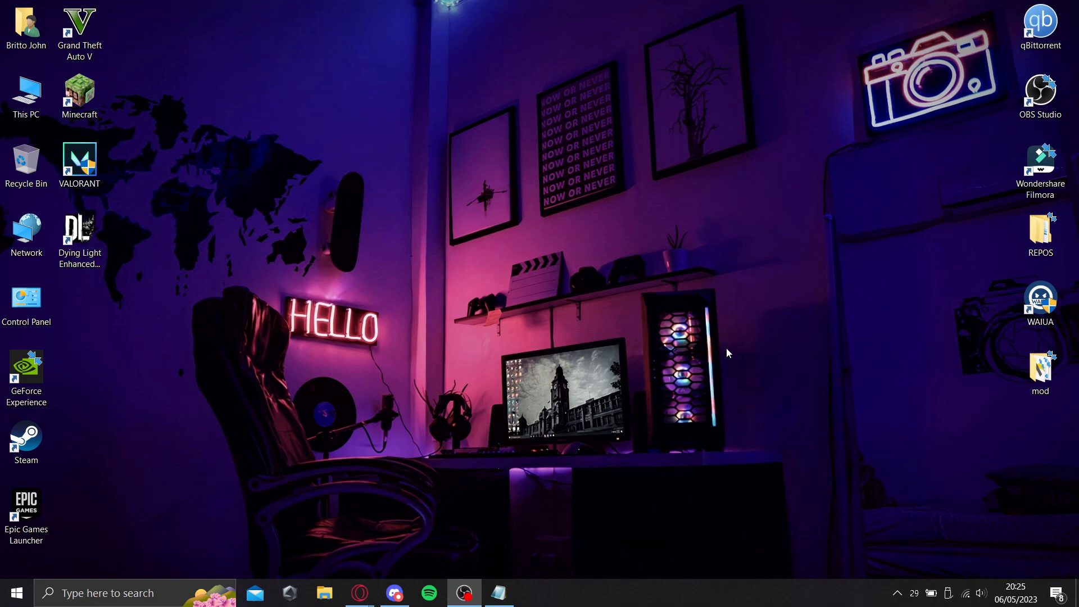
pyautogui.moveTo(731, 357)
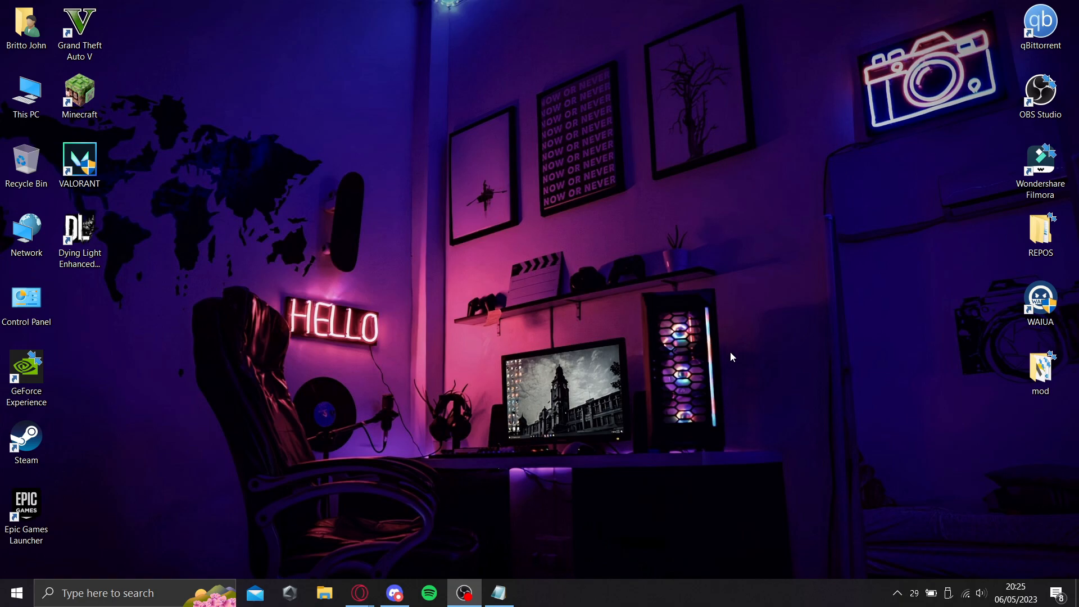
pyautogui.moveTo(650, 452)
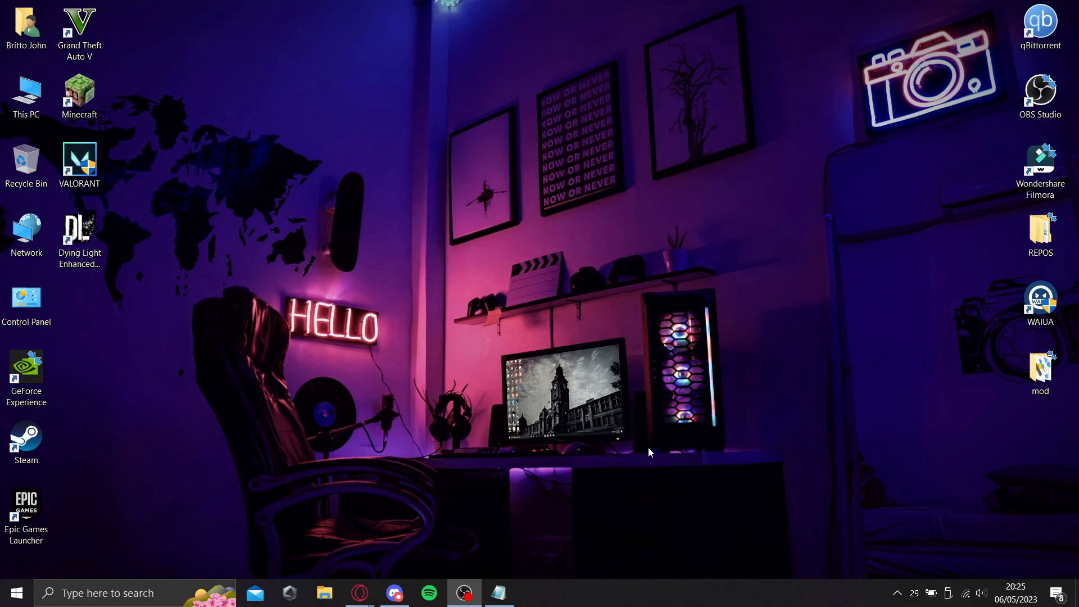
pyautogui.moveTo(631, 456)
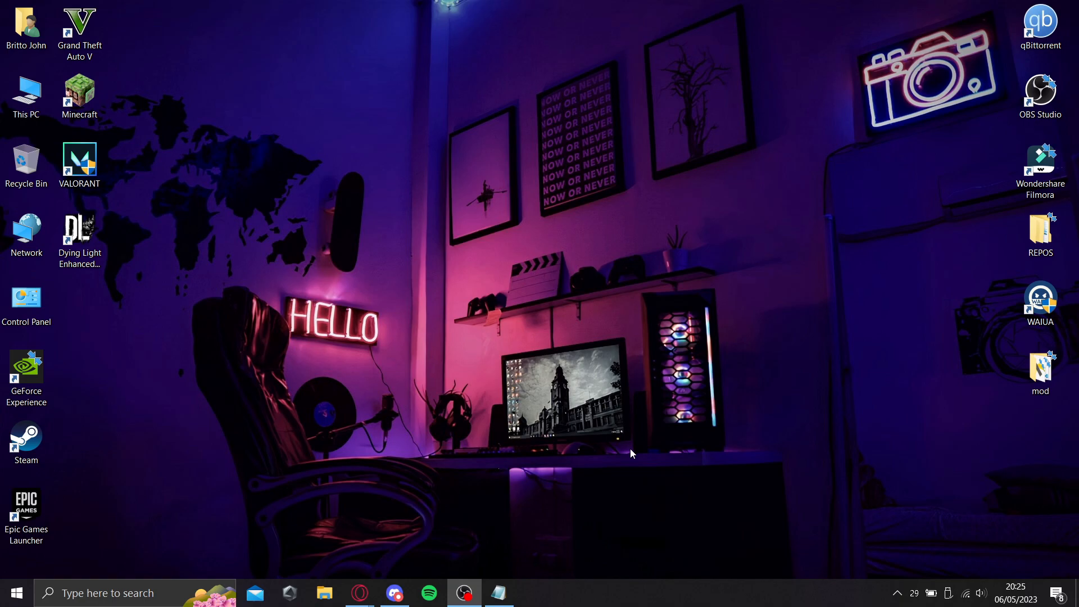
pyautogui.moveTo(627, 402)
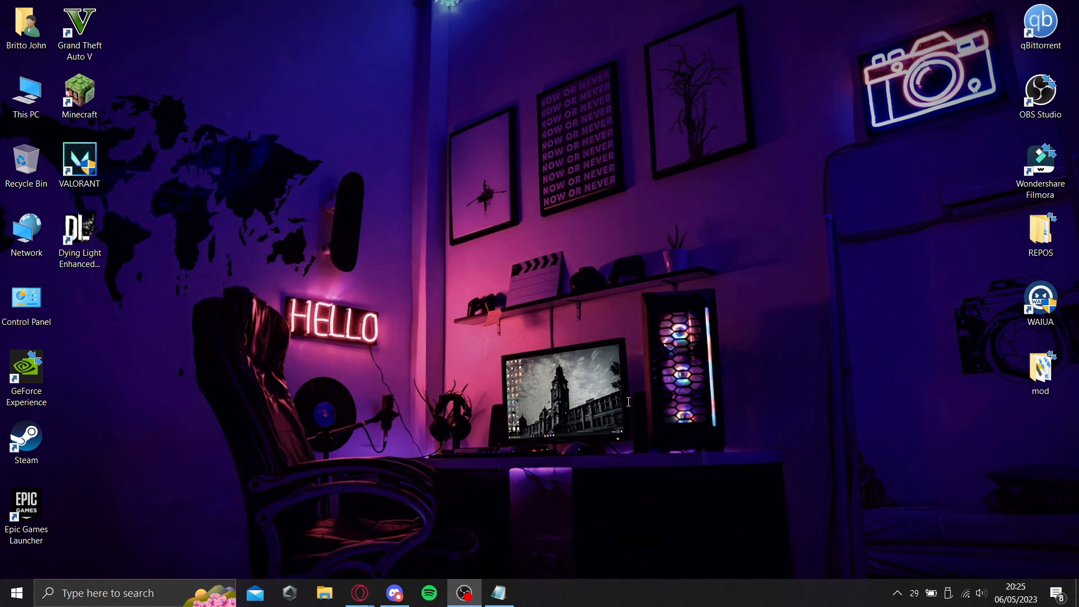
pyautogui.moveTo(625, 407)
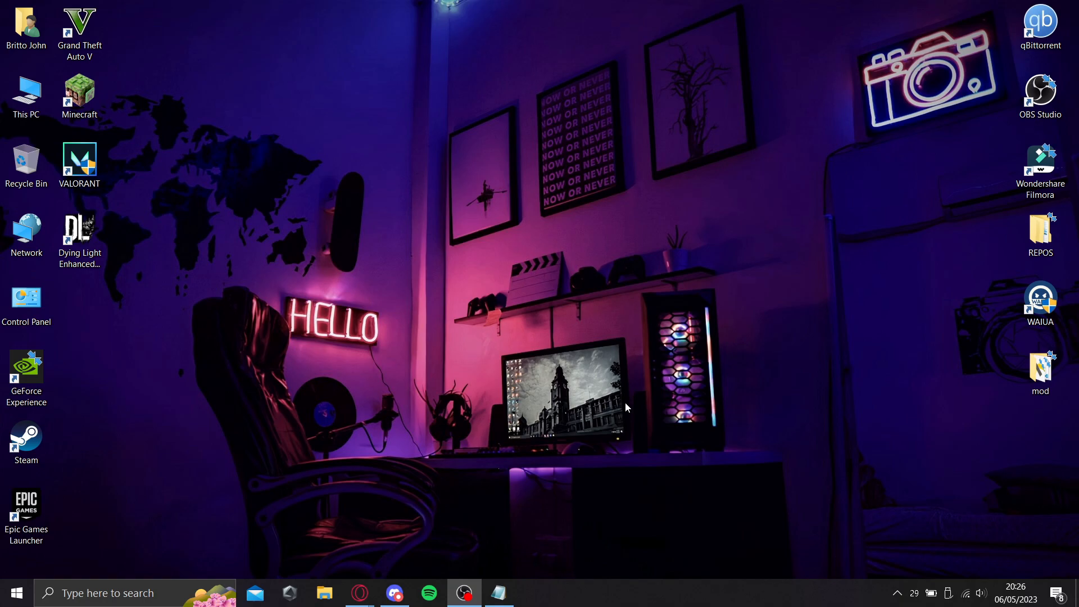
pyautogui.moveTo(523, 603)
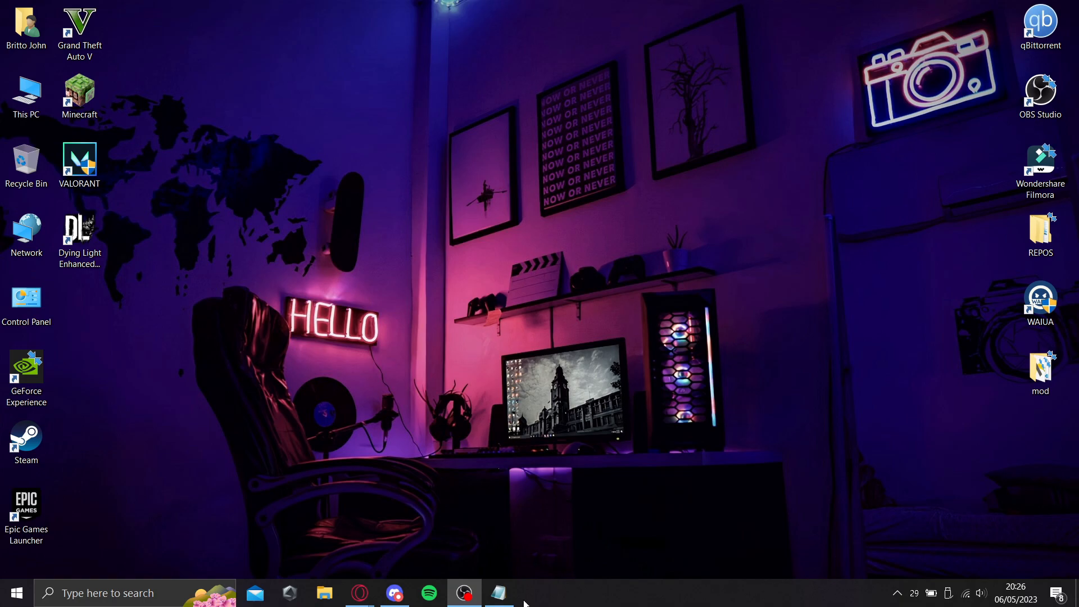
# Step: Highlight the whole six-step fix list in Notepad, clear the selection, and move the window right
pyautogui.click(497, 592)
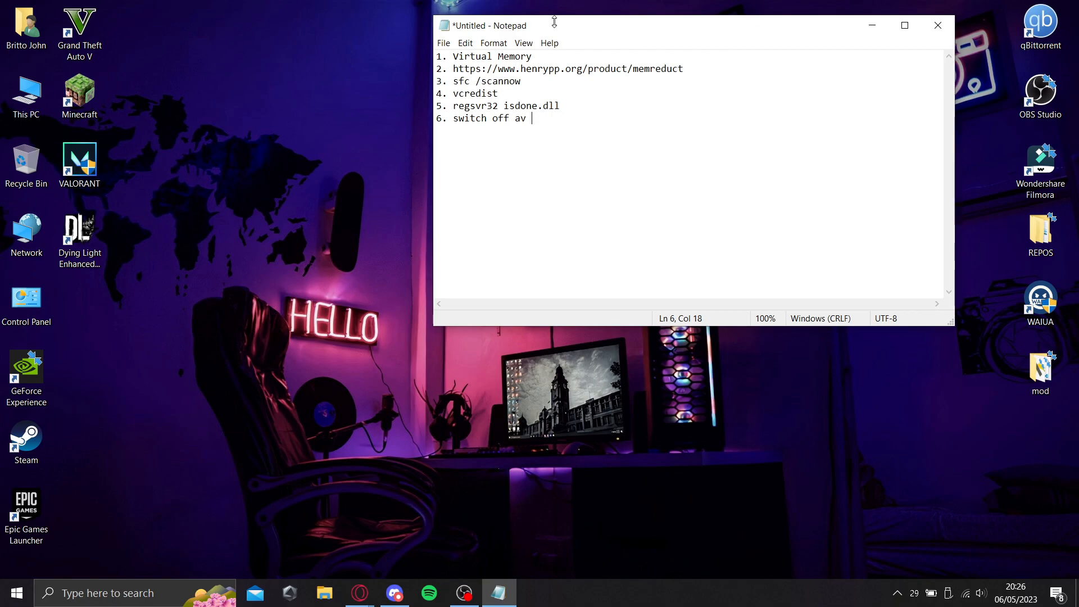
pyautogui.press('ctrl+a')
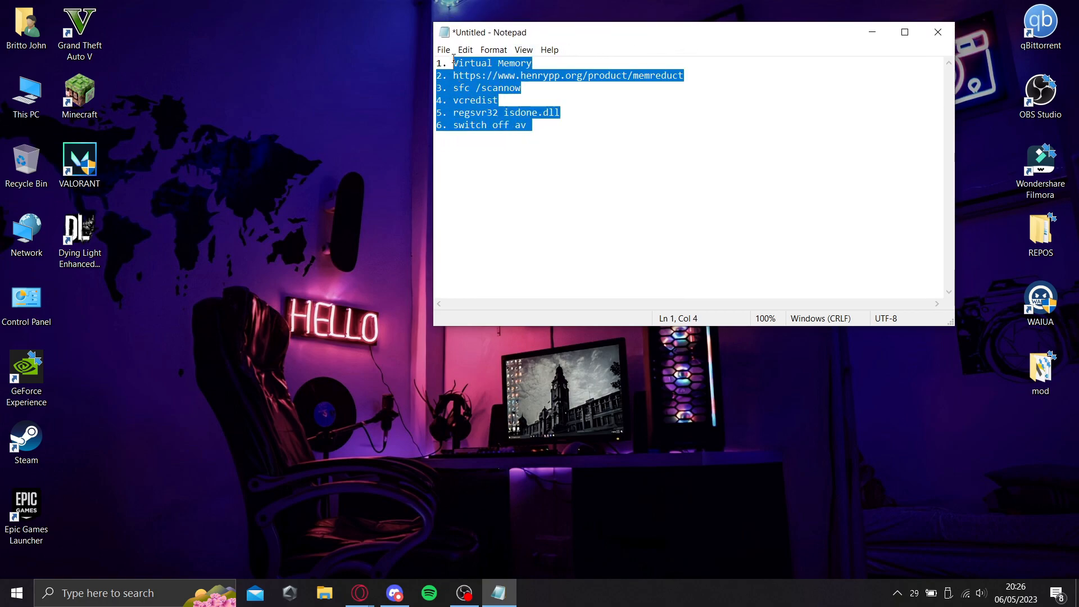
pyautogui.click(529, 125)
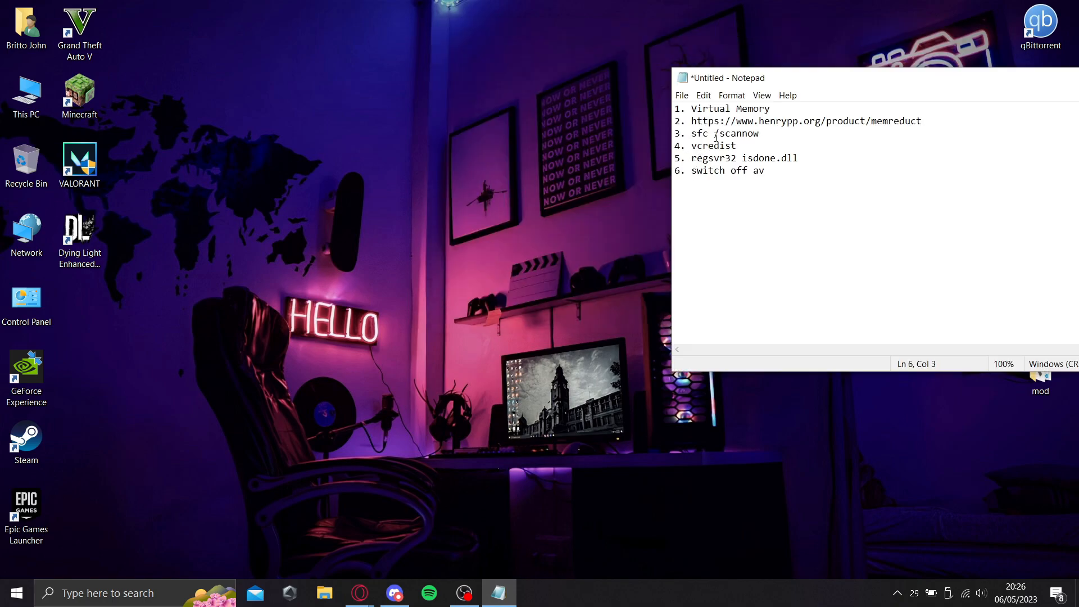
pyautogui.moveTo(701, 112)
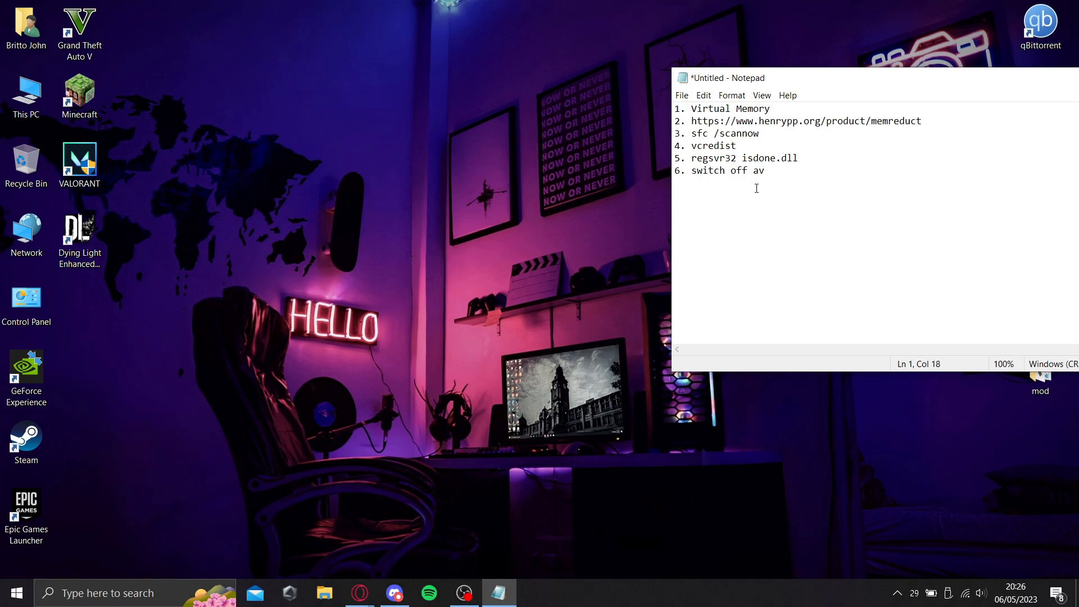
pyautogui.click(924, 121)
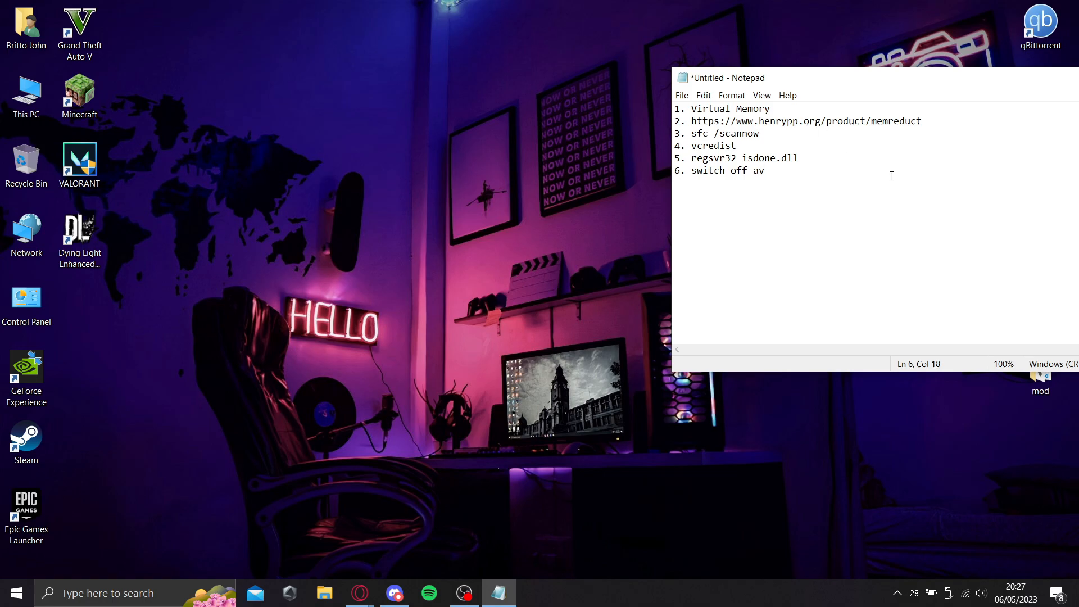
pyautogui.moveTo(360, 592)
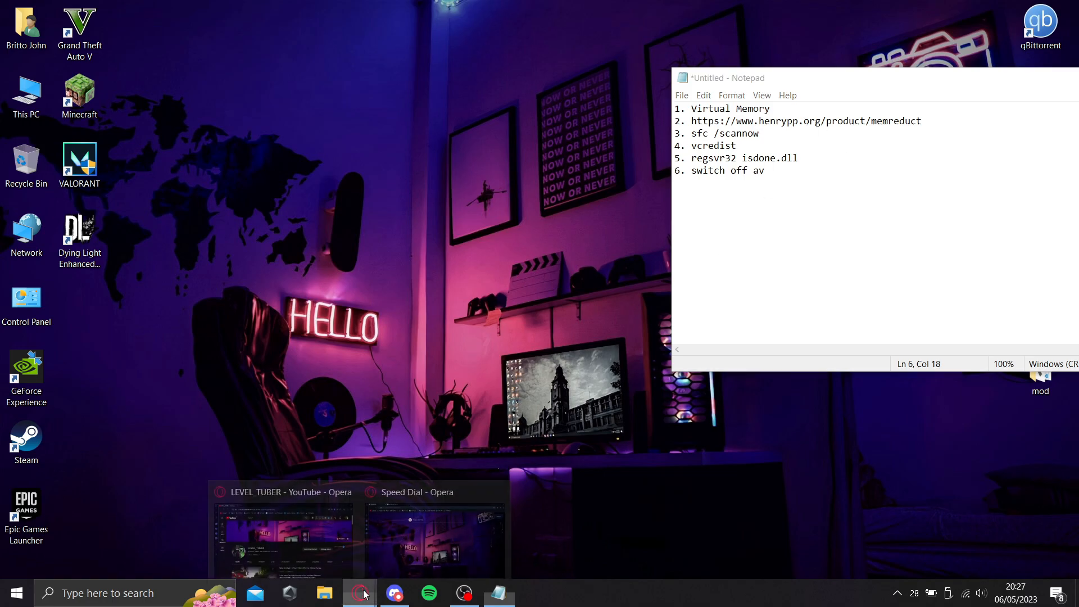
pyautogui.click(282, 522)
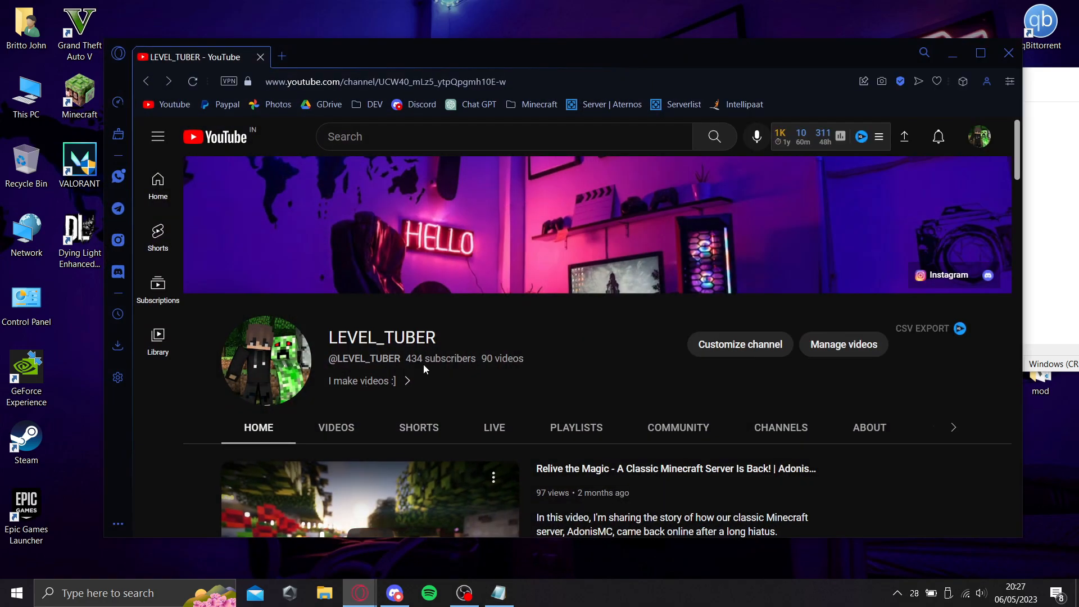
pyautogui.moveTo(418, 364)
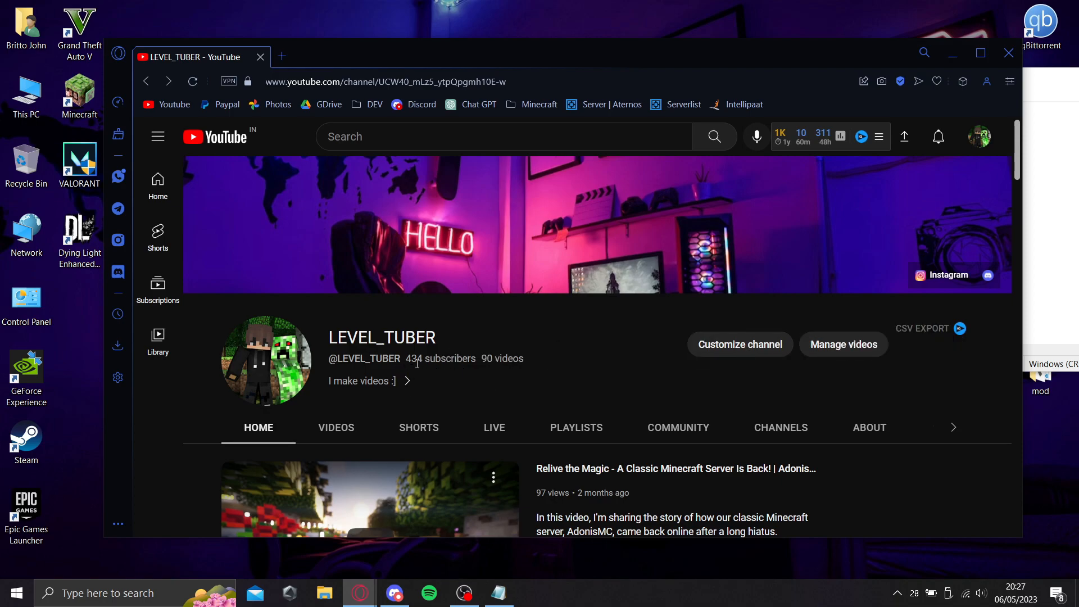
pyautogui.click(980, 53)
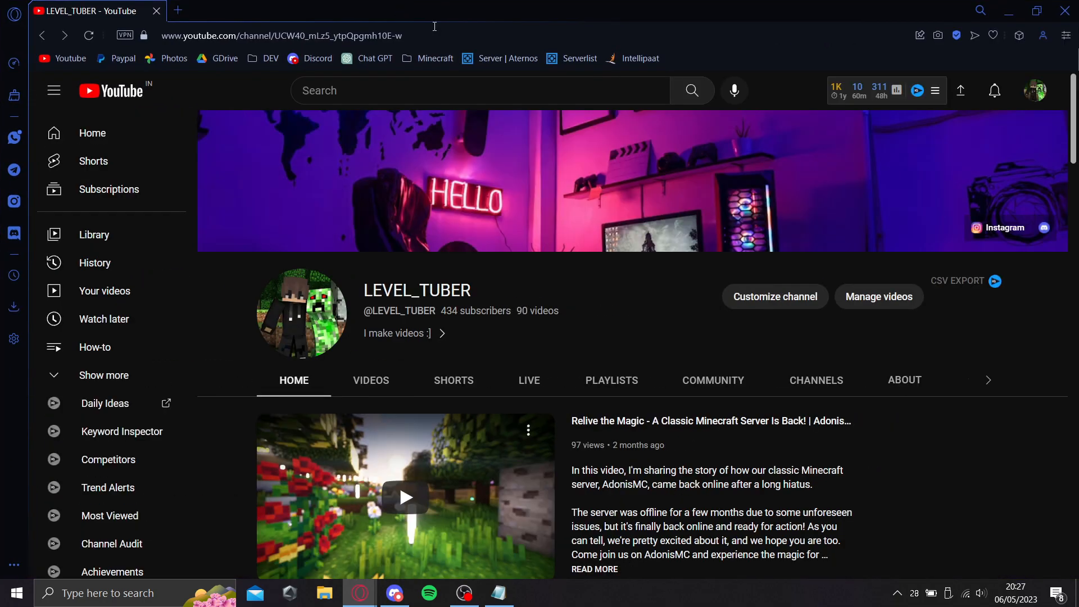
pyautogui.moveTo(428, 97)
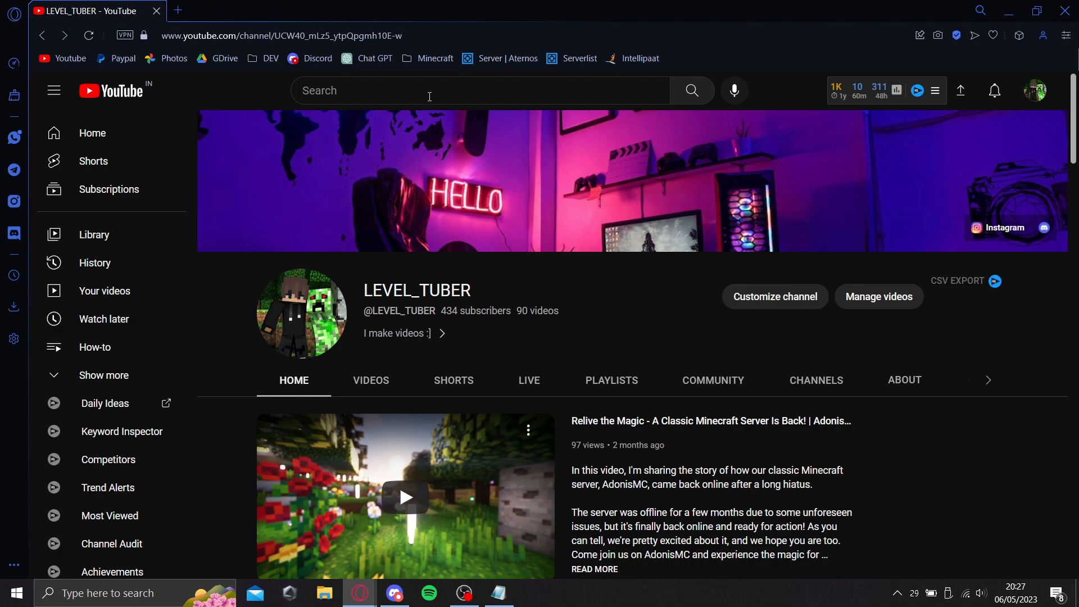
pyautogui.moveTo(429, 122)
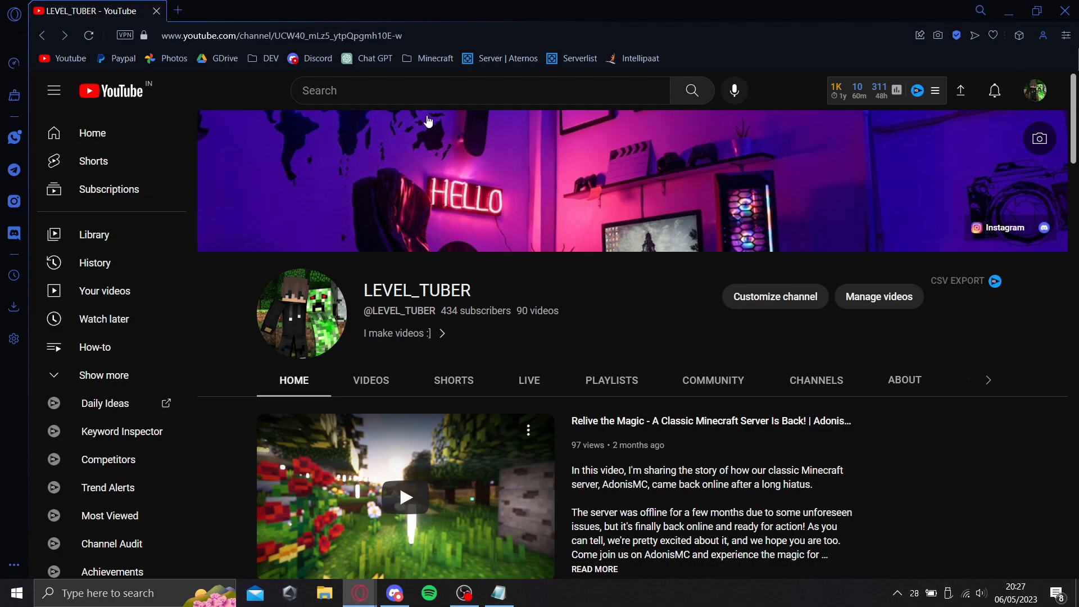
pyautogui.moveTo(467, 217)
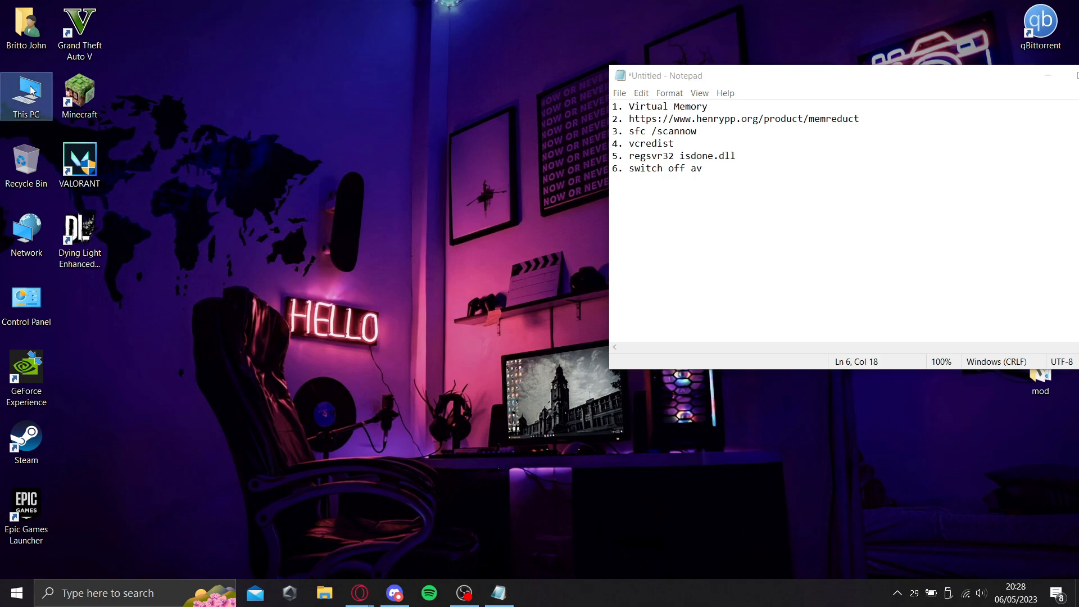
# Step: From This PC Properties, reach Performance Options' Advanced page showing the 4323 MB paging file
pyautogui.rightClick(26, 97)
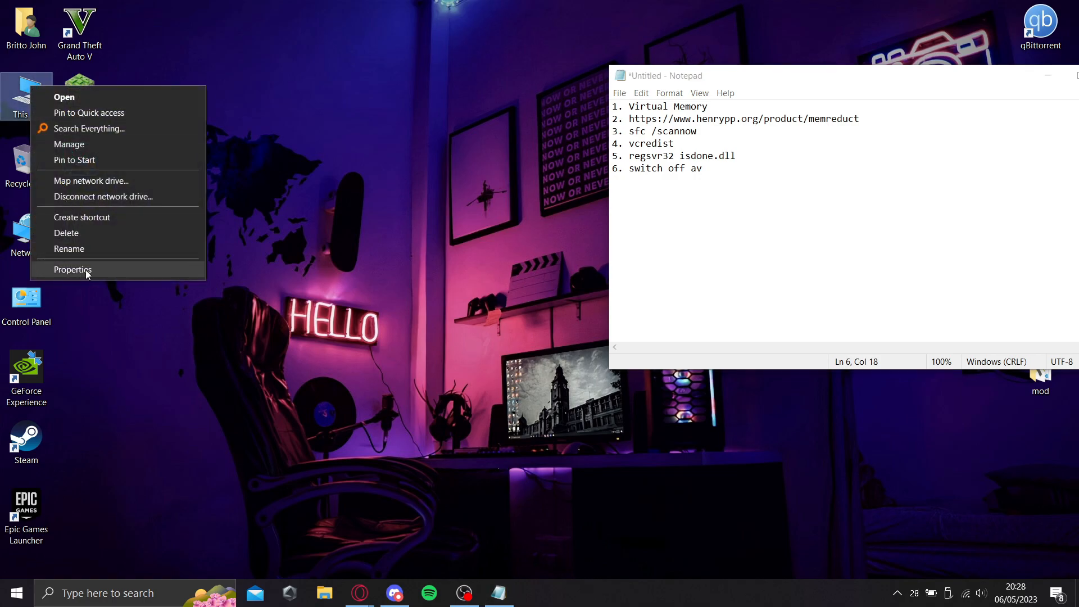
pyautogui.click(72, 268)
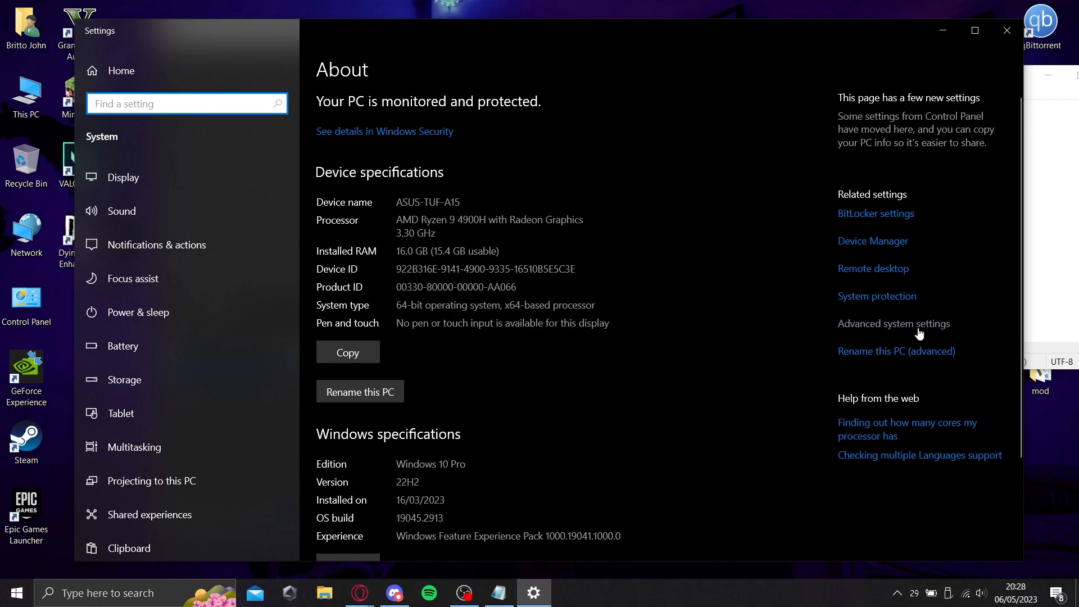
pyautogui.click(894, 323)
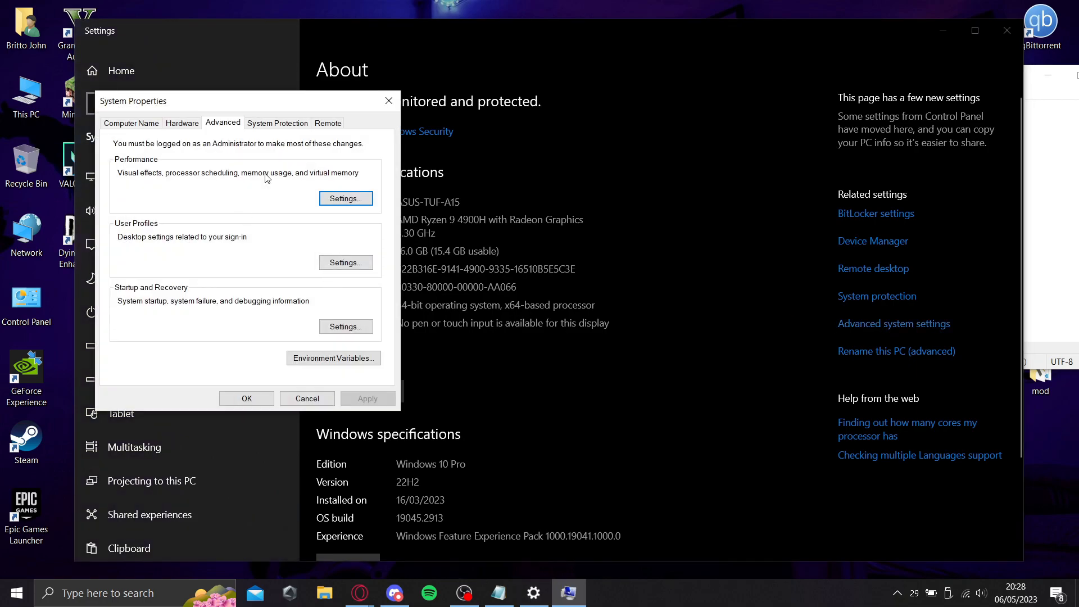
pyautogui.click(345, 198)
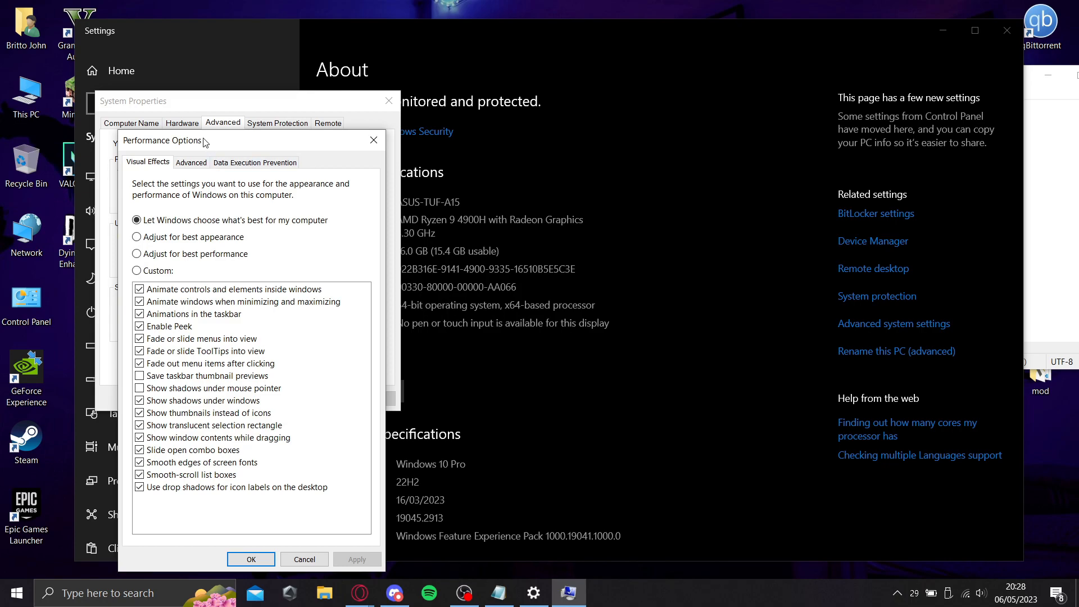
pyautogui.click(191, 161)
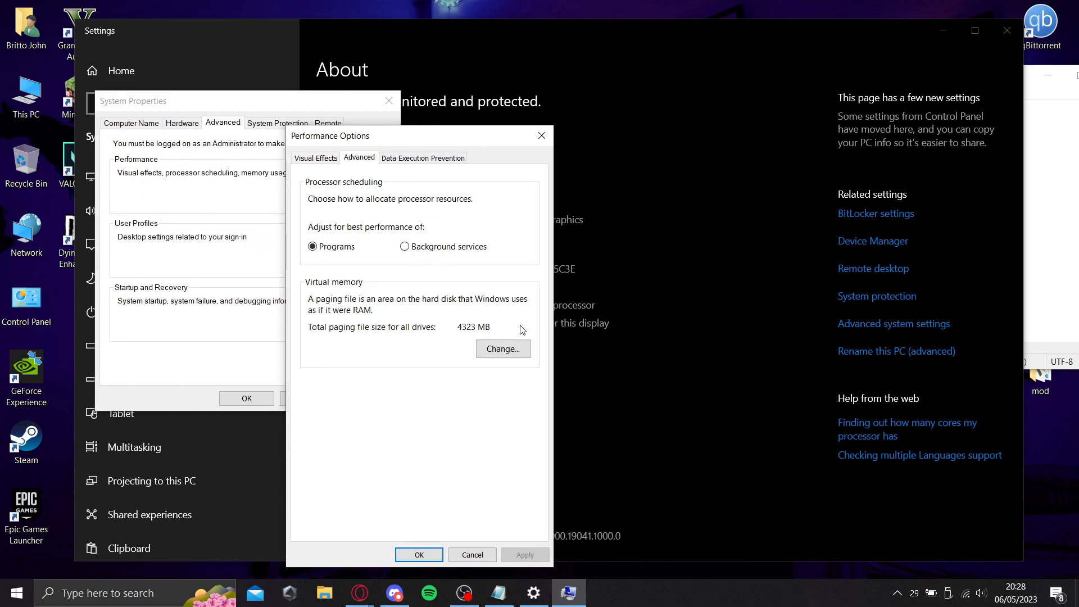
# Step: In Virtual Memory, give drive C: a custom paging size of 1000 MB initial and 6000 MB maximum
pyautogui.click(502, 349)
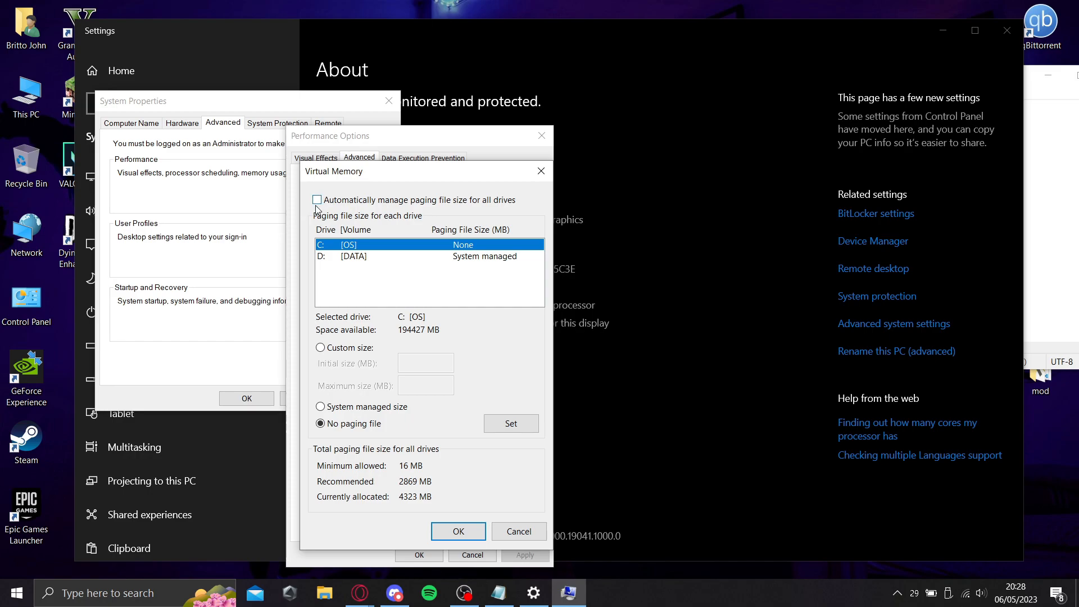
pyautogui.moveTo(418, 263)
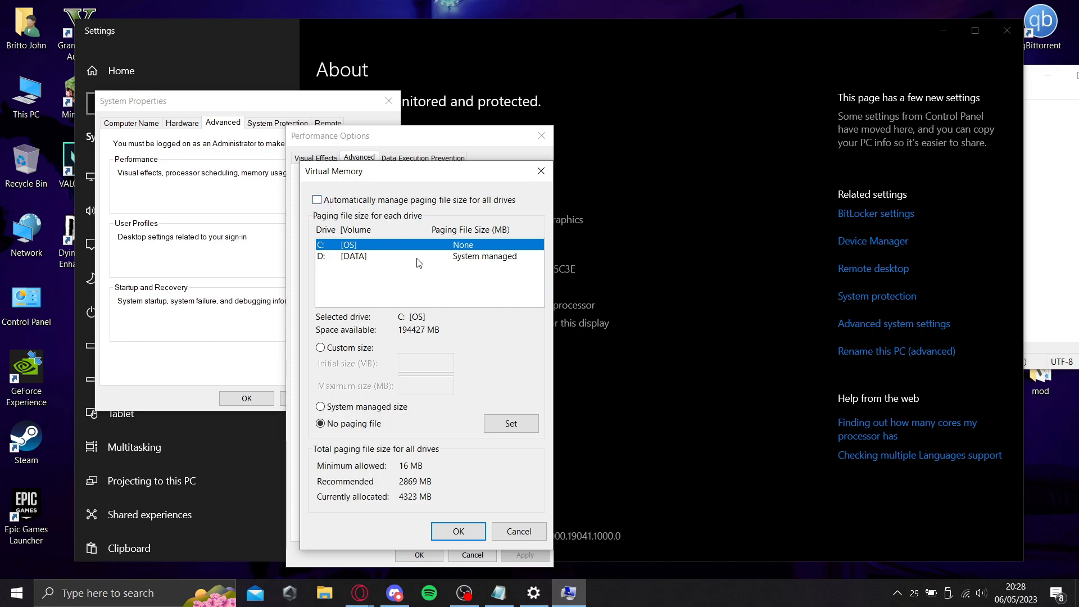
pyautogui.moveTo(381, 259)
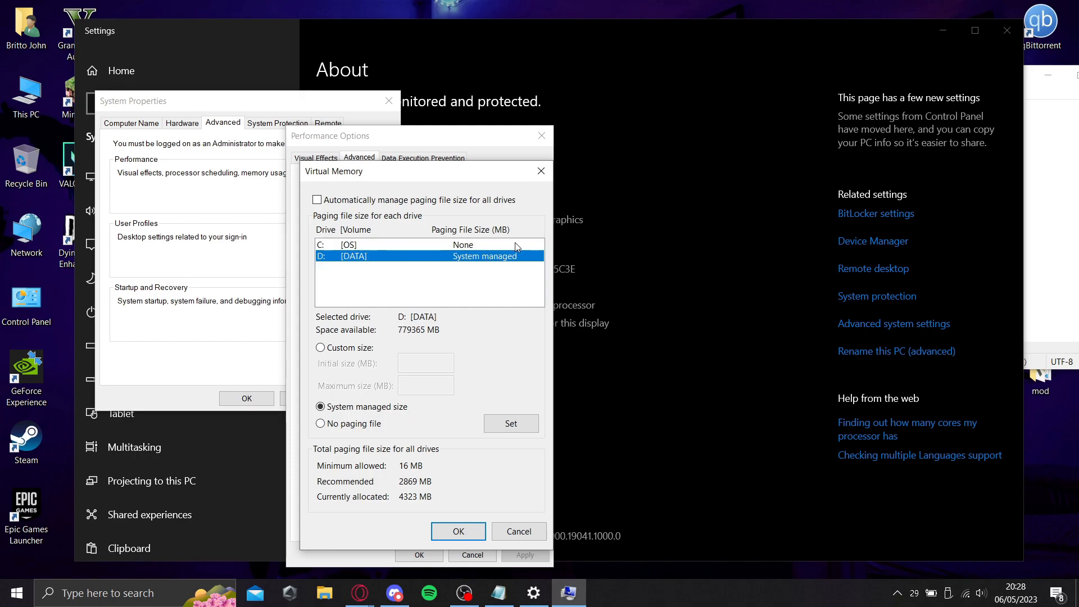
pyautogui.click(395, 243)
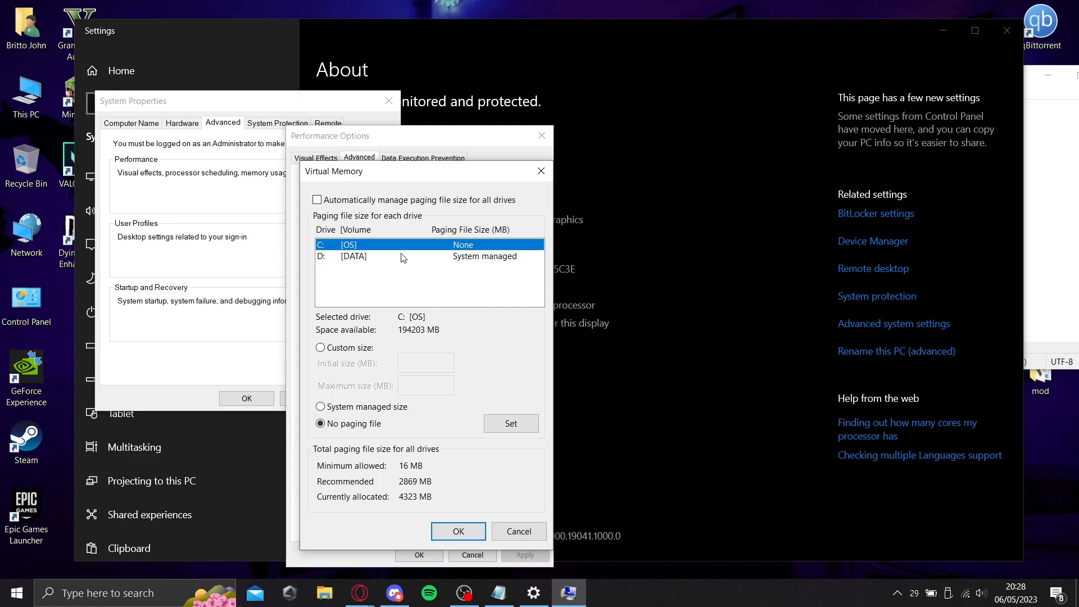
pyautogui.moveTo(345, 405)
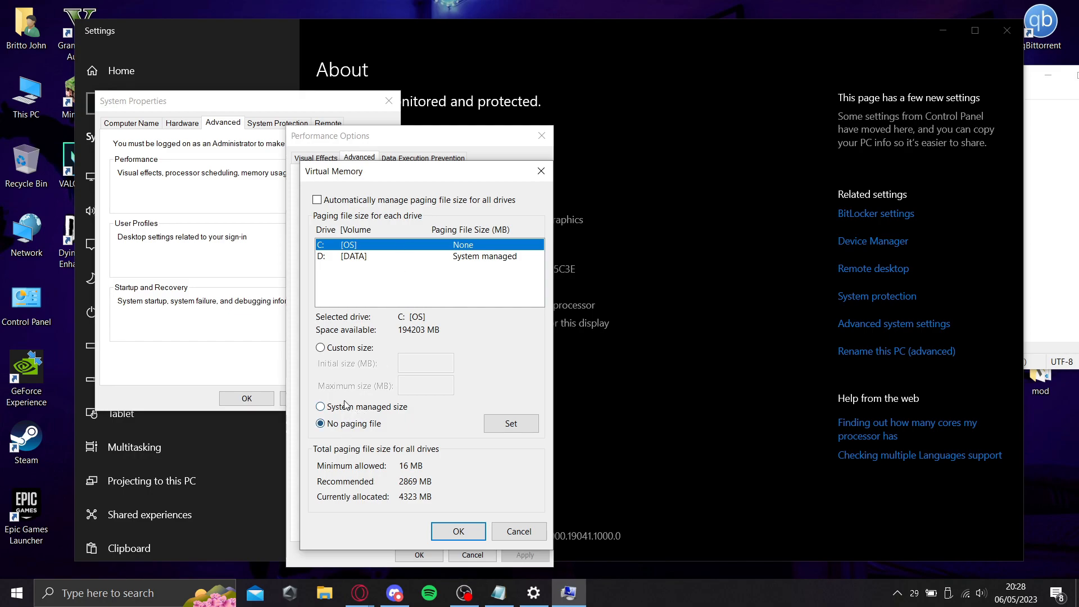
pyautogui.click(320, 347)
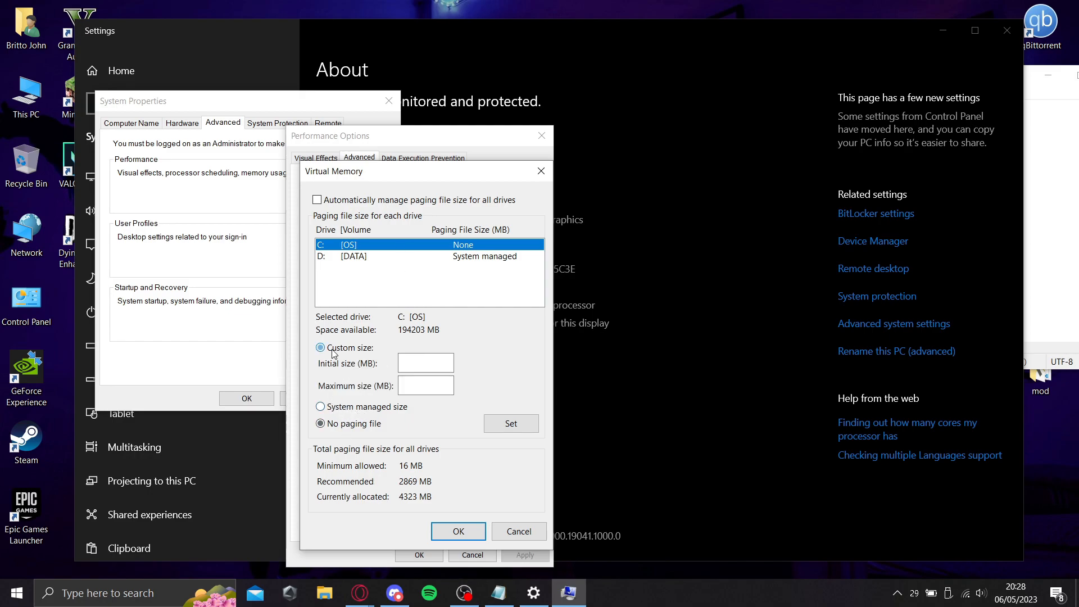
pyautogui.click(320, 348)
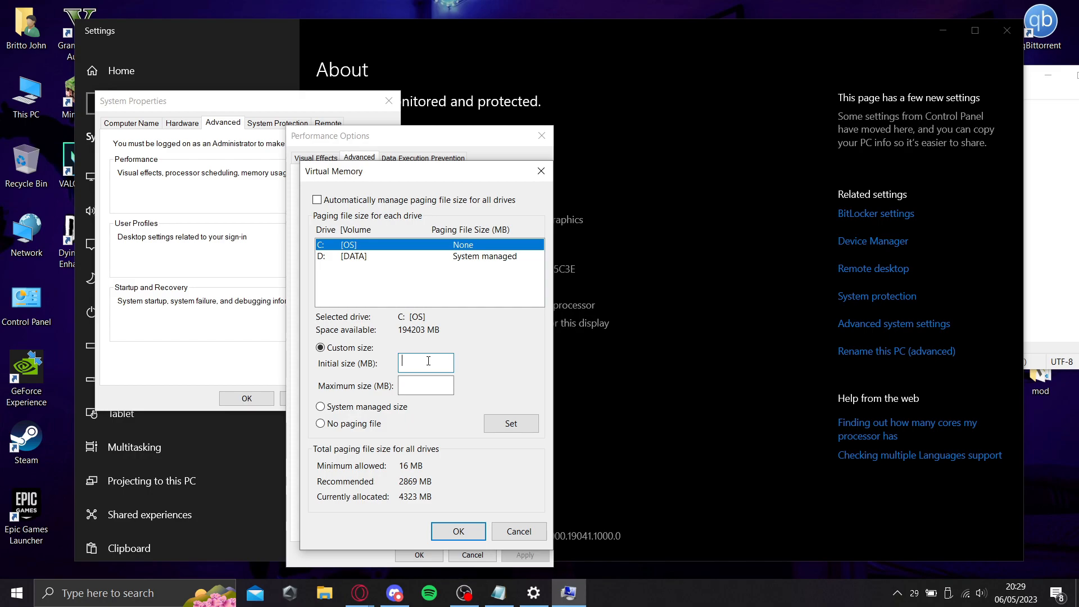
pyautogui.write('1000')
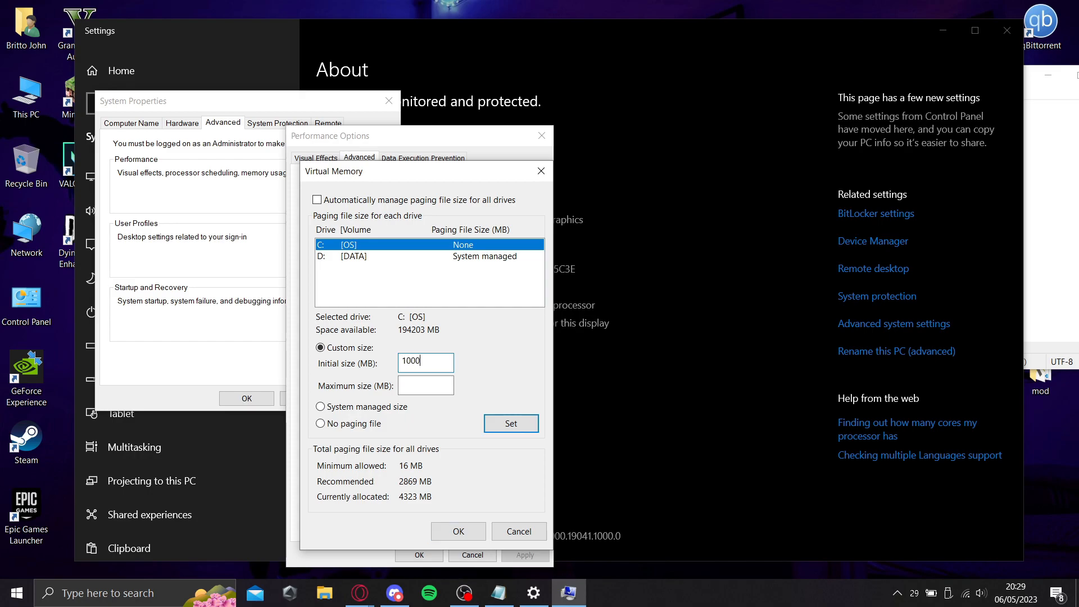
pyautogui.click(425, 384)
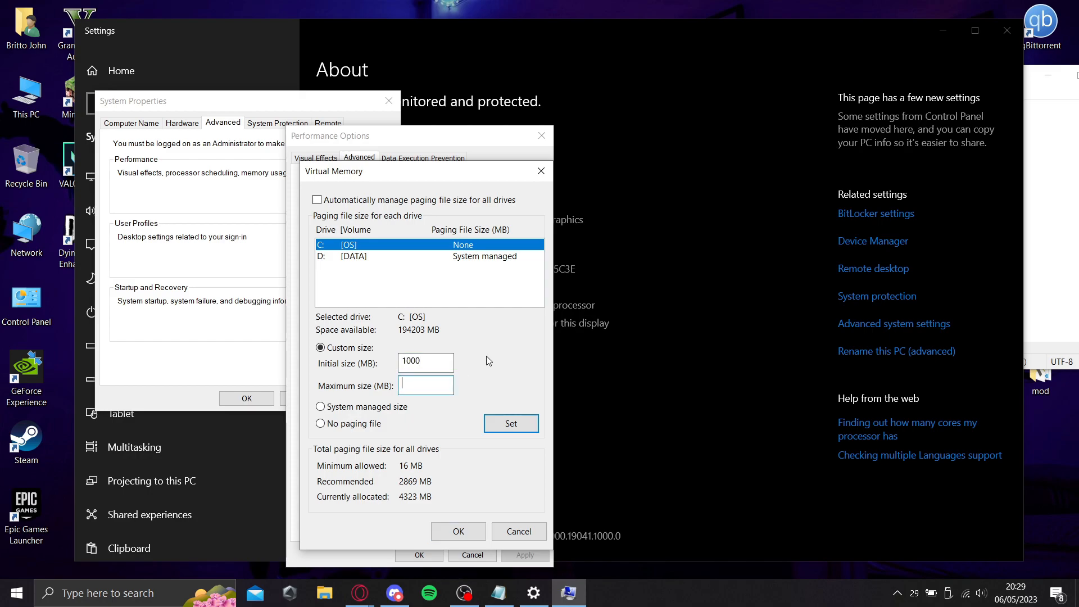
pyautogui.moveTo(479, 380)
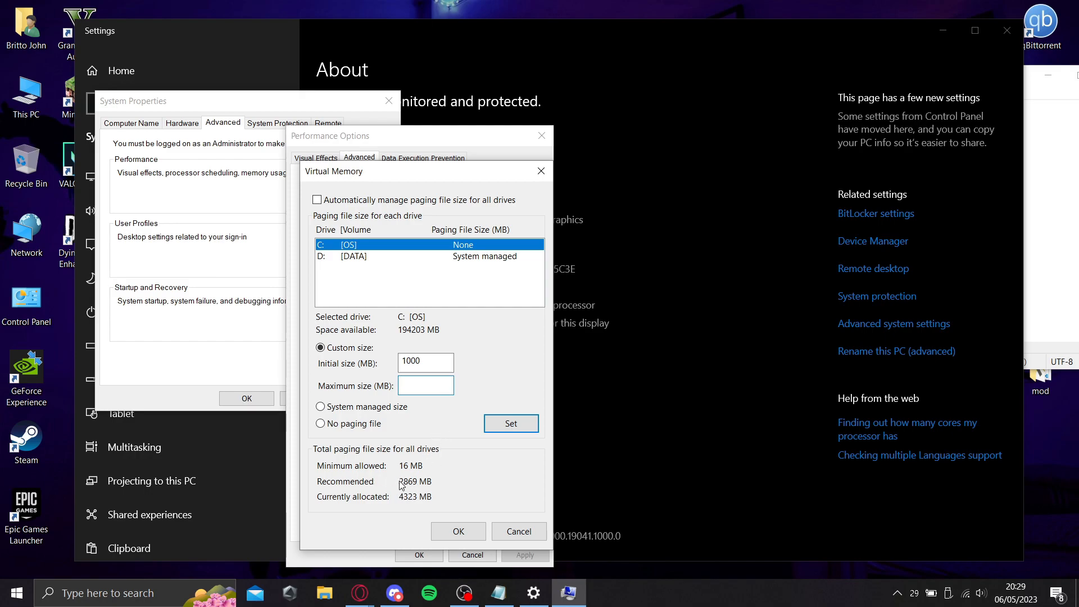
pyautogui.moveTo(532, 385)
pyautogui.write('409')
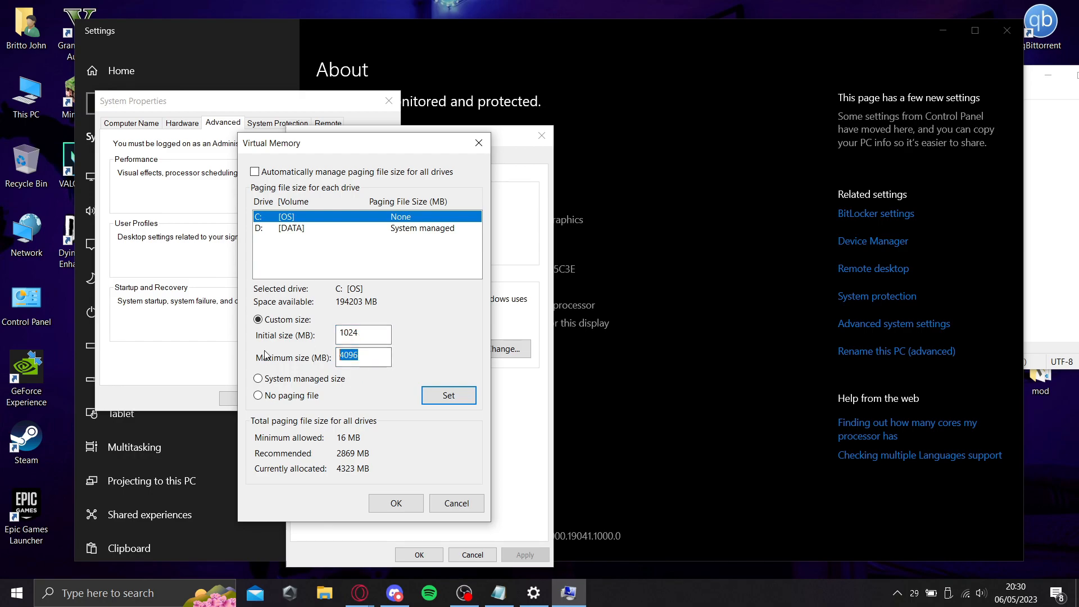
pyautogui.write('6000')
pyautogui.click(363, 334)
pyautogui.write('1000')
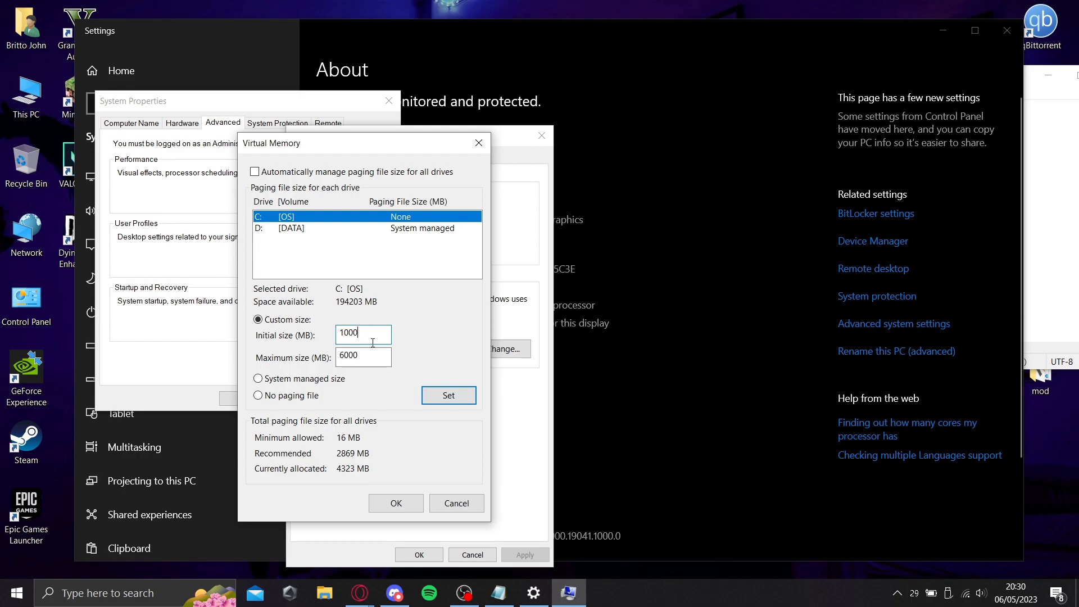
pyautogui.tripleClick(363, 356)
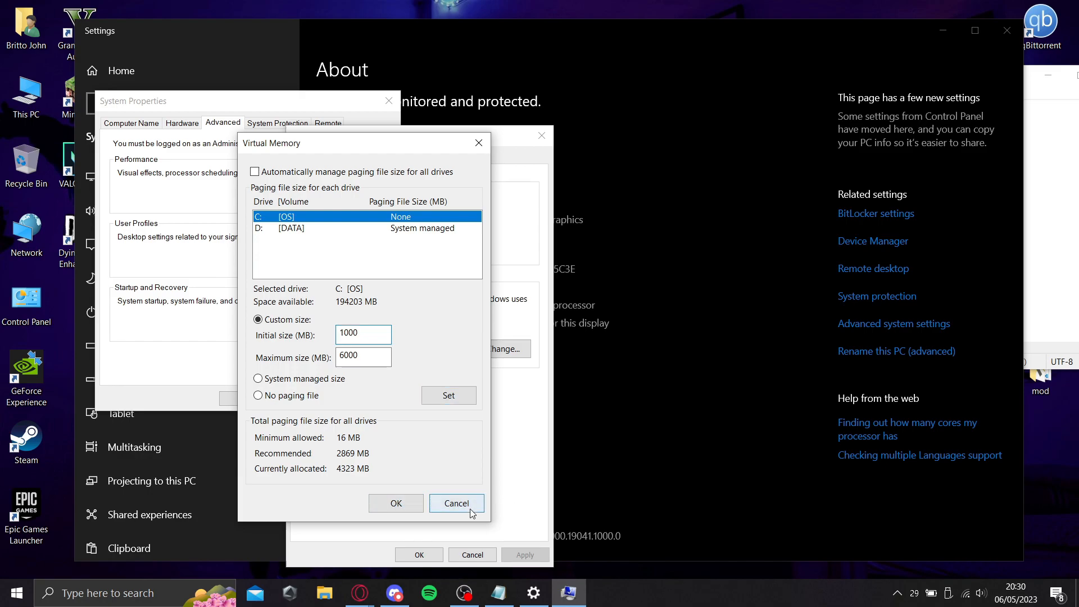
# Step: Cancel the Virtual Memory changes and close Performance Options without applying them
pyautogui.click(455, 504)
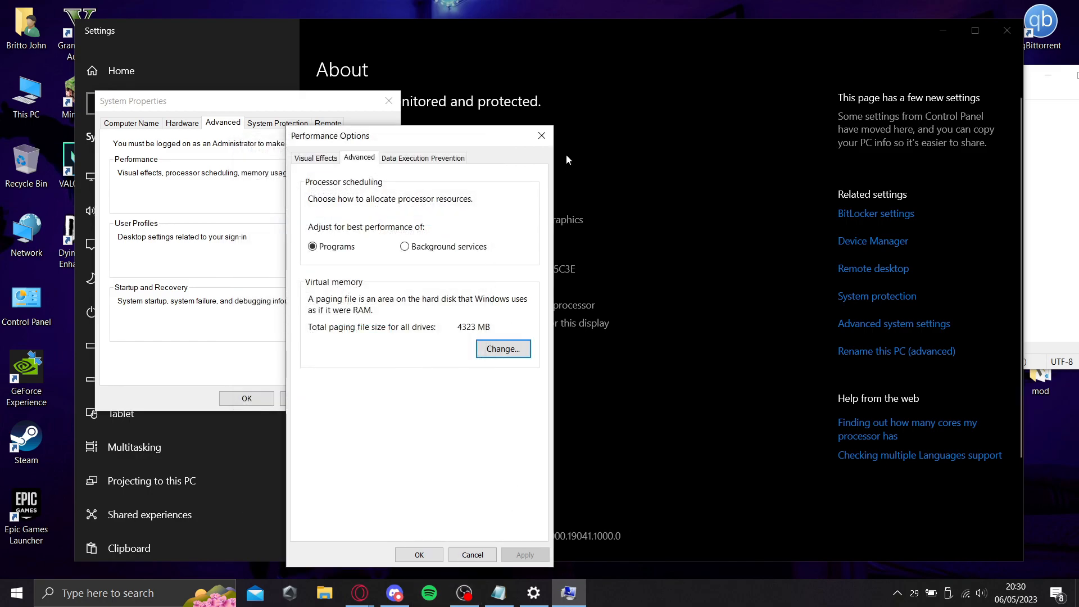
pyautogui.moveTo(509, 109)
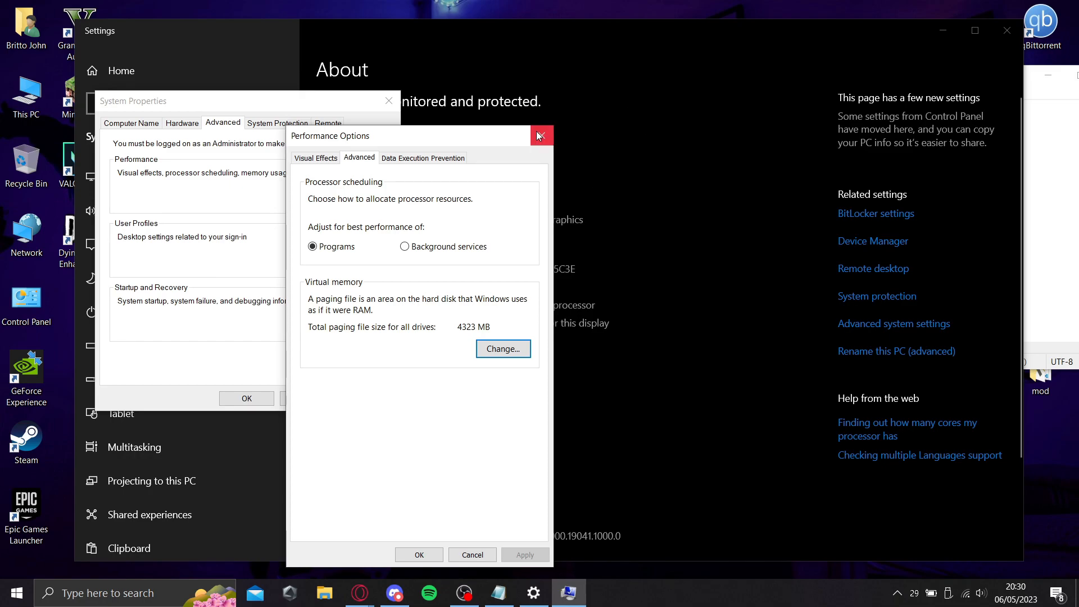
pyautogui.click(542, 135)
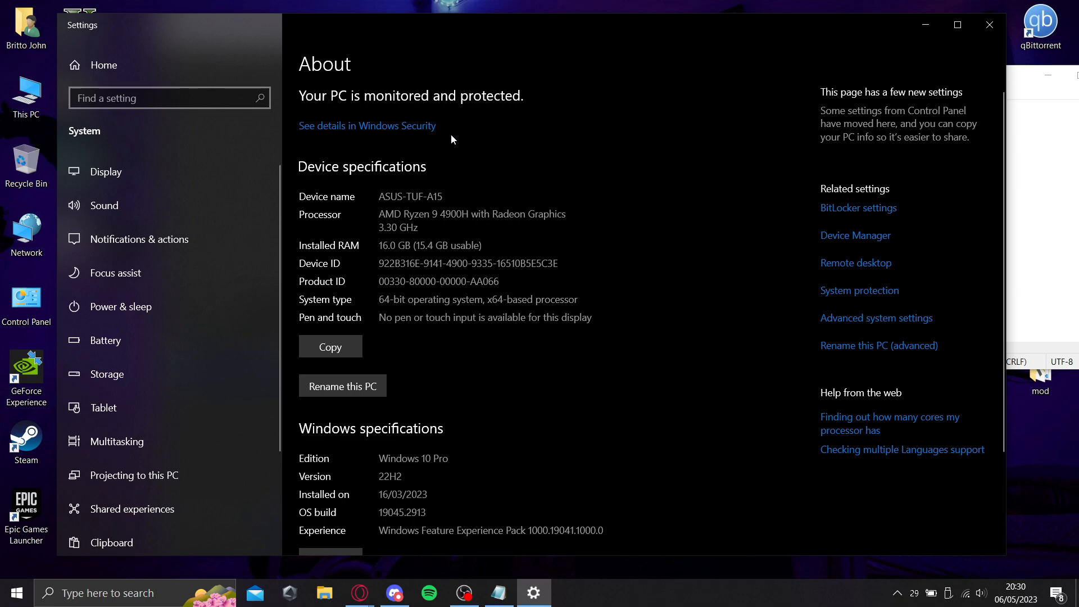
pyautogui.moveTo(989, 25)
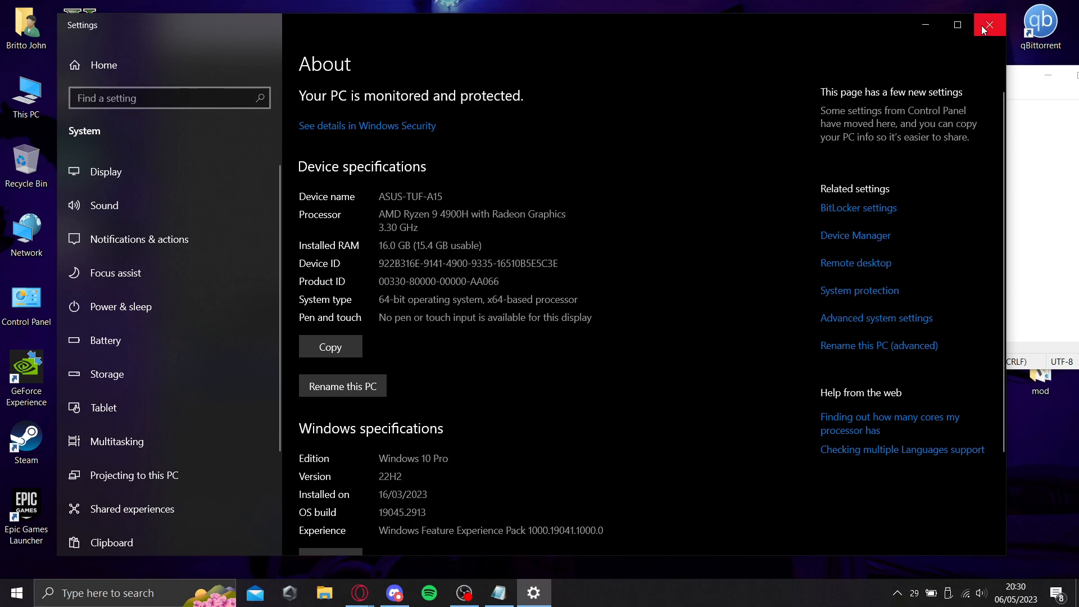
# Step: Close Settings and step through the Notepad fix list, highlighting the henrypp.org memreduct link line
pyautogui.click(989, 26)
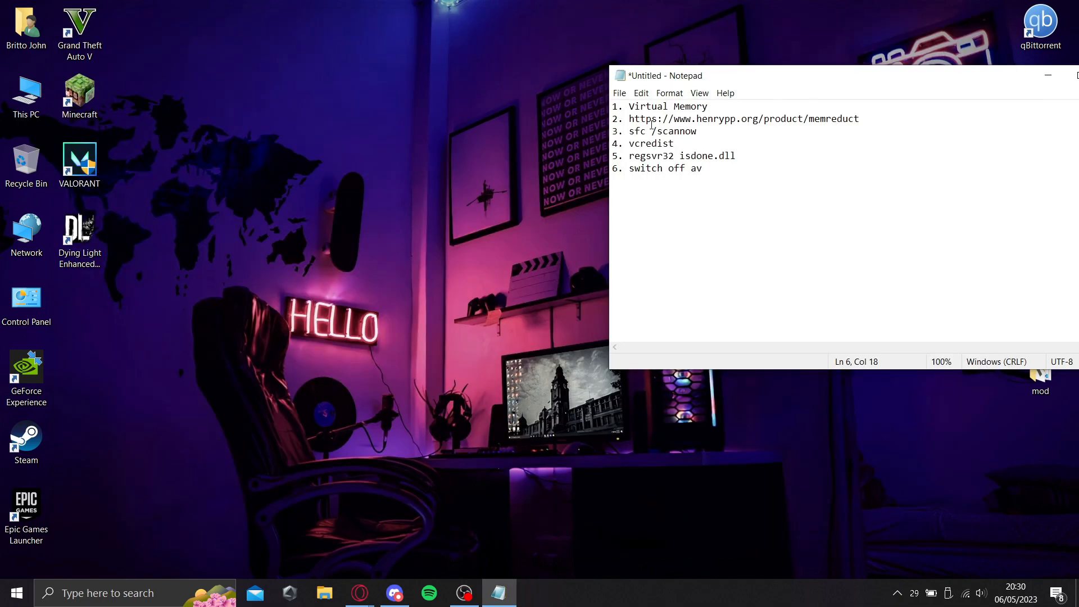
pyautogui.tripleClick(743, 118)
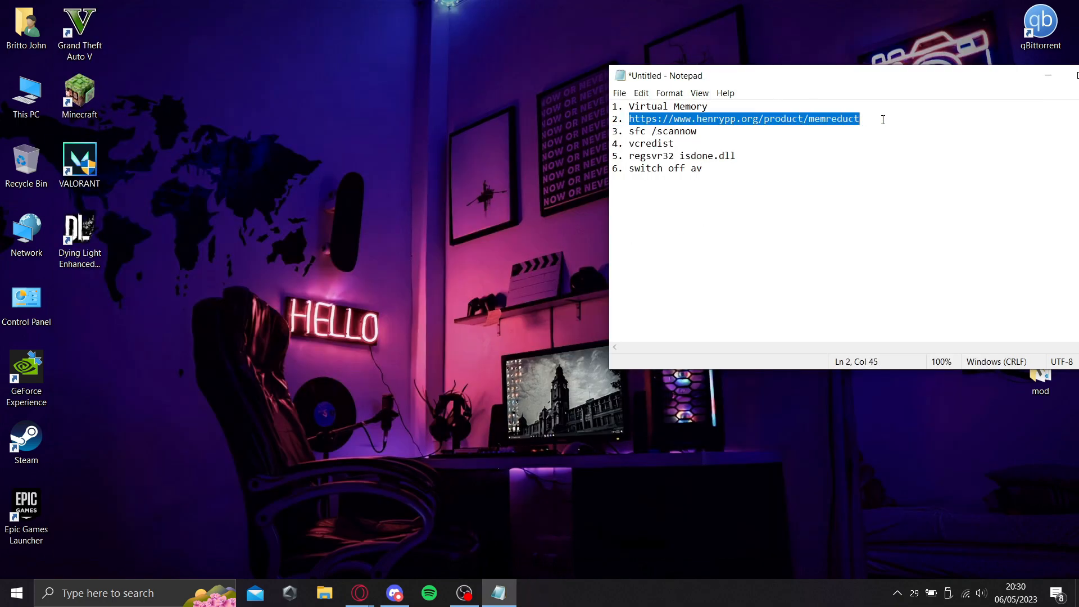
pyautogui.moveTo(746, 123)
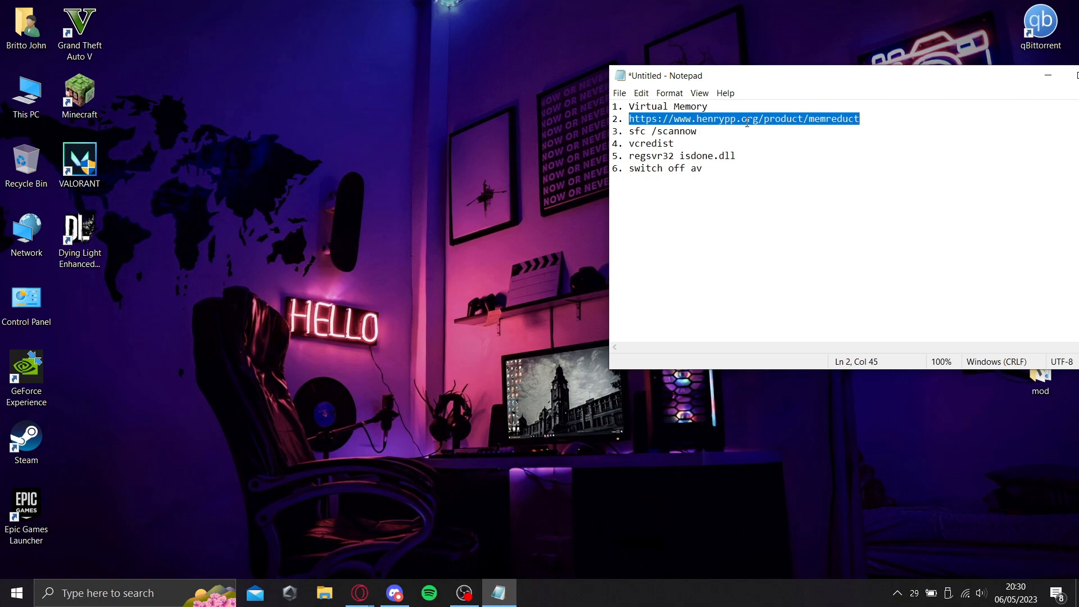
pyautogui.click(720, 118)
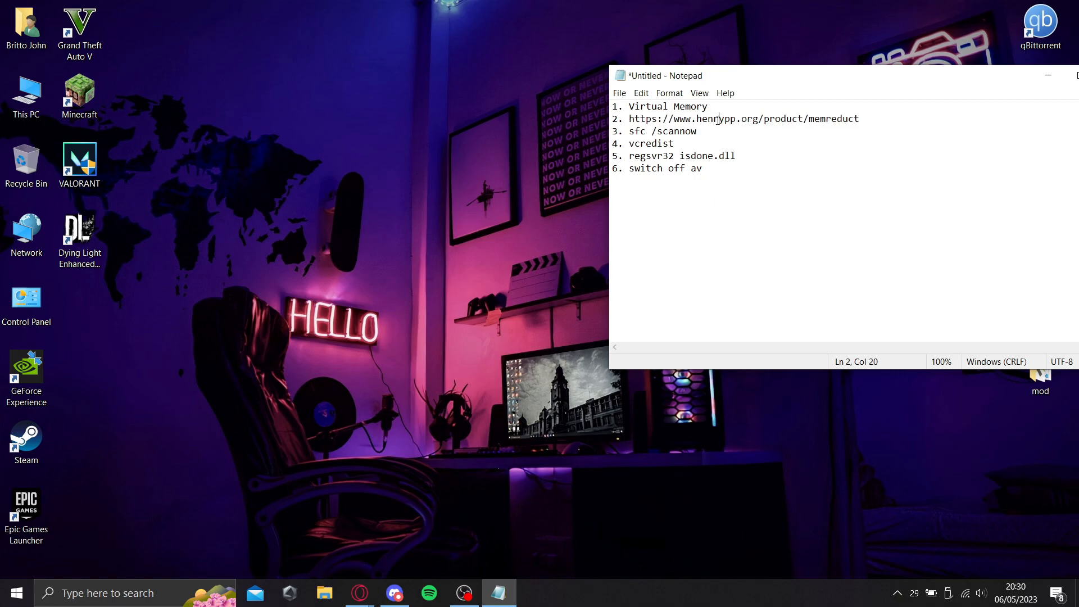
pyautogui.click(735, 155)
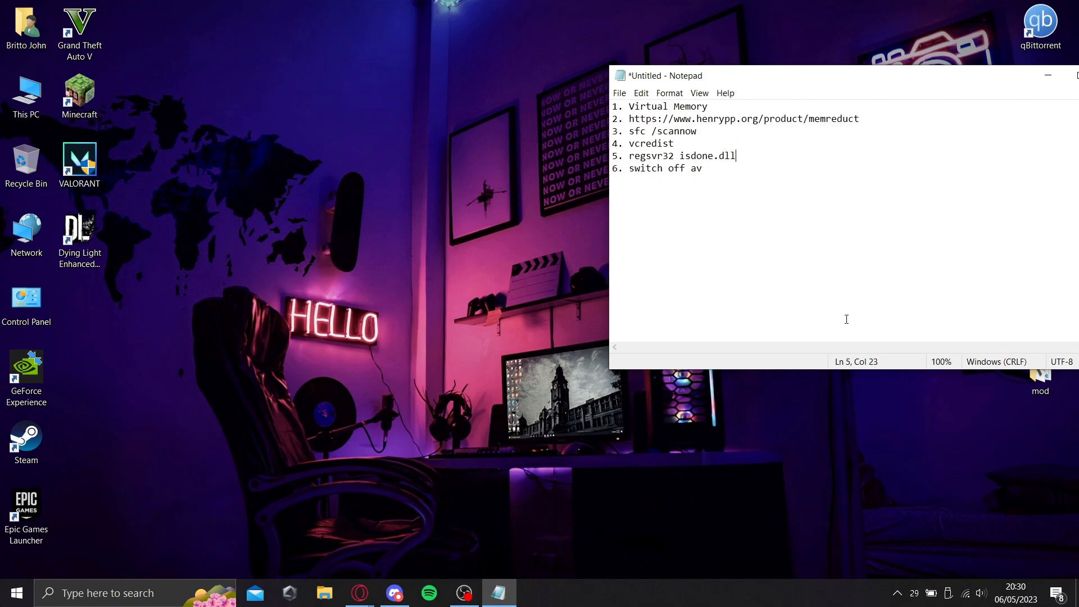
pyautogui.moveTo(789, 295)
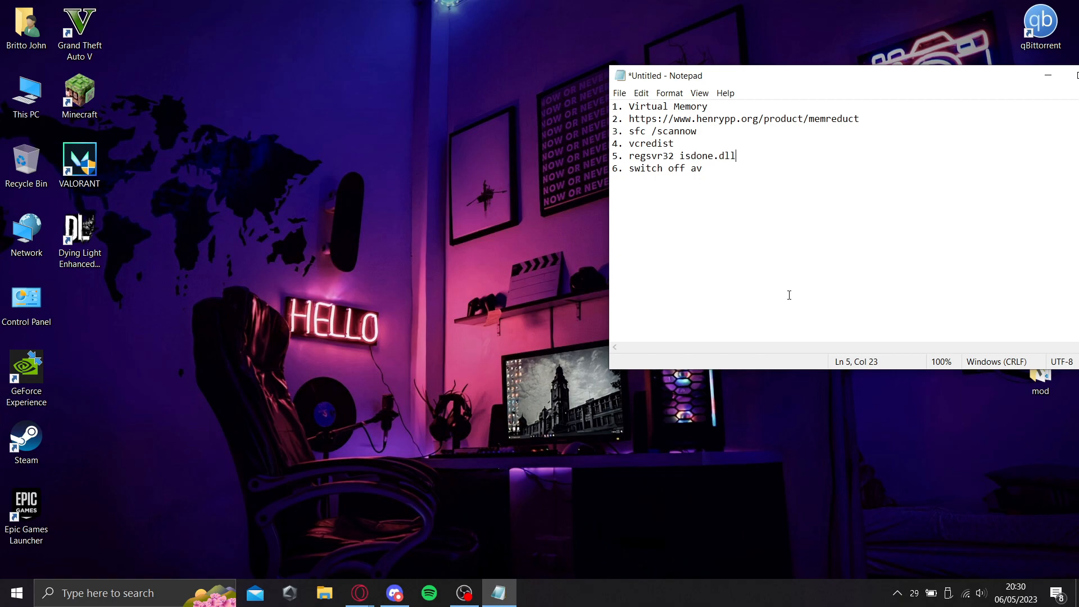
pyautogui.moveTo(827, 109)
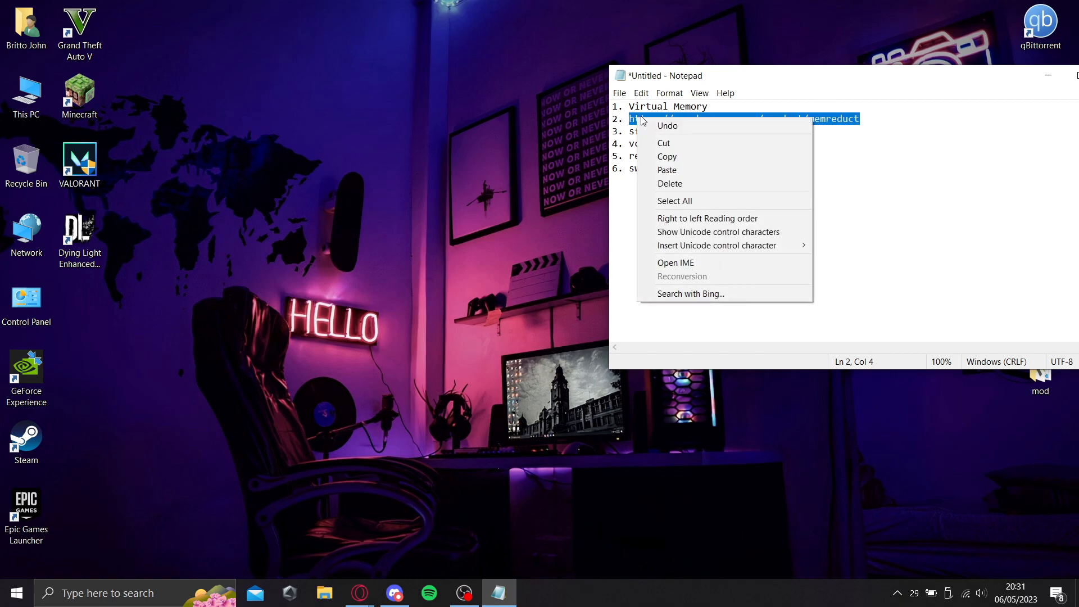
pyautogui.click(698, 254)
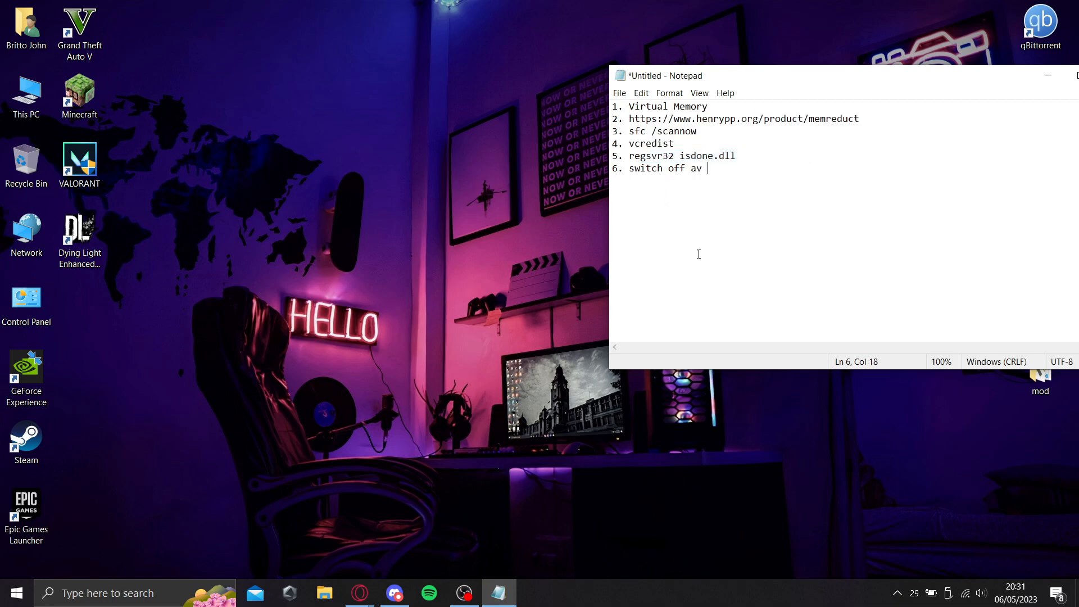
# Step: Download memreduct-3.4-setup.exe from the Mem Reduct site and save it to Downloads
pyautogui.click(359, 592)
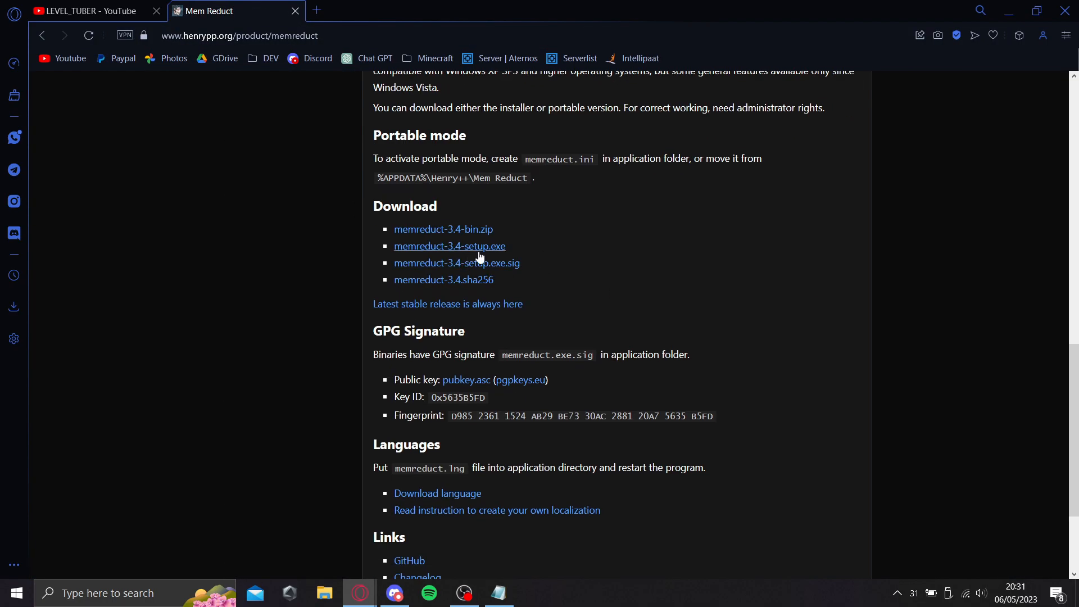
pyautogui.moveTo(427, 255)
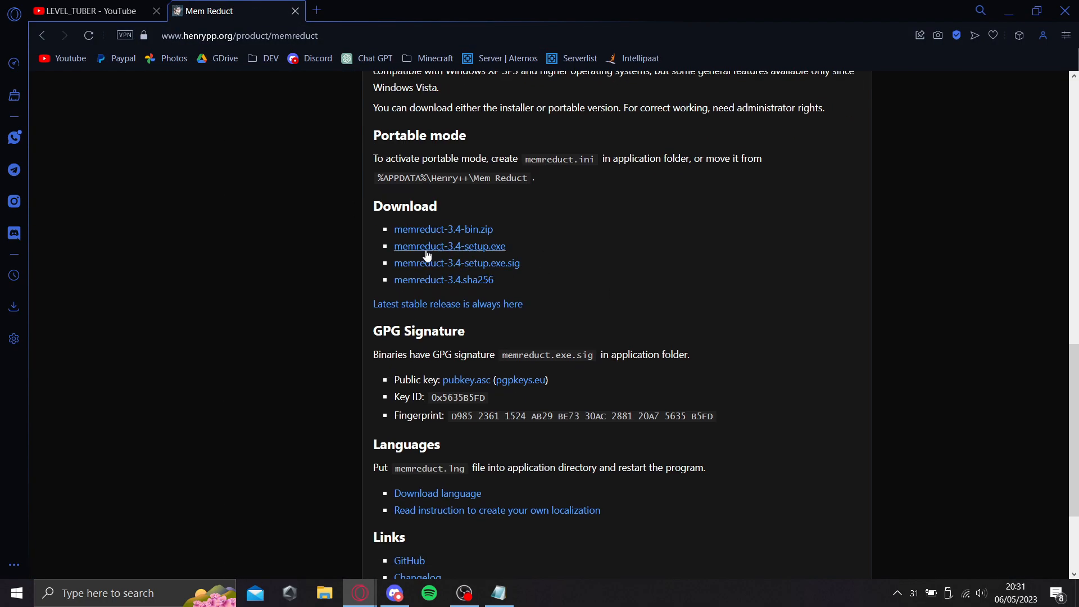
pyautogui.moveTo(496, 250)
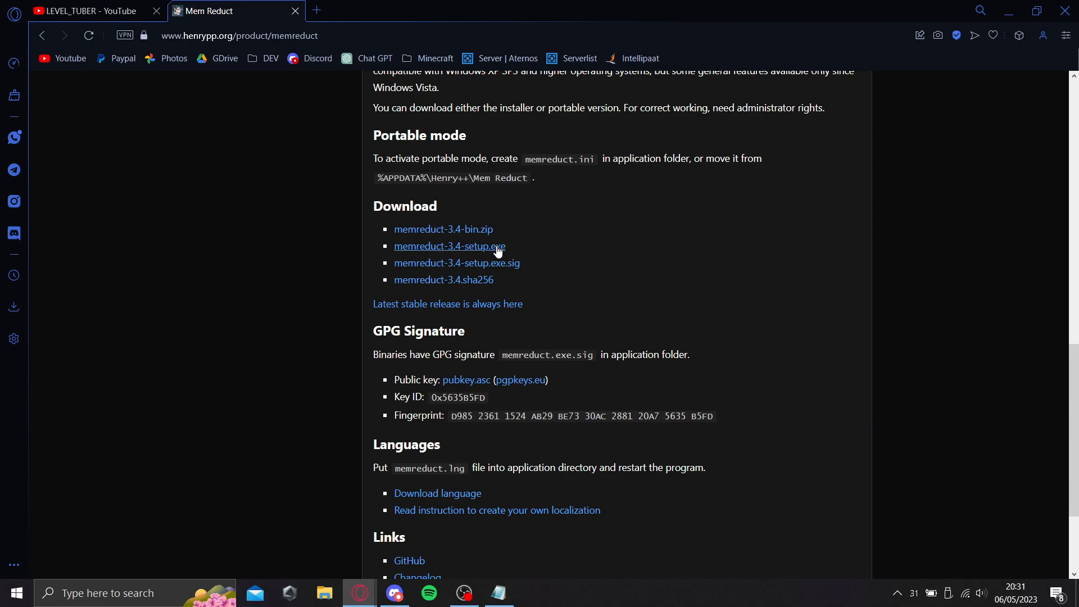
pyautogui.moveTo(416, 256)
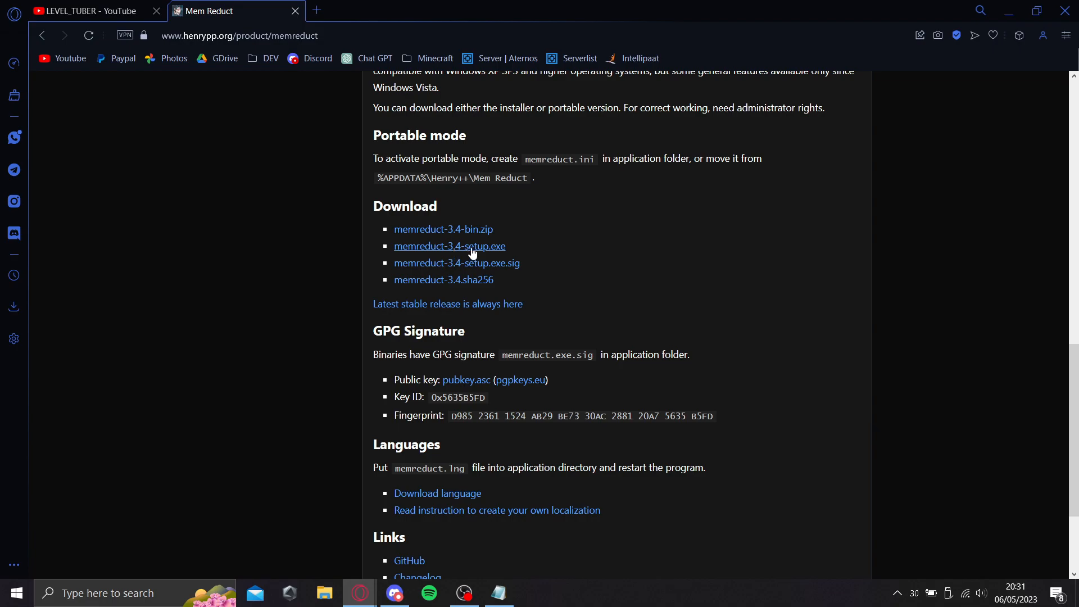
pyautogui.click(450, 246)
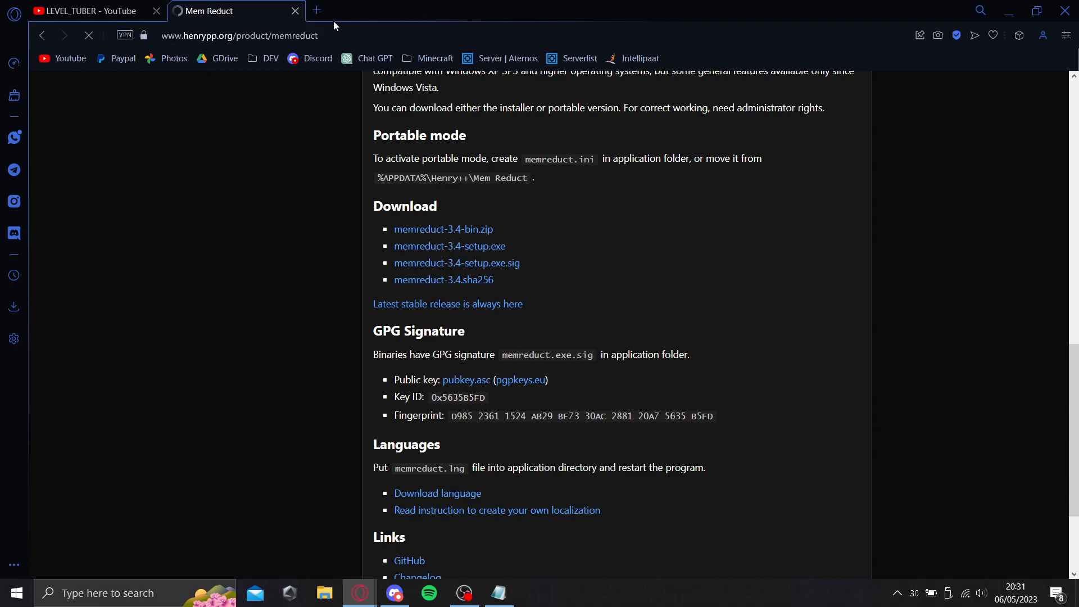
pyautogui.click(449, 246)
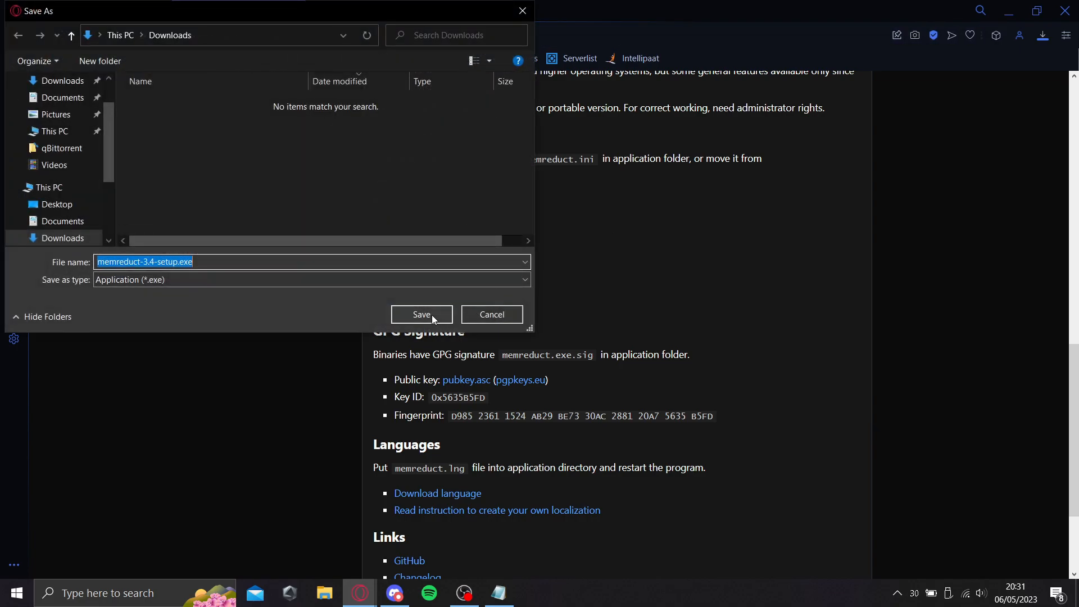
pyautogui.click(421, 315)
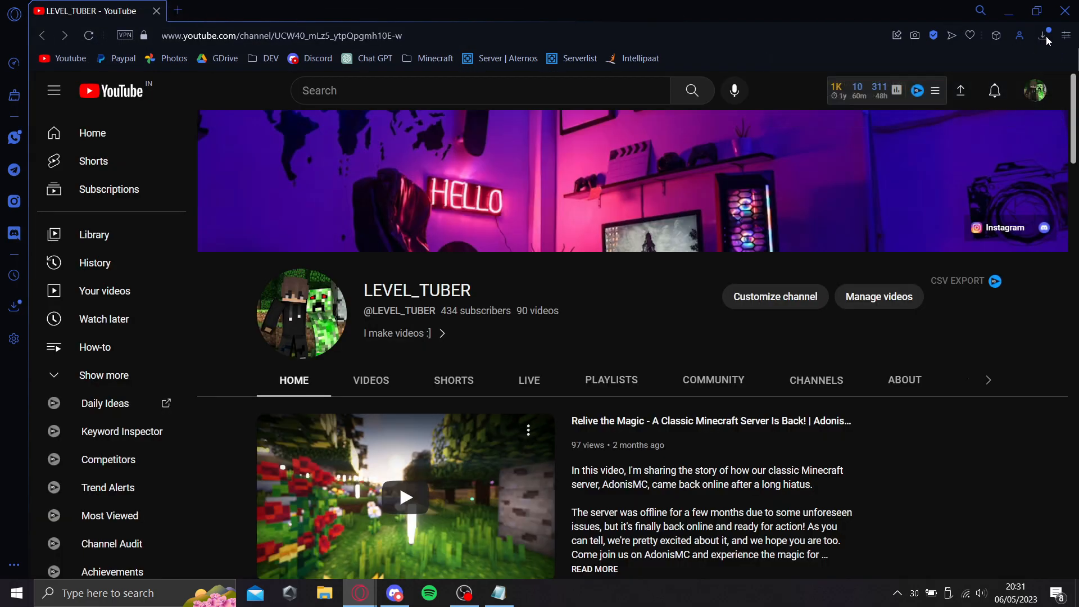
# Step: Run memreduct-3.4-setup.exe from Downloads and advance past the welcome page to install location
pyautogui.click(323, 592)
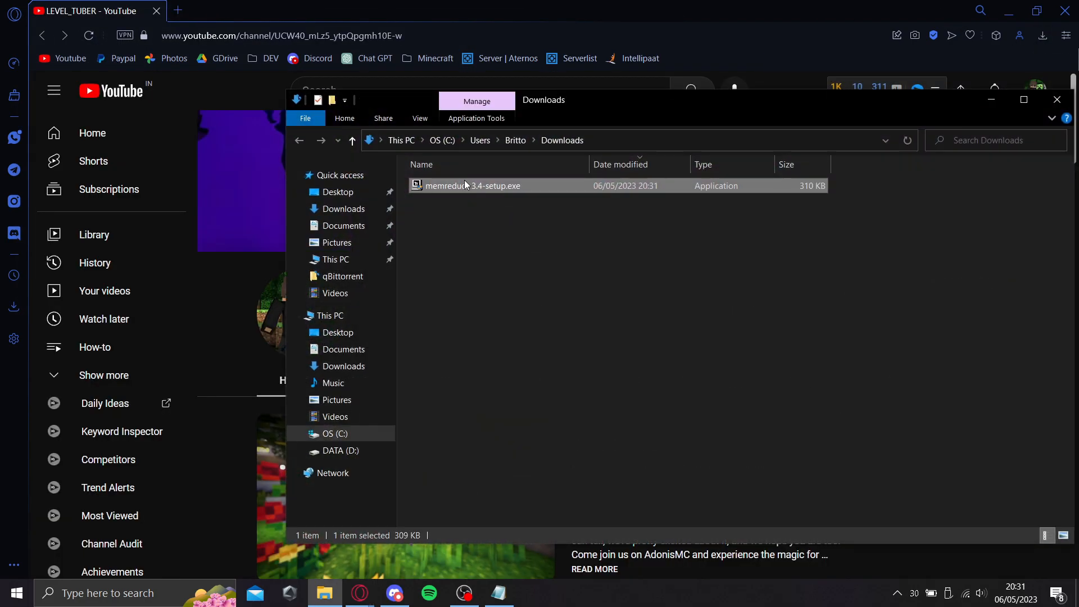
pyautogui.doubleClick(472, 186)
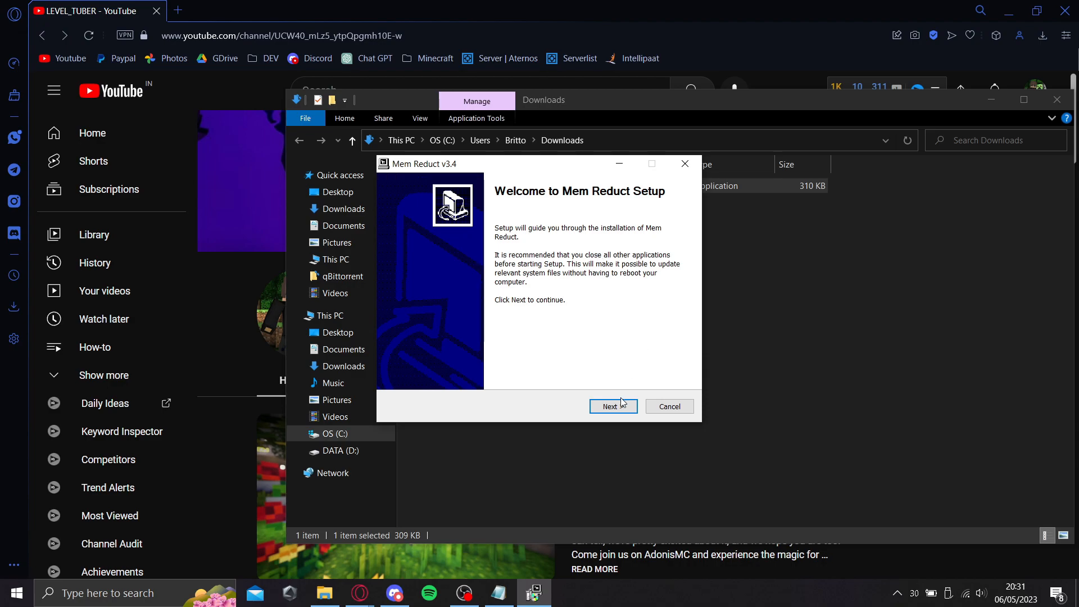
pyautogui.click(612, 405)
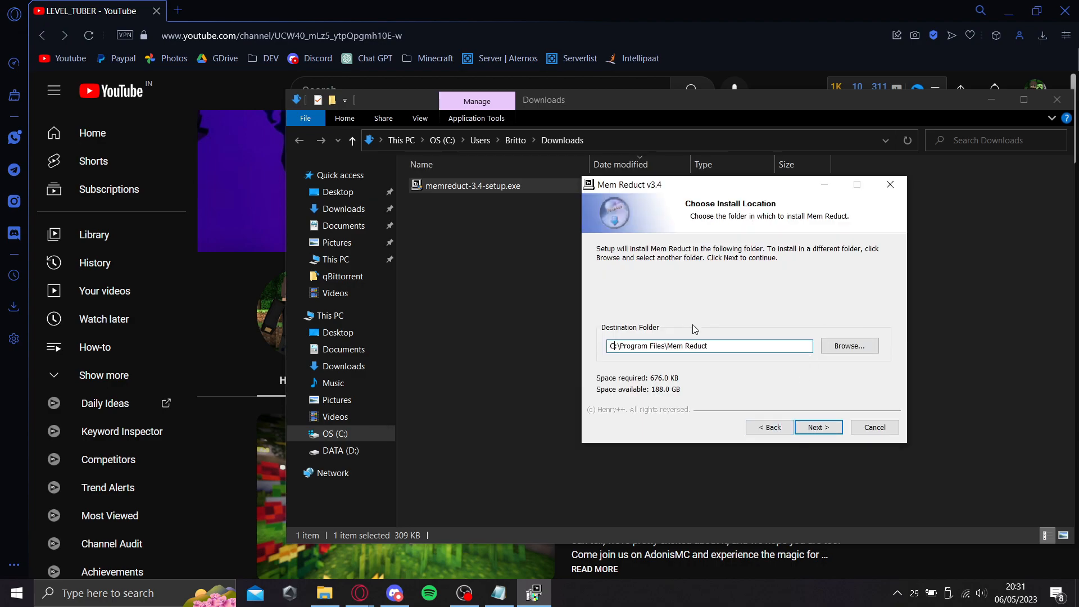
pyautogui.moveTo(818, 427)
pyautogui.write('mem')
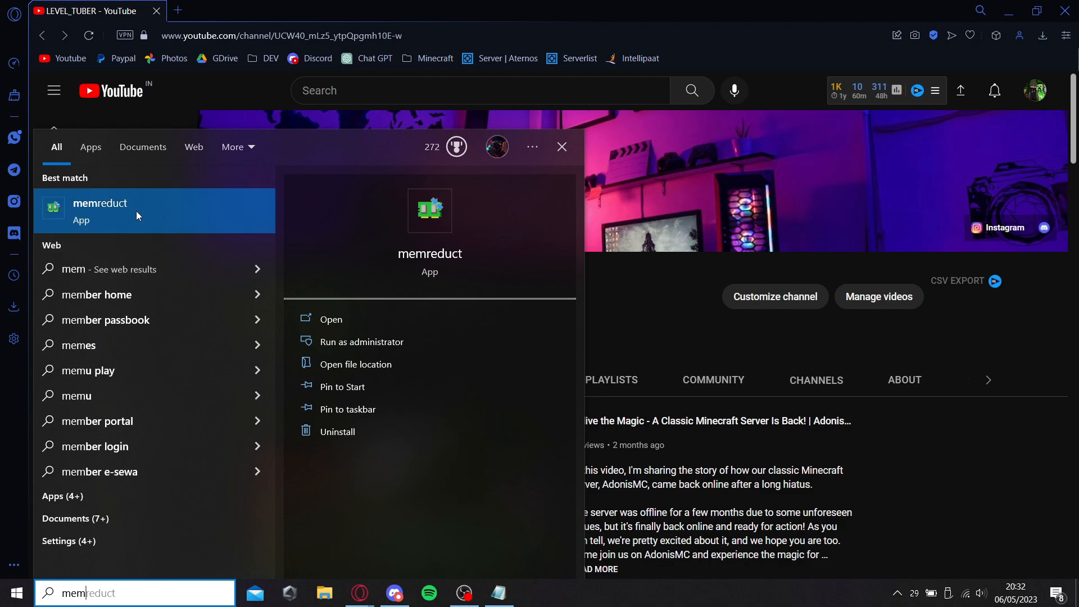
# Step: Launch Mem Reduct and bring up its Memory cleaning settings via File > Settings
pyautogui.click(330, 319)
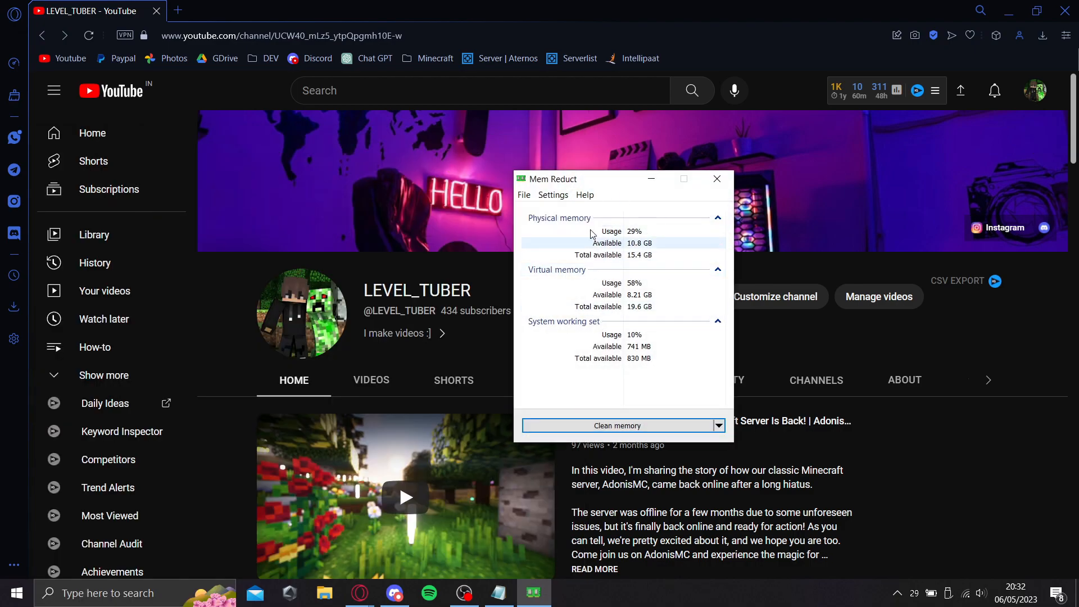
pyautogui.moveTo(585, 179); pyautogui.dragTo(550, 152)
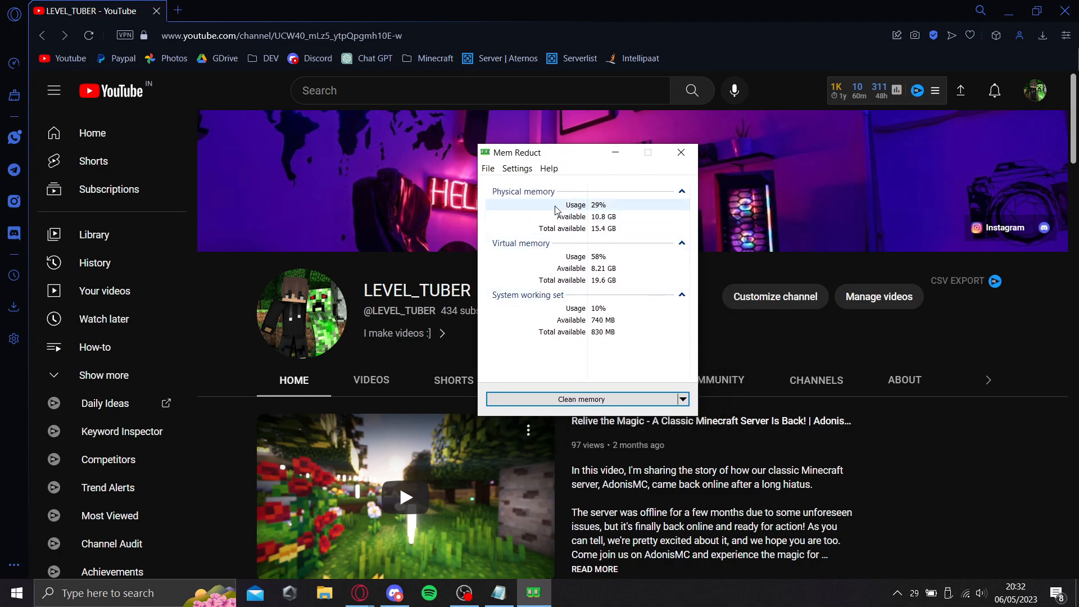
pyautogui.click(486, 169)
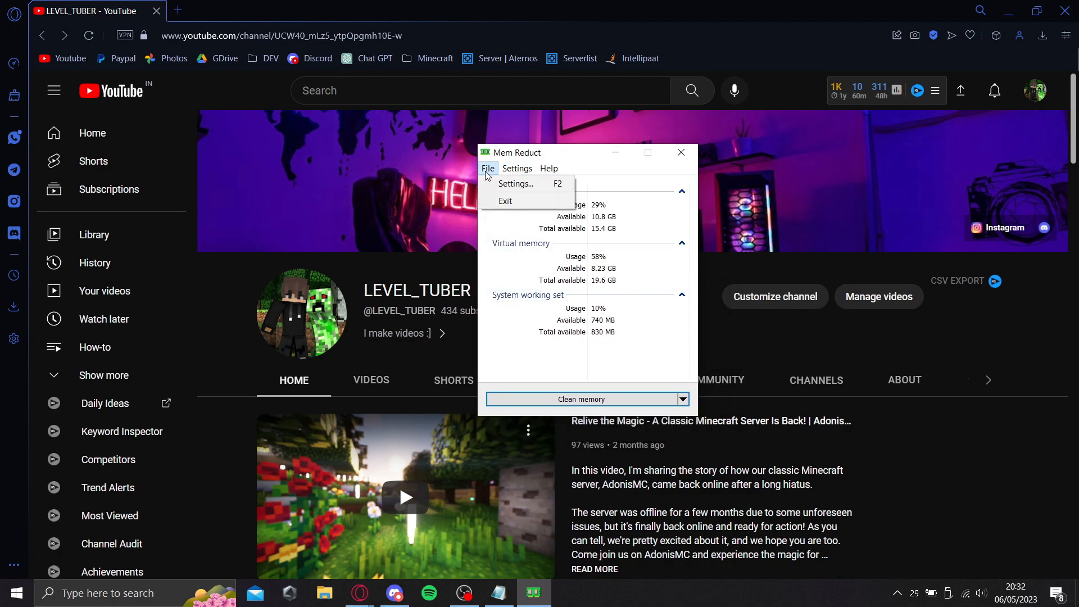
pyautogui.click(515, 183)
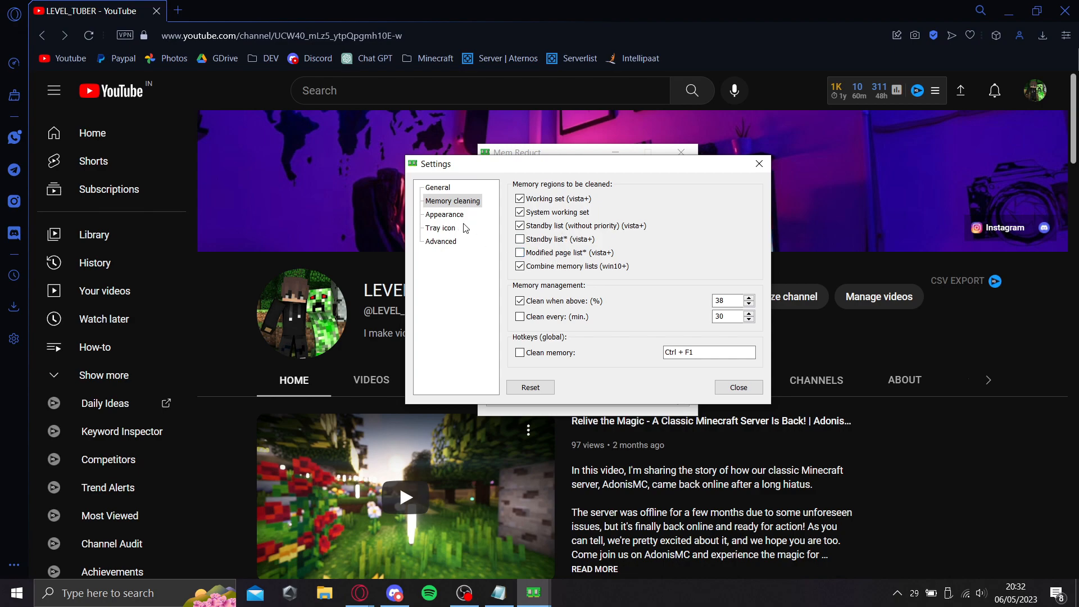
# Step: Clean memory in Mem Reduct to drop physical usage from 29% to about 13%, checking Task Manager's Memory column
pyautogui.click(737, 387)
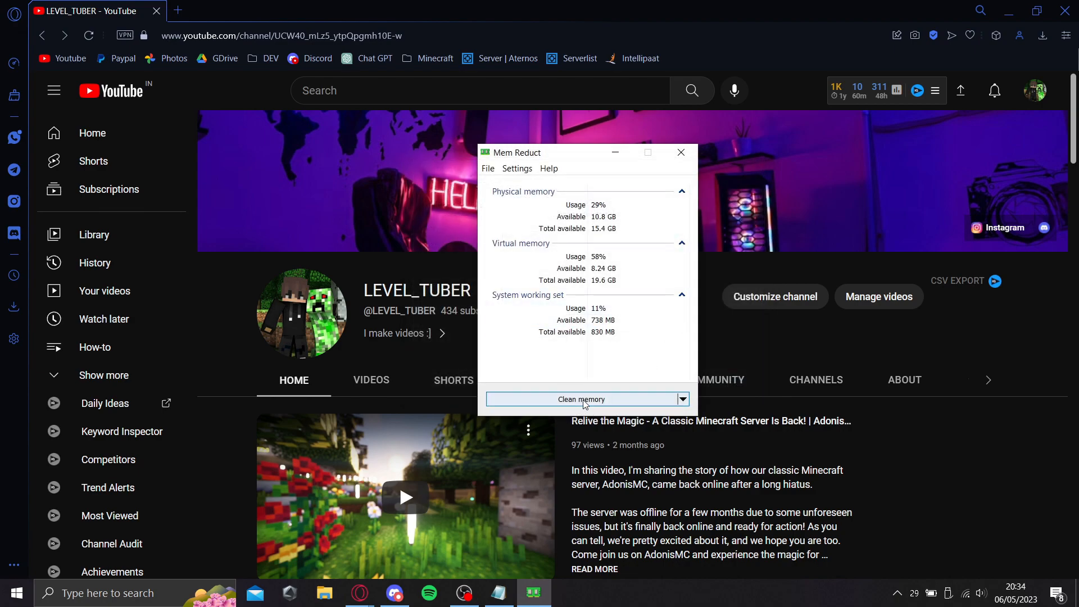
pyautogui.click(581, 399)
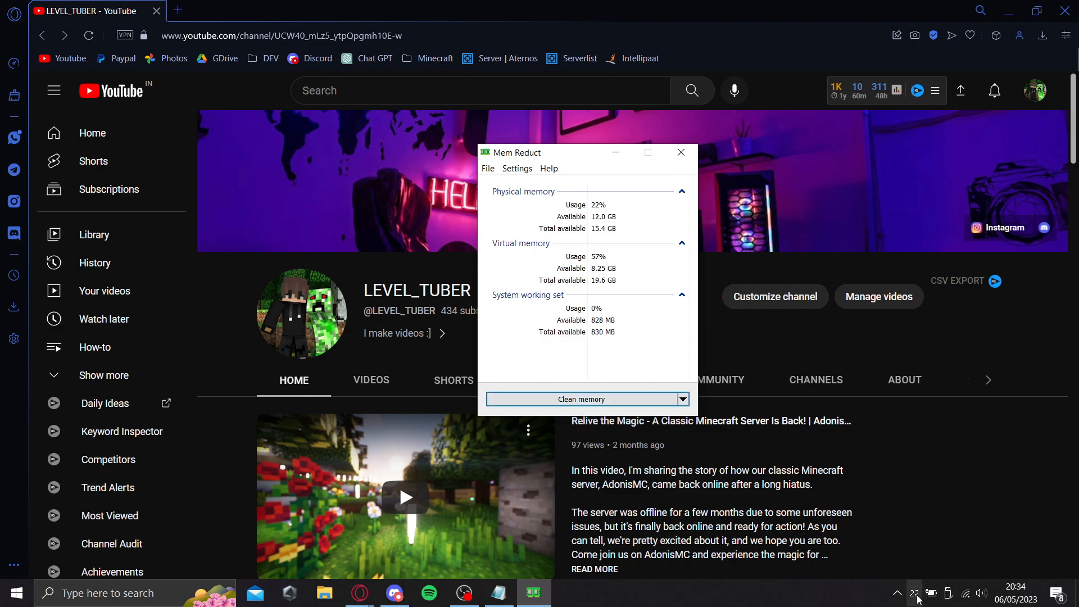
pyautogui.click(568, 592)
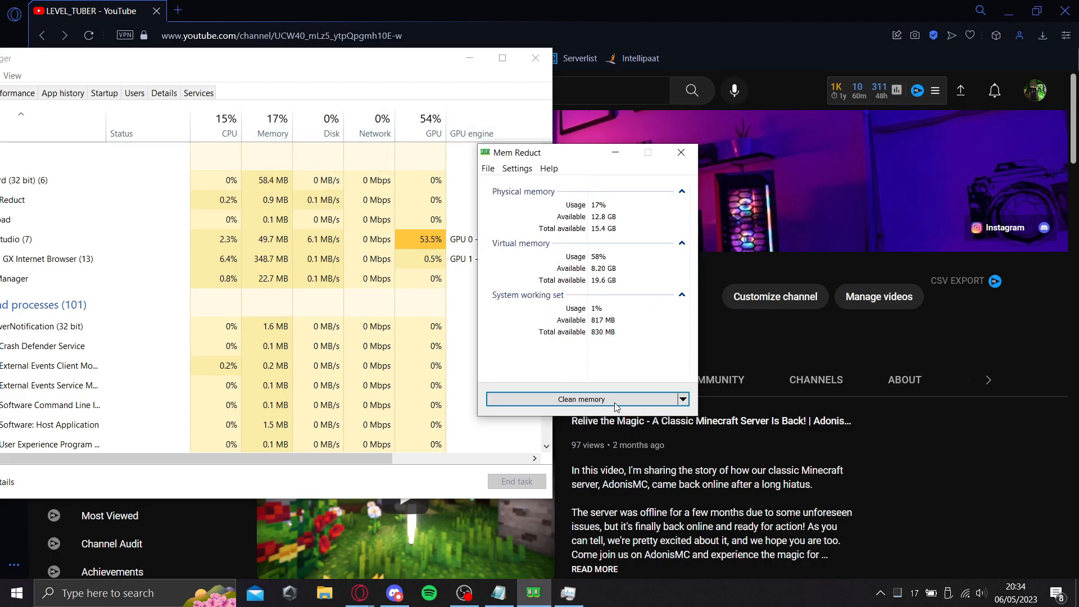
pyautogui.click(580, 399)
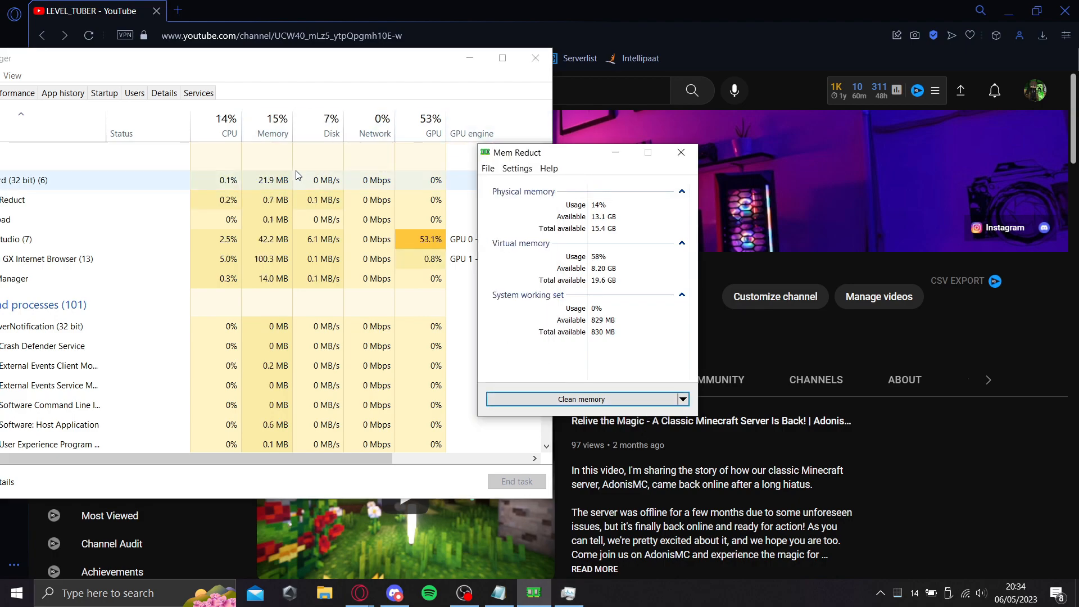
pyautogui.moveTo(277, 123)
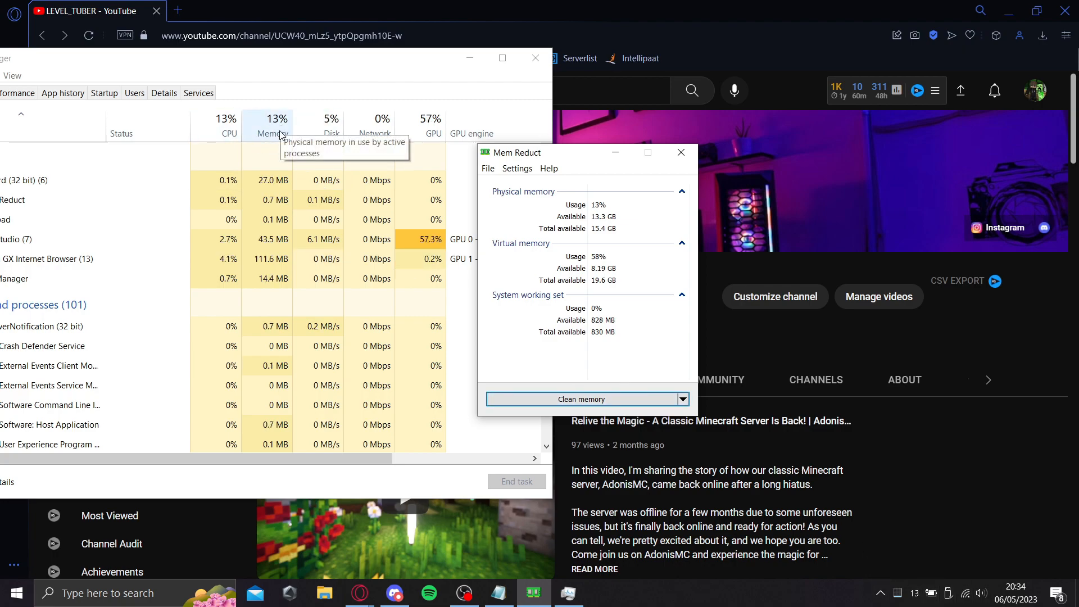
pyautogui.click(679, 152)
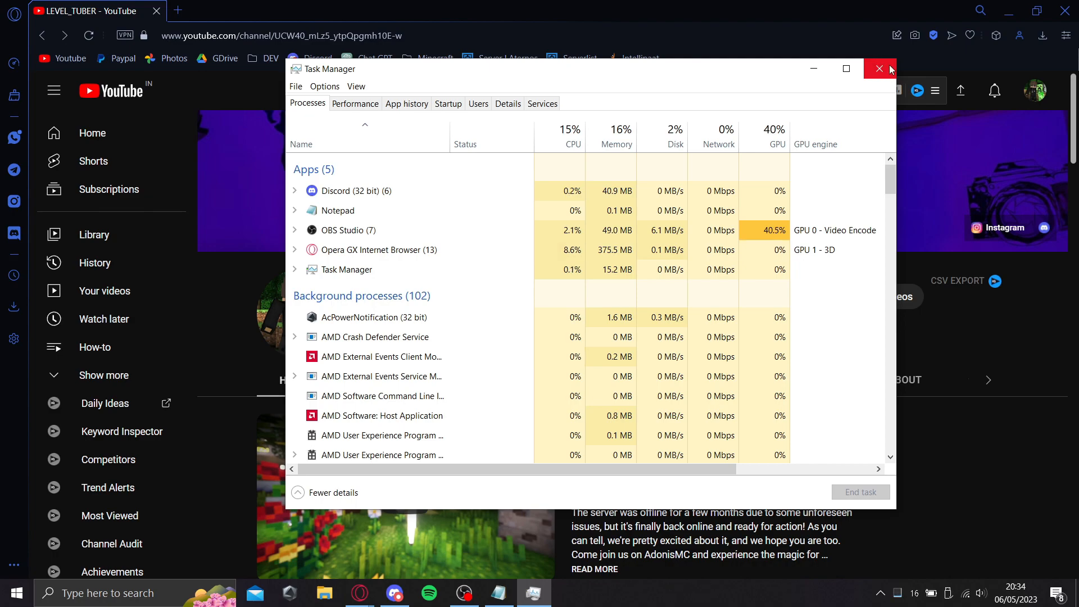
pyautogui.moveTo(878, 86)
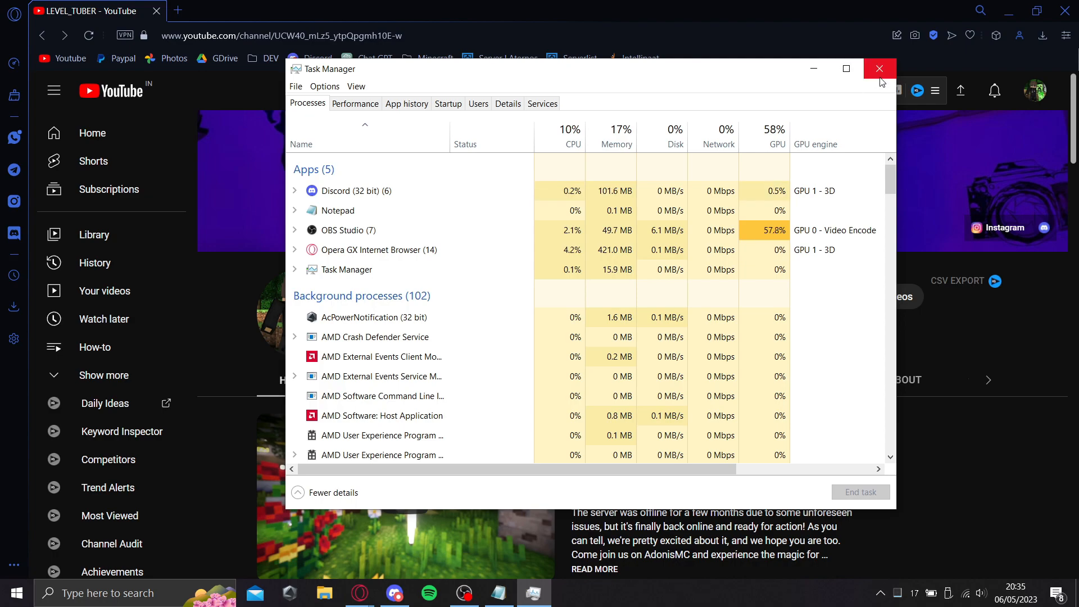
# Step: Close Task Manager, leaving the LEVEL_TUBER YouTube channel page in Opera GX
pyautogui.click(879, 69)
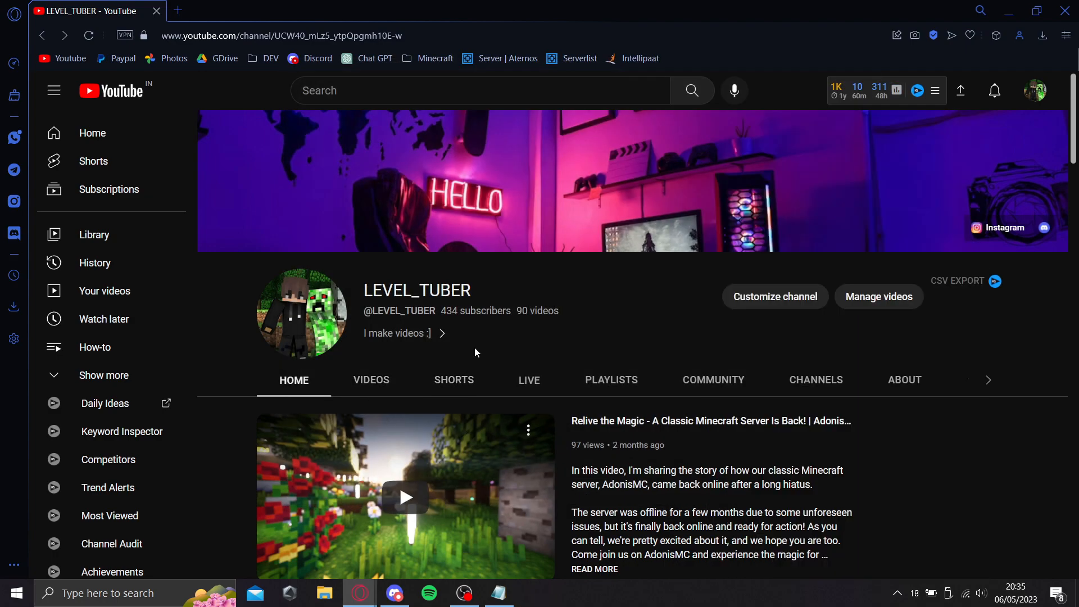
pyautogui.moveTo(462, 315)
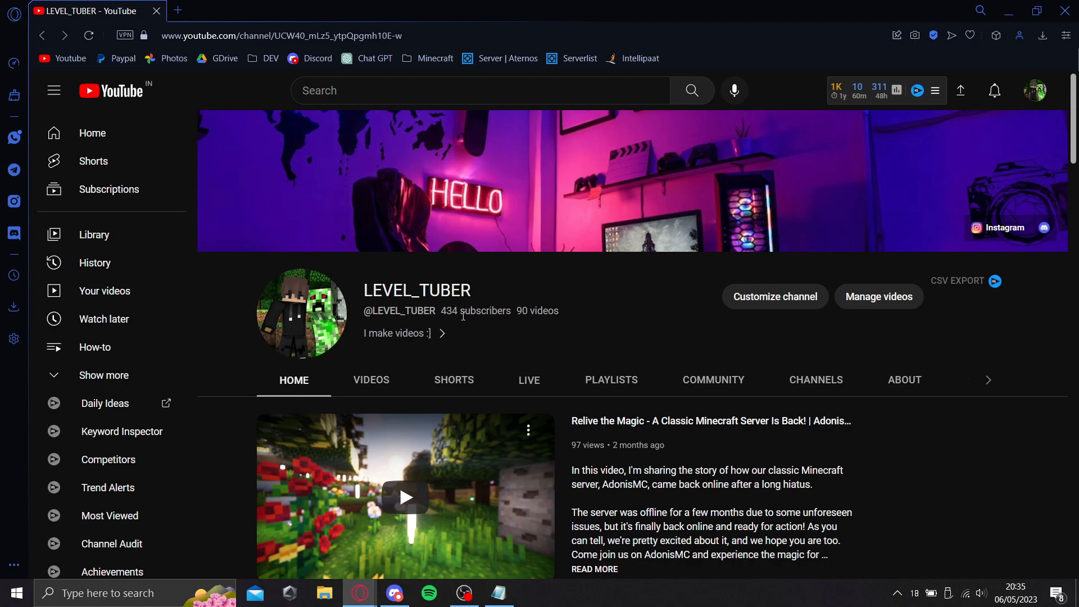
pyautogui.moveTo(709, 443)
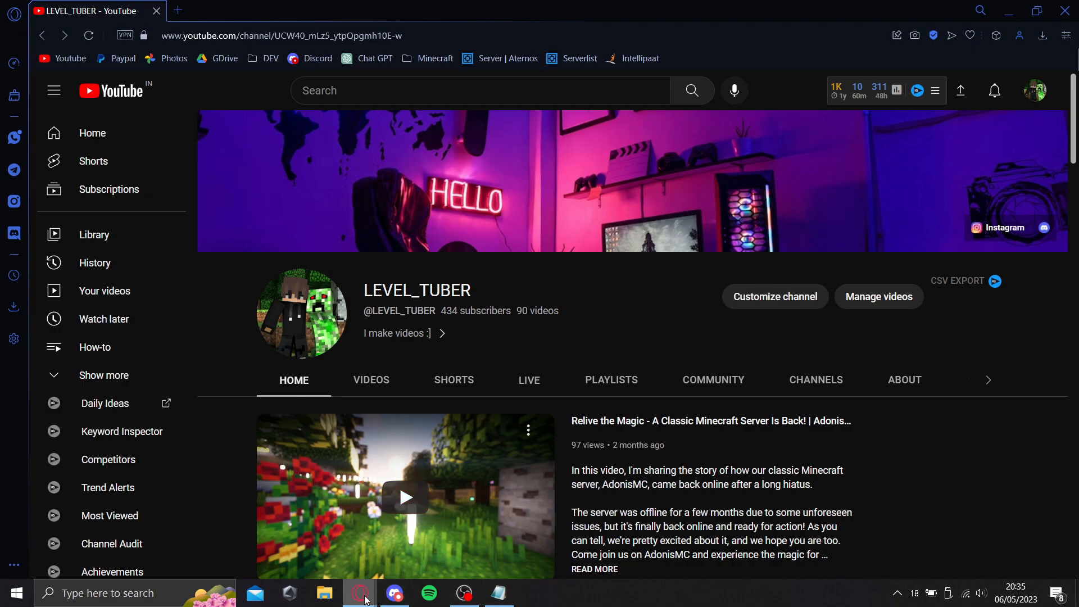
pyautogui.moveTo(528, 233)
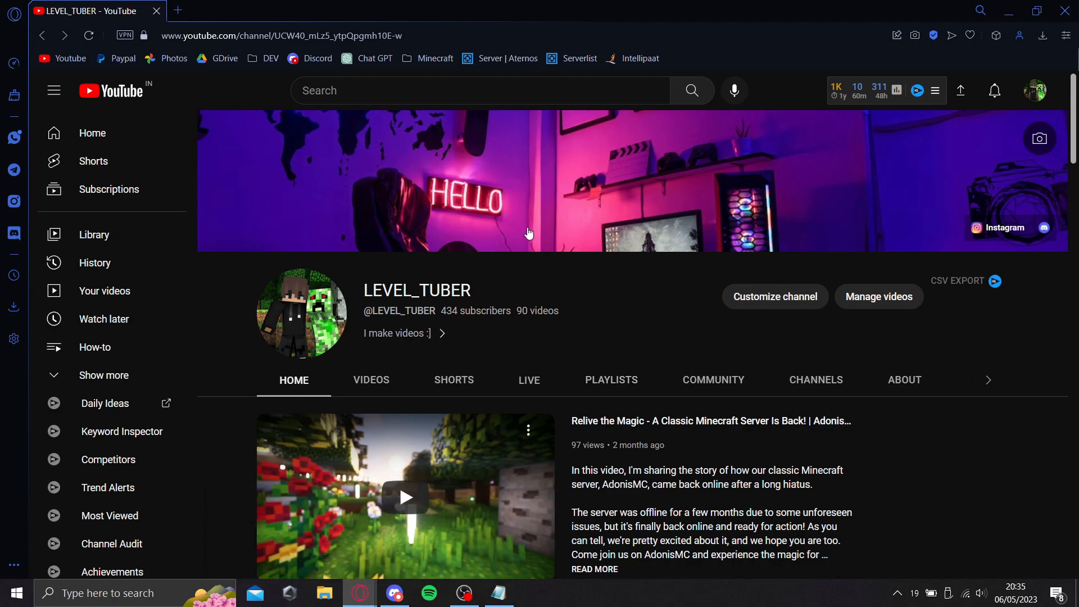
pyautogui.moveTo(577, 326)
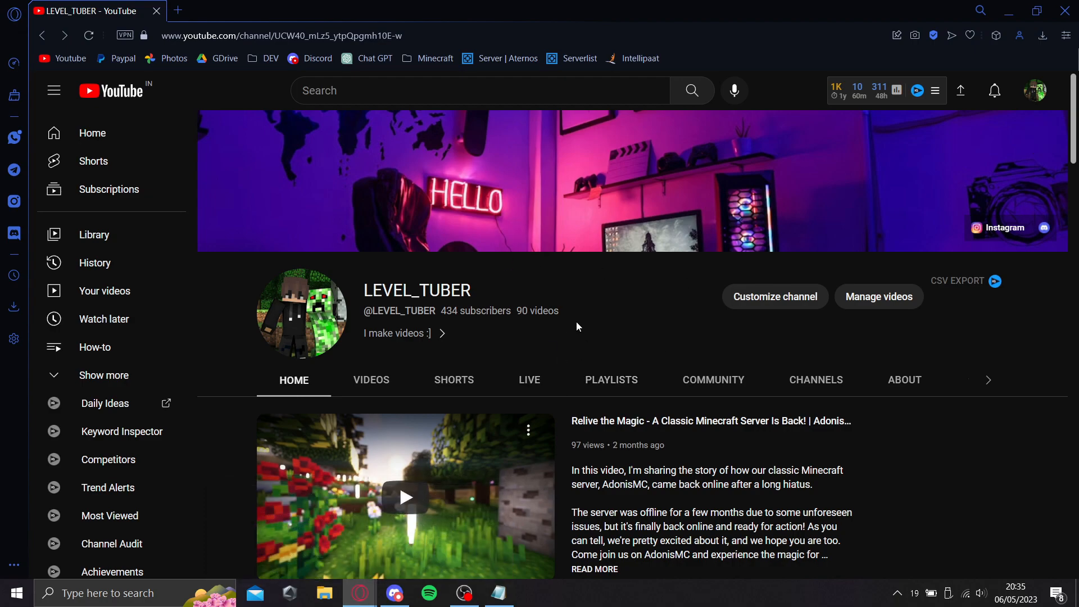
pyautogui.moveTo(581, 509)
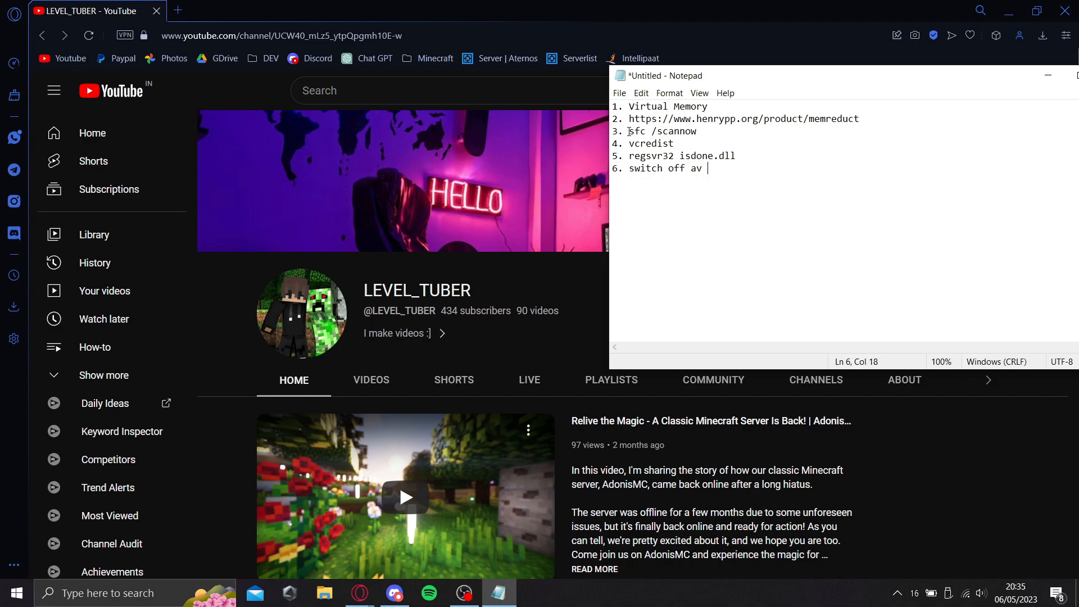
# Step: Run sfc /scannow from the Notepad fix list in an administrator PowerShell; no integrity violations found
pyautogui.rightClick(662, 131)
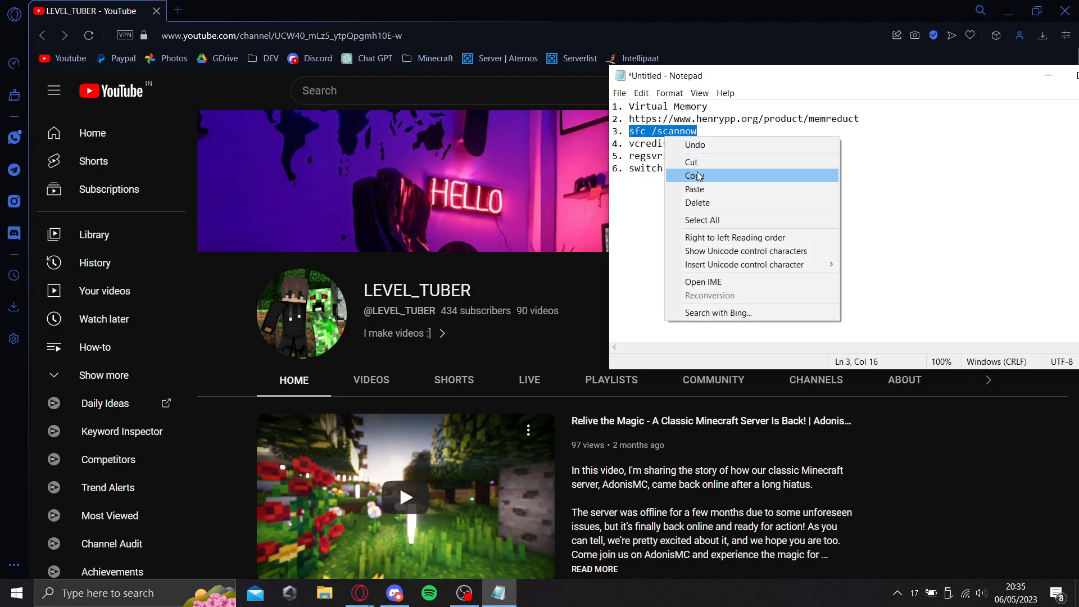
pyautogui.rightClick(17, 592)
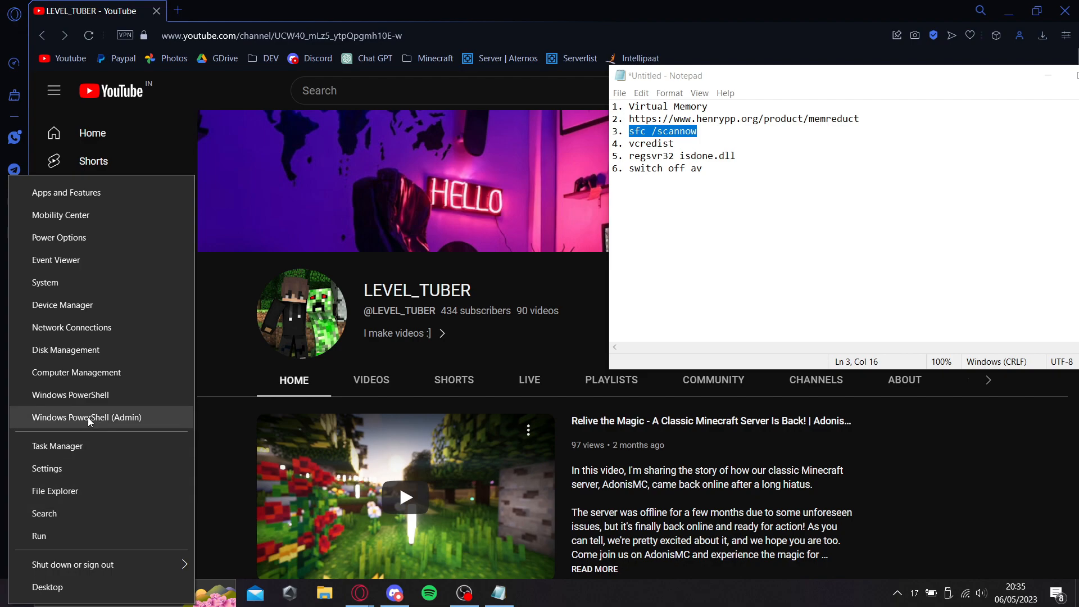
pyautogui.click(87, 417)
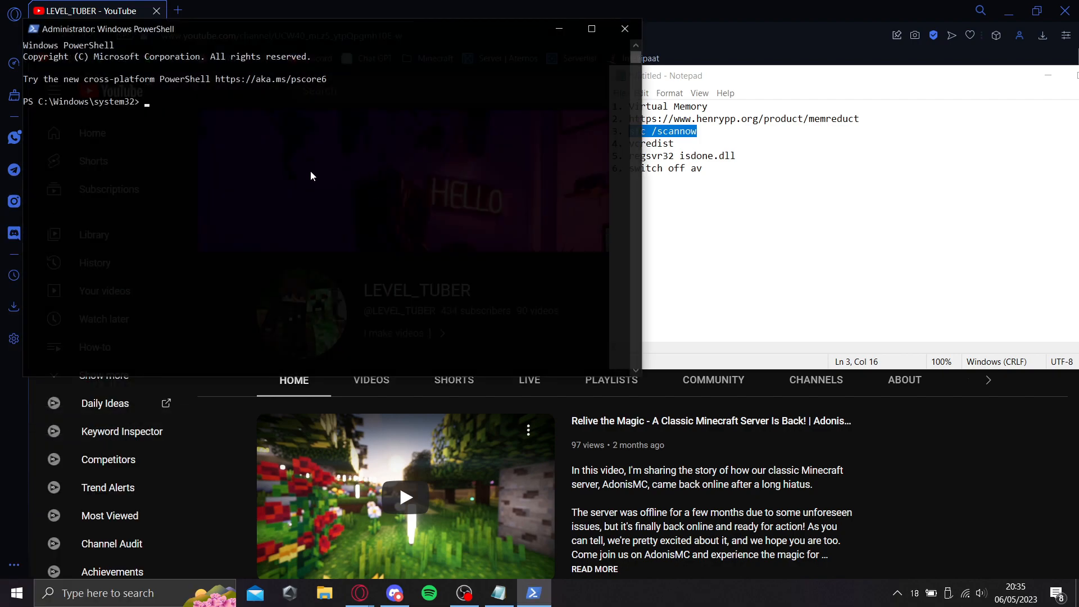
pyautogui.write('sfc /scannow')
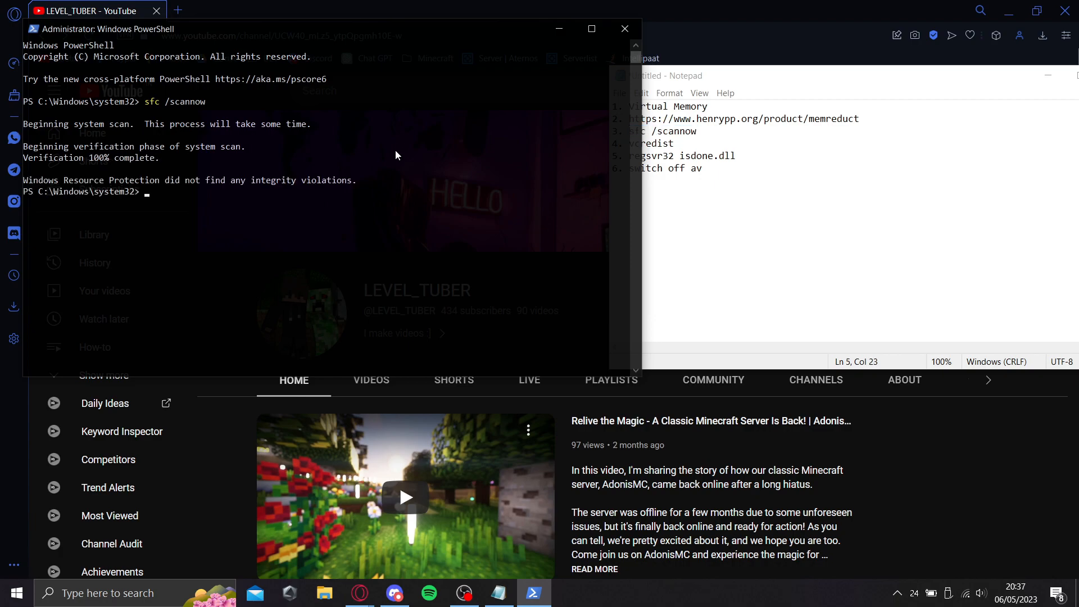
pyautogui.moveTo(710, 197)
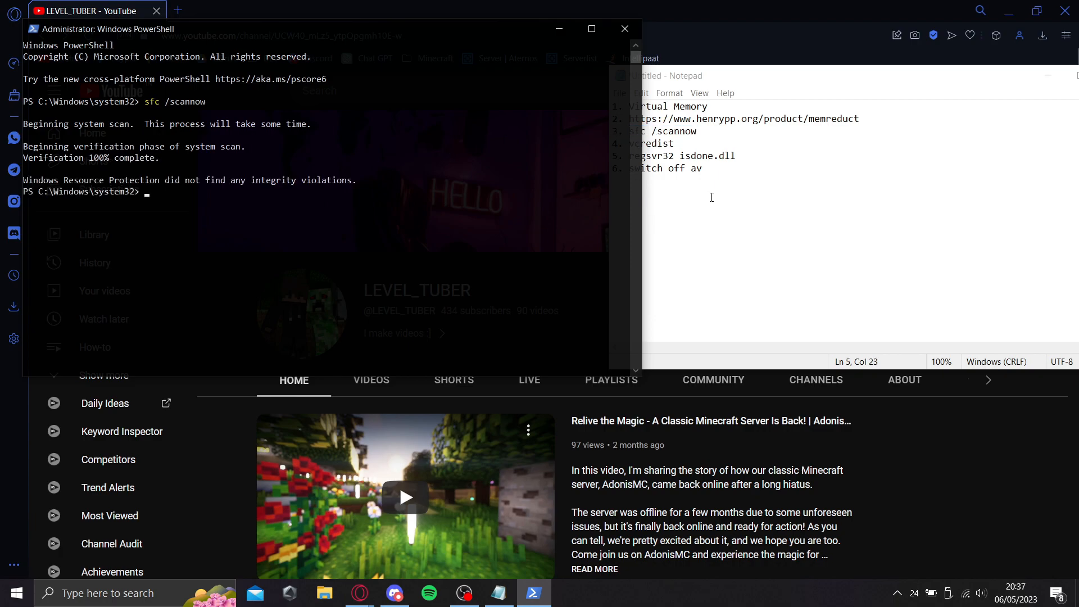
pyautogui.moveTo(444, 253)
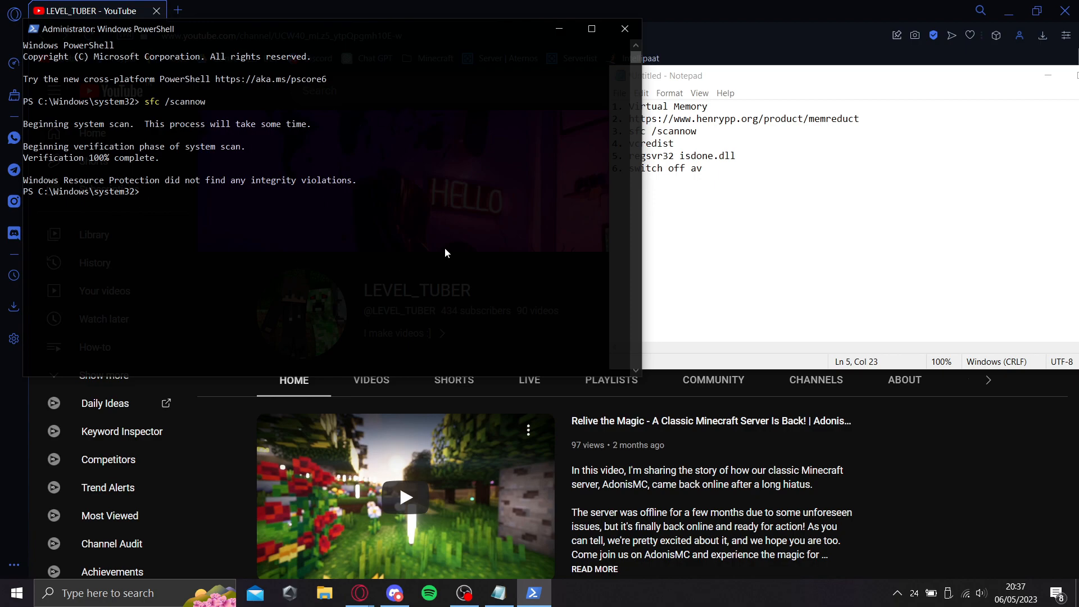
pyautogui.moveTo(624, 8)
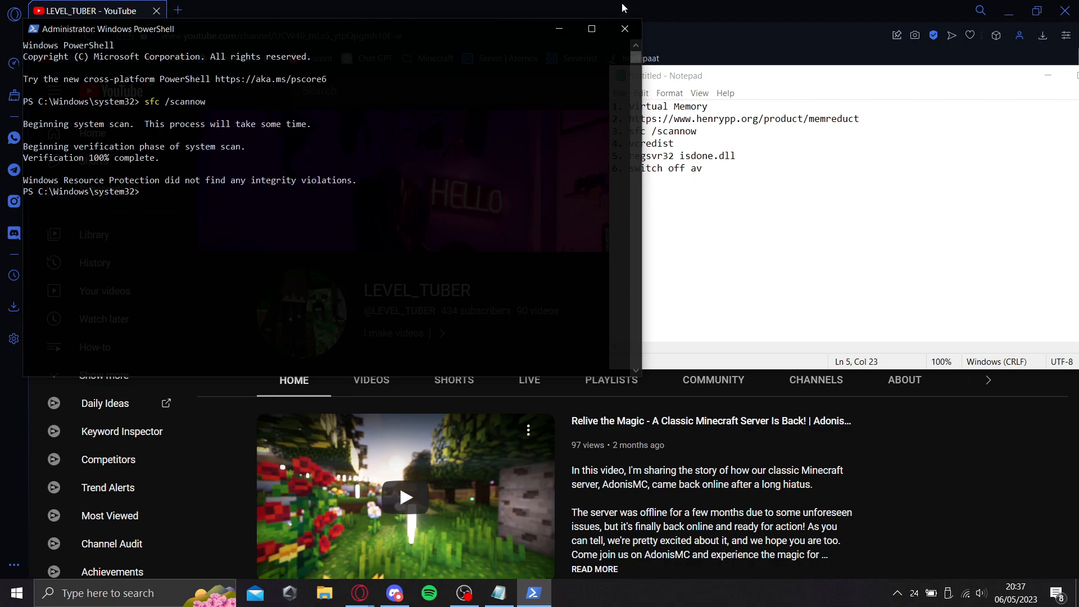
pyautogui.moveTo(103, 29); pyautogui.dragTo(79, 60)
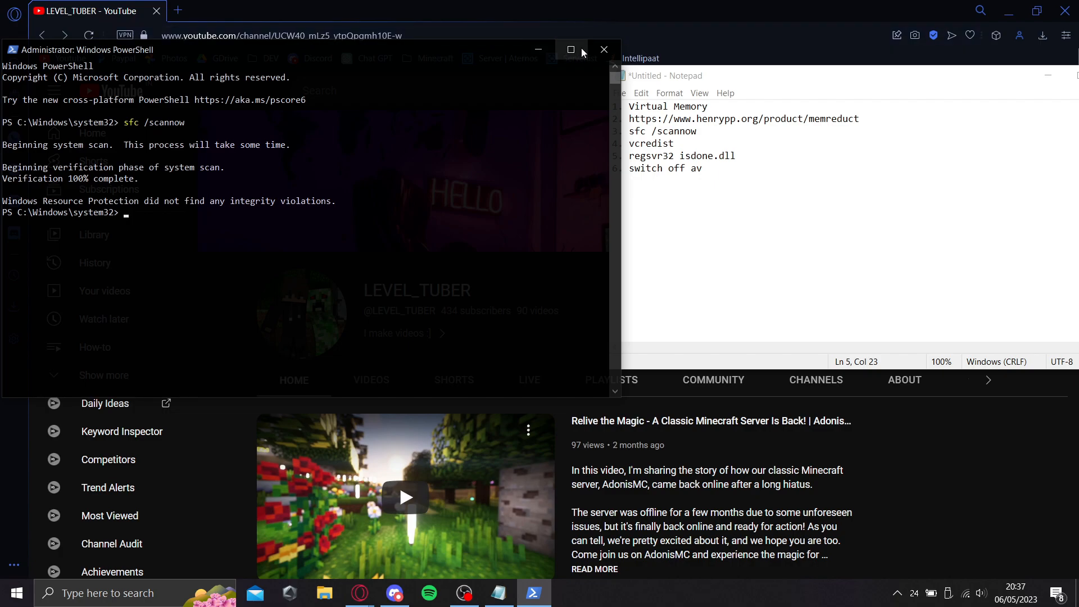
# Step: Search for the Visual C++ redistributable and reach Microsoft's download page with the X64 vc_redist link in view
pyautogui.click(603, 49)
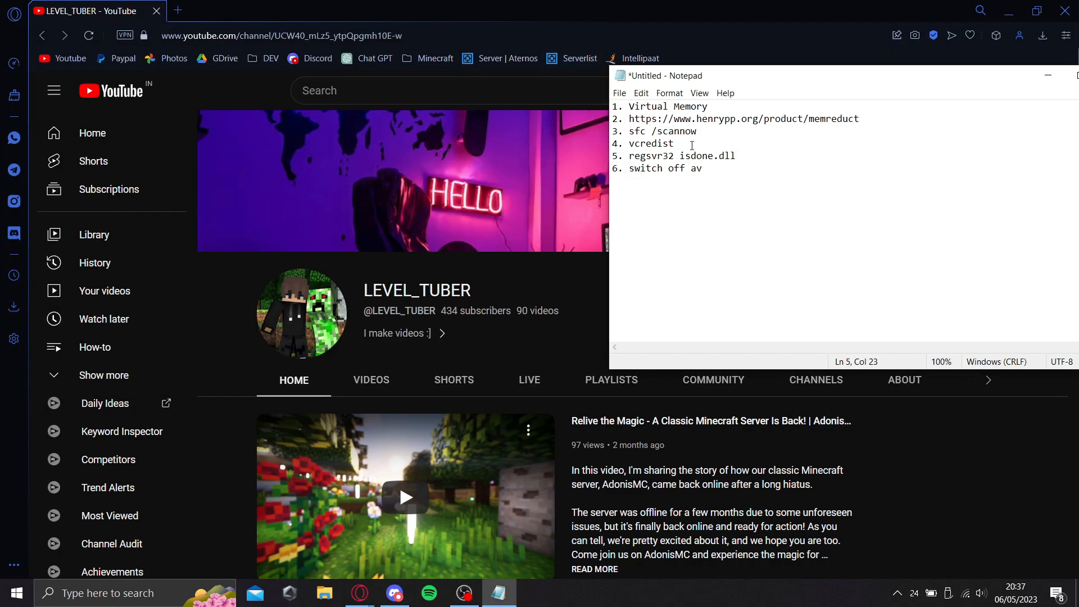
pyautogui.doubleClick(652, 142)
pyautogui.write('visual studi')
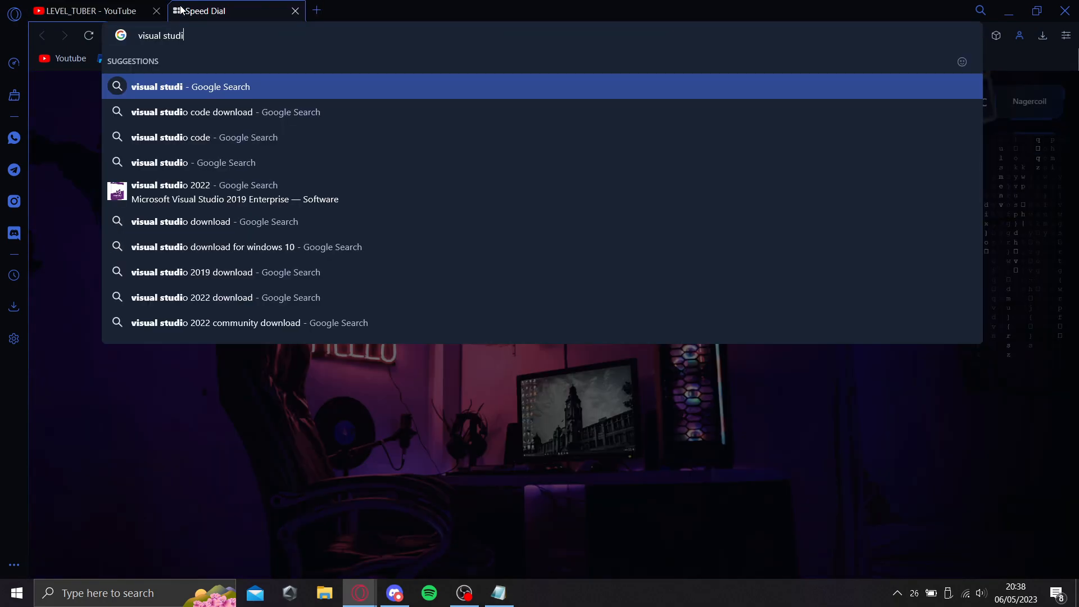
pyautogui.write('o c++')
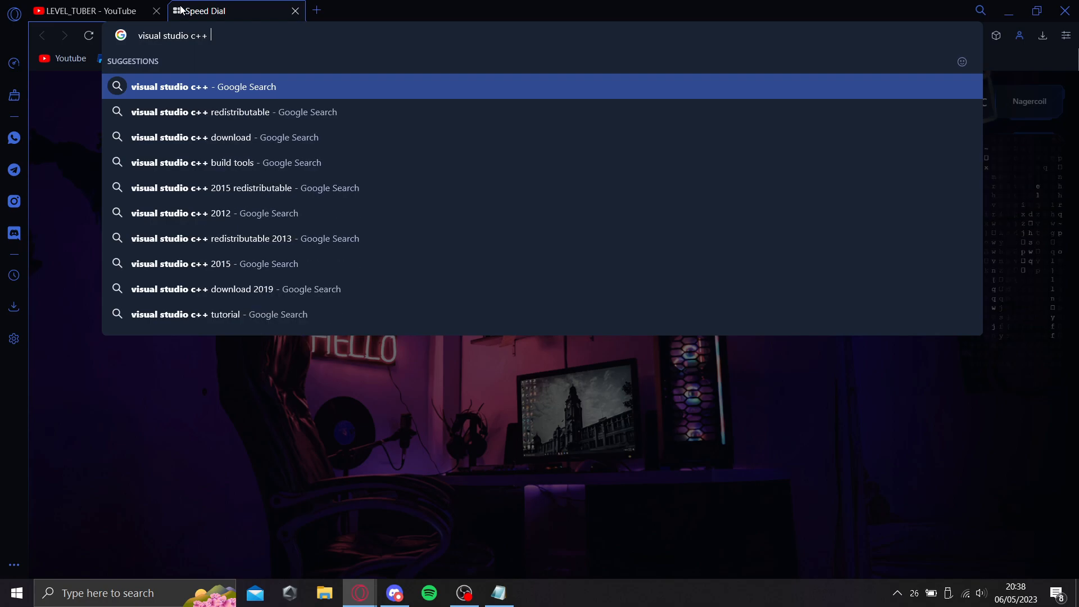
pyautogui.click(234, 111)
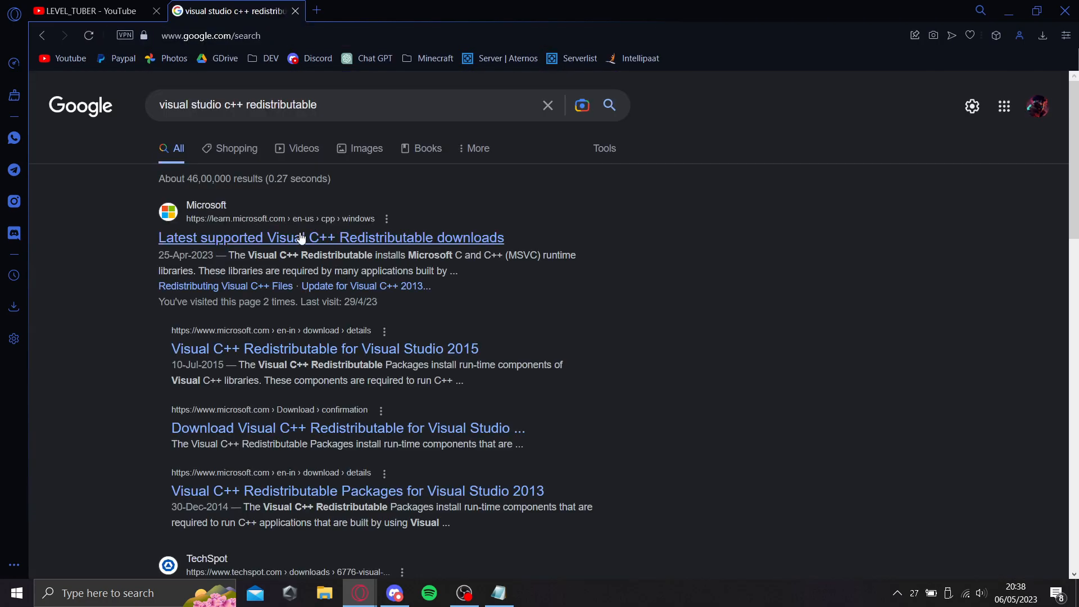
pyautogui.click(330, 237)
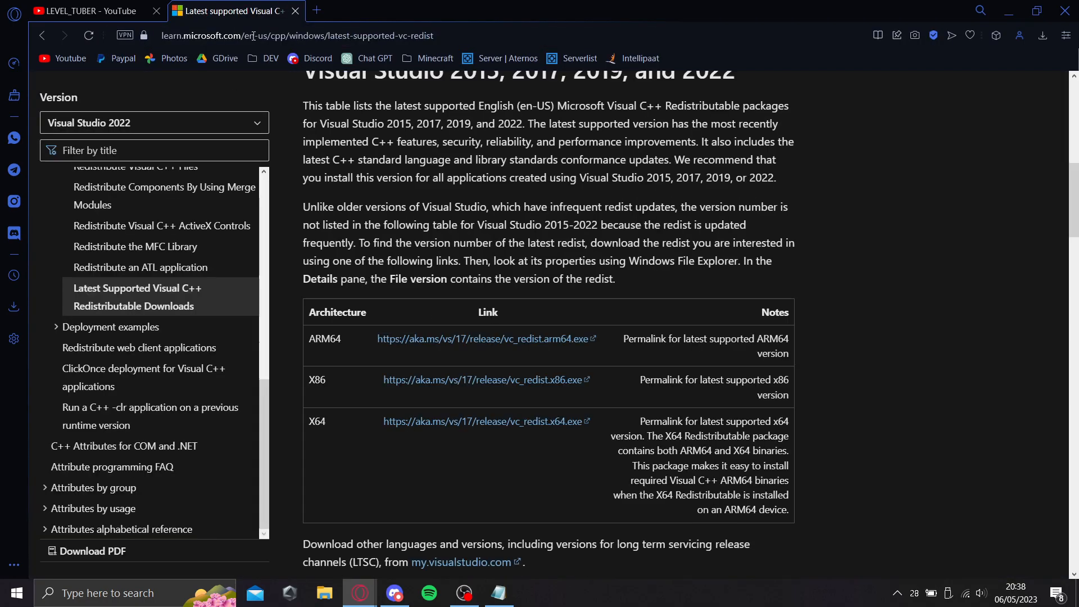
pyautogui.scroll(-3)
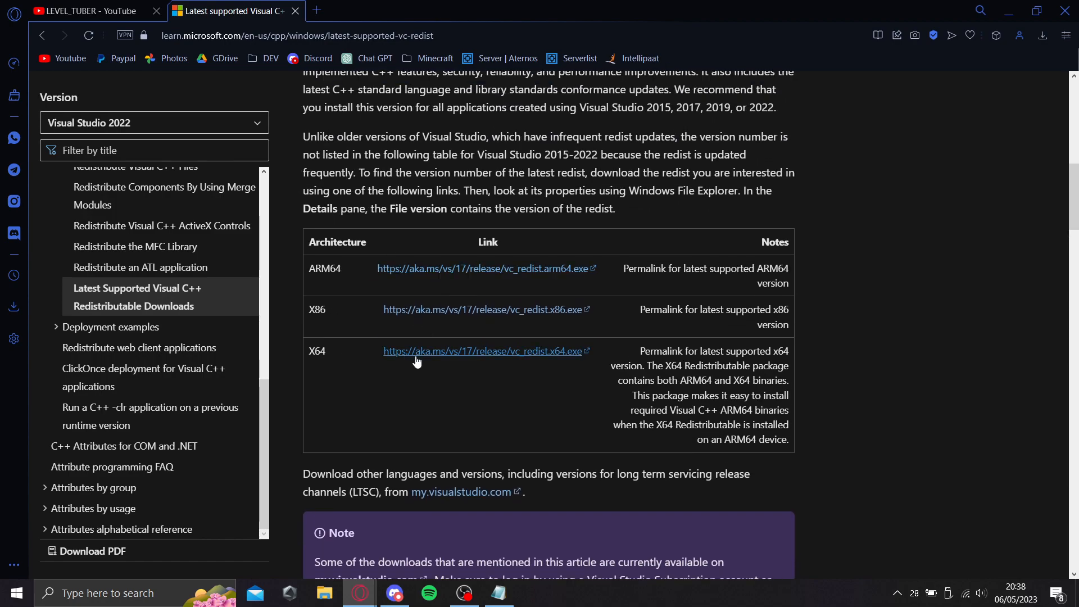
pyautogui.moveTo(843, 283)
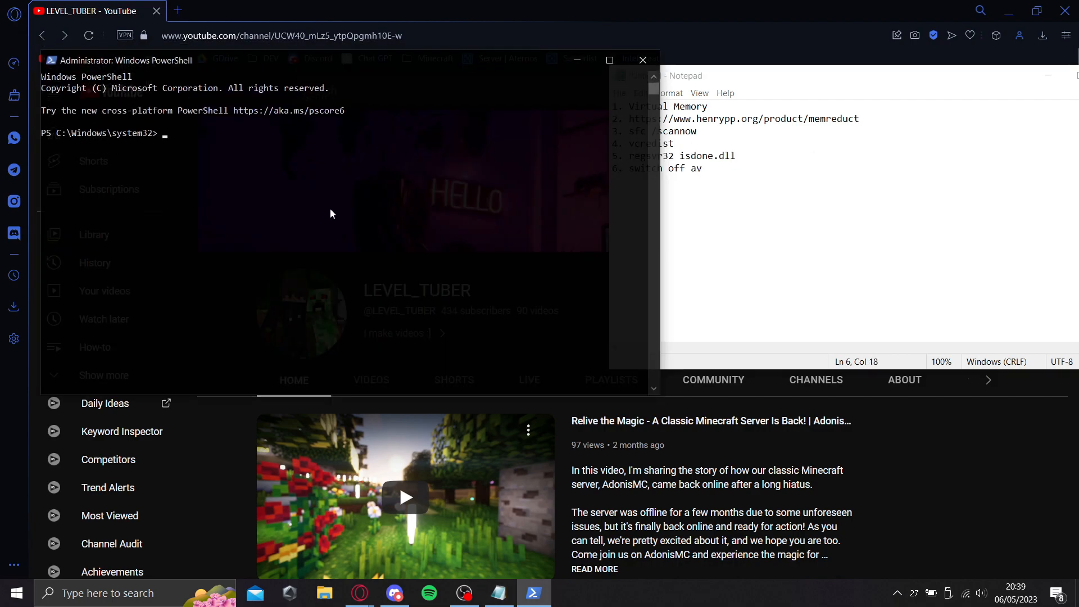
pyautogui.moveTo(236, 197)
pyautogui.write('regsvr32 isdone.dll')
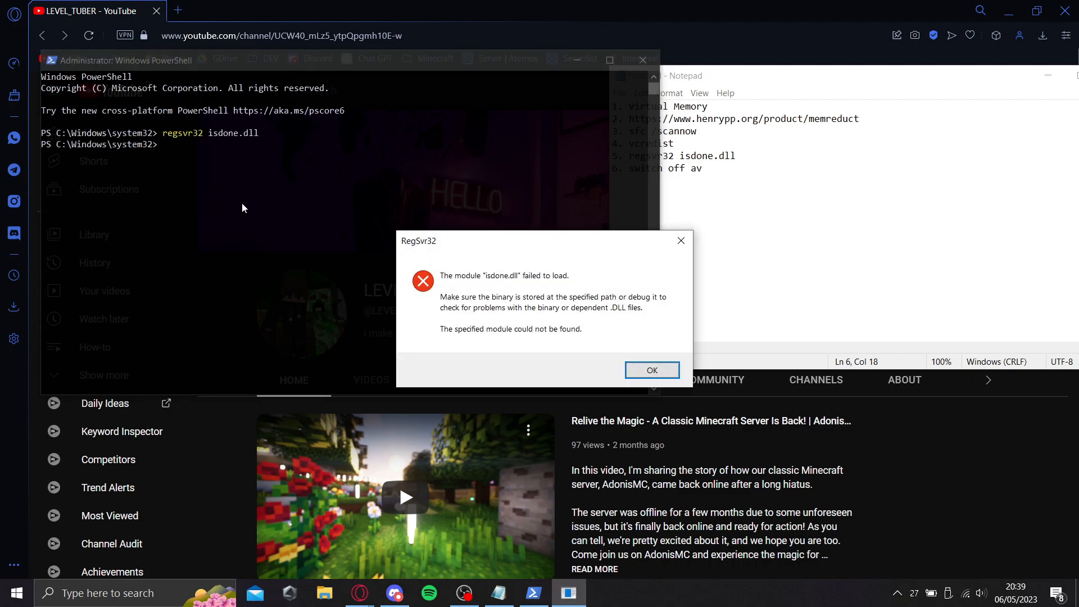
pyautogui.moveTo(467, 283)
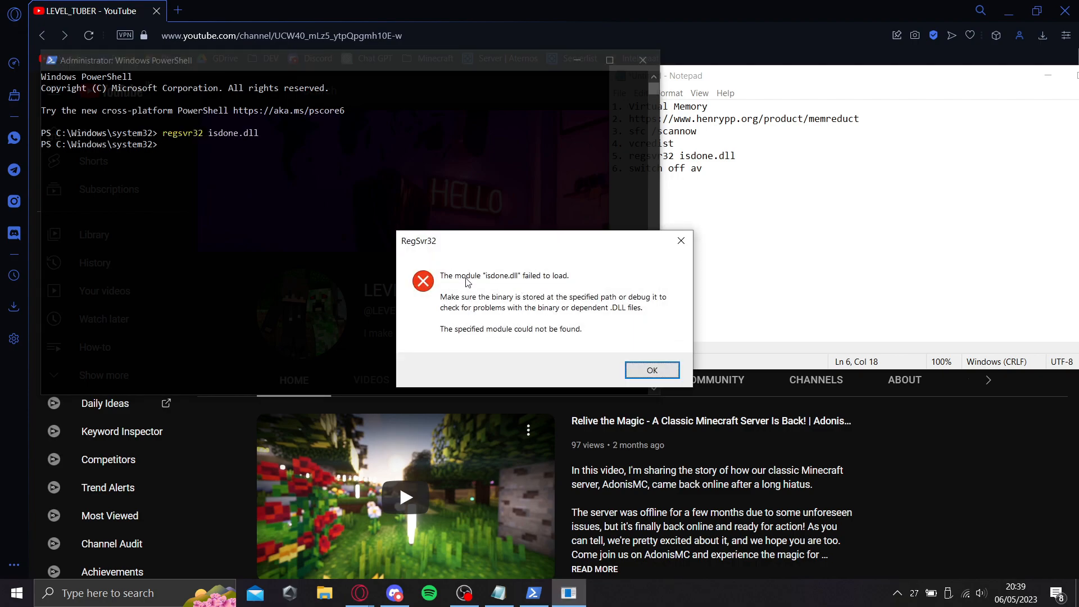
# Step: Dismiss the RegSvr32 'module could not be found' error after regsvr32 isdone.dll fails
pyautogui.click(650, 370)
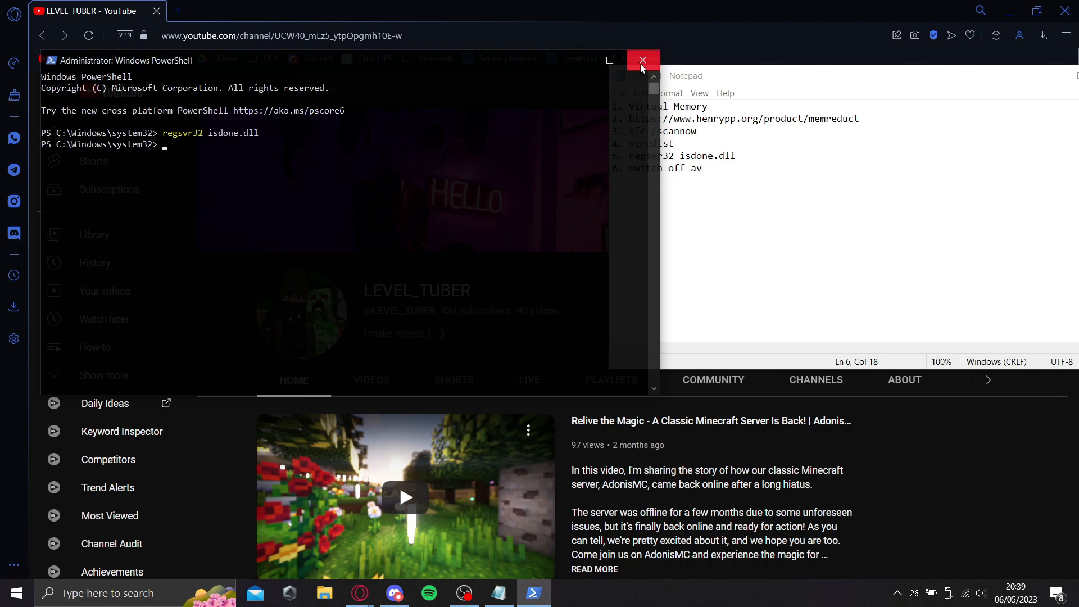
# Step: Find isdone.dll on DLL-files.com via Google and start downloading version 0.6.0.0
pyautogui.click(642, 61)
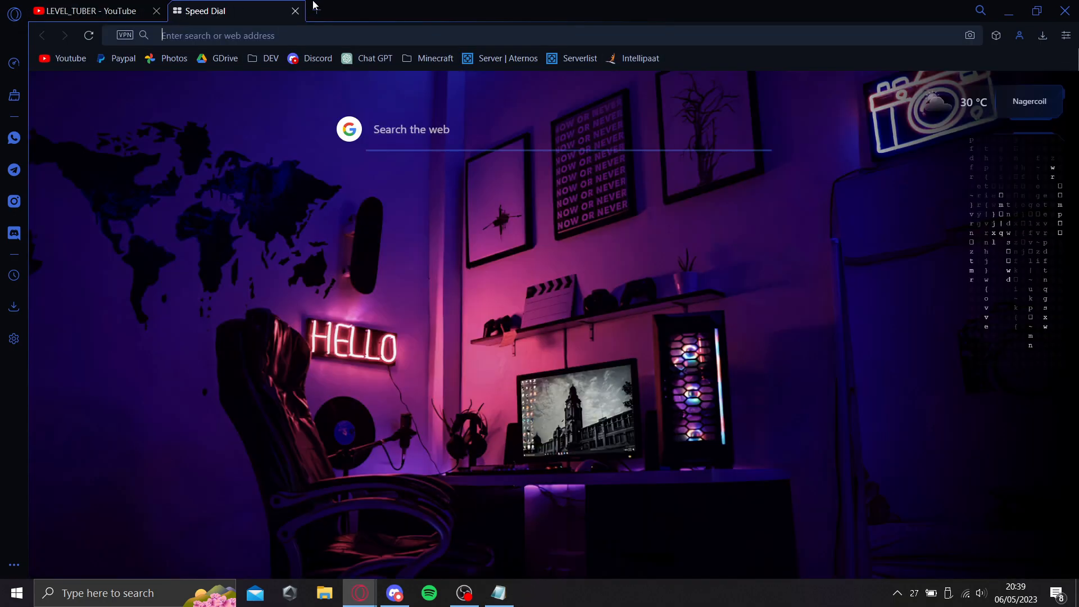
pyautogui.write('is')
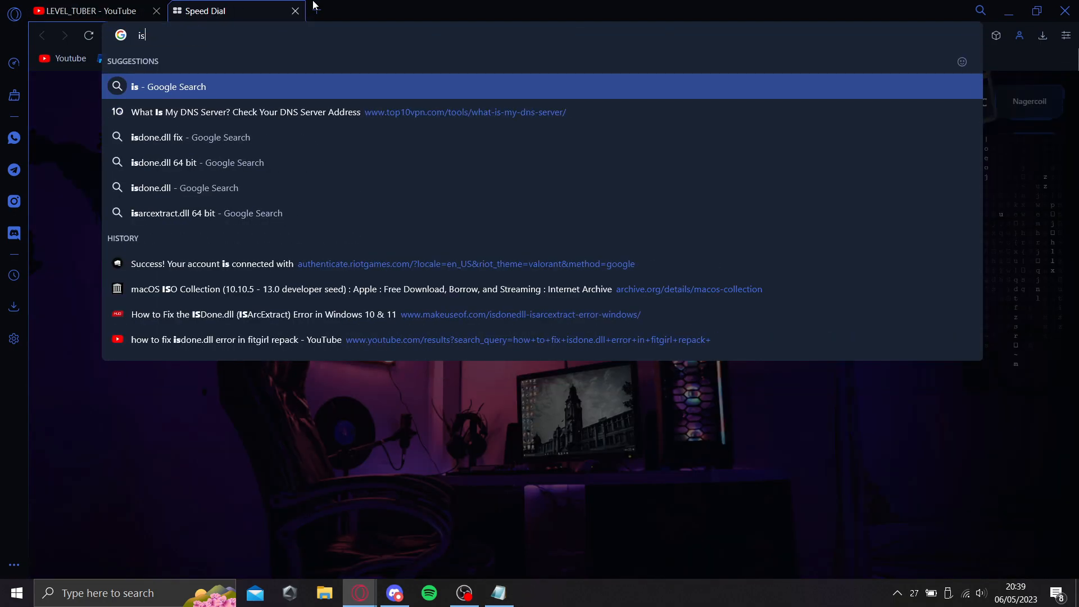
pyautogui.click(192, 138)
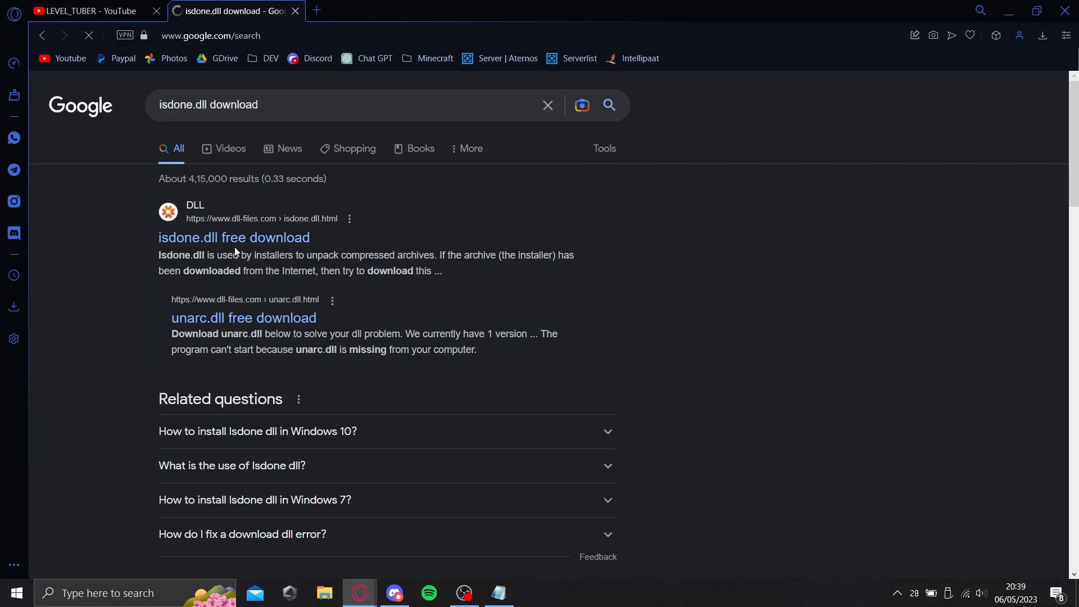
pyautogui.click(233, 238)
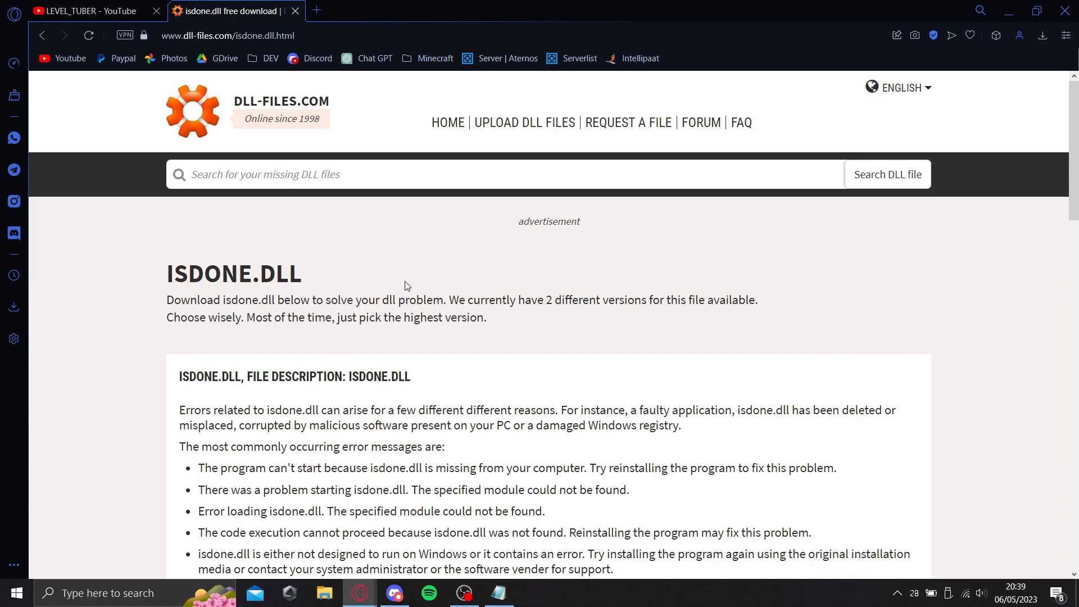
pyautogui.scroll(-3)
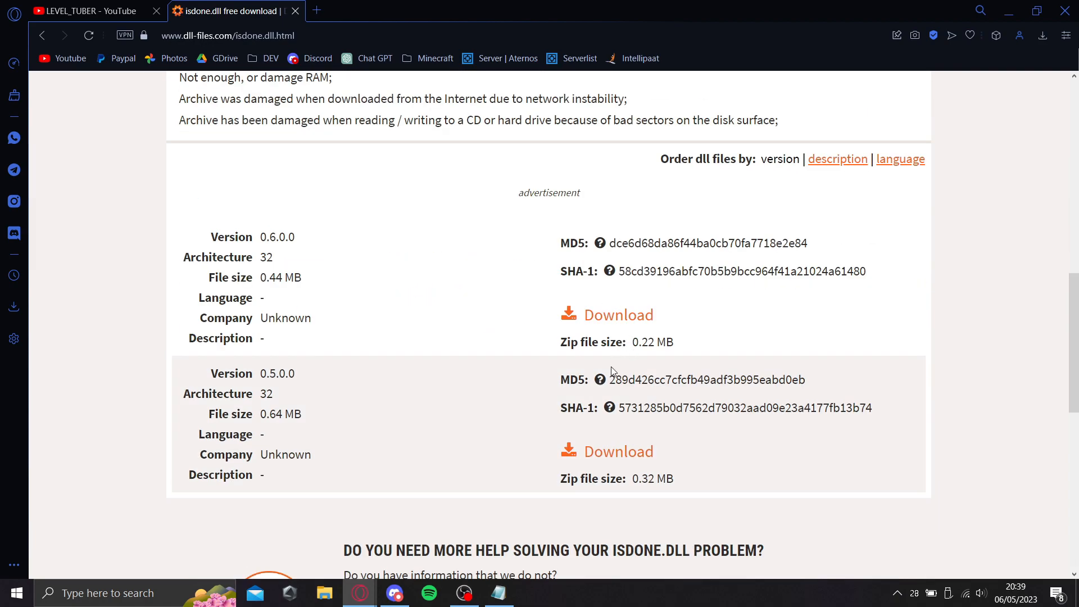
pyautogui.moveTo(262, 407)
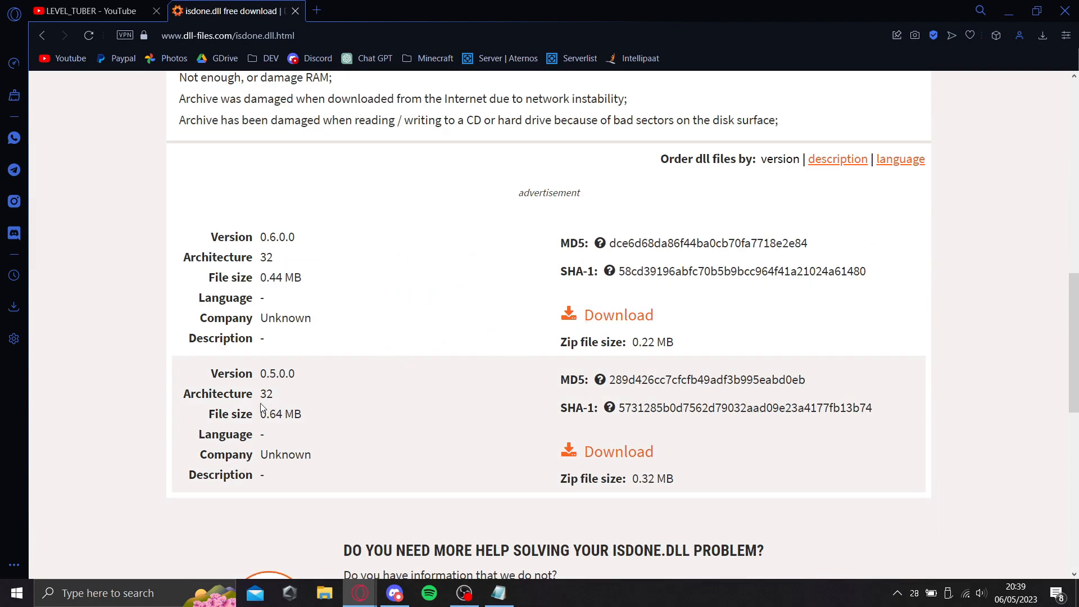
pyautogui.moveTo(600, 459)
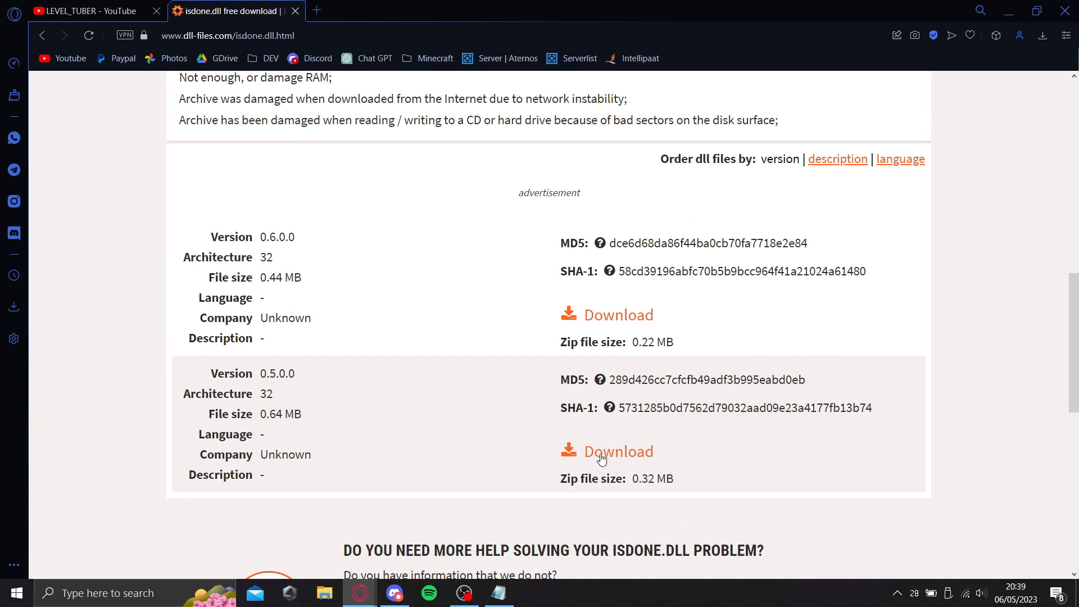
pyautogui.moveTo(311, 259)
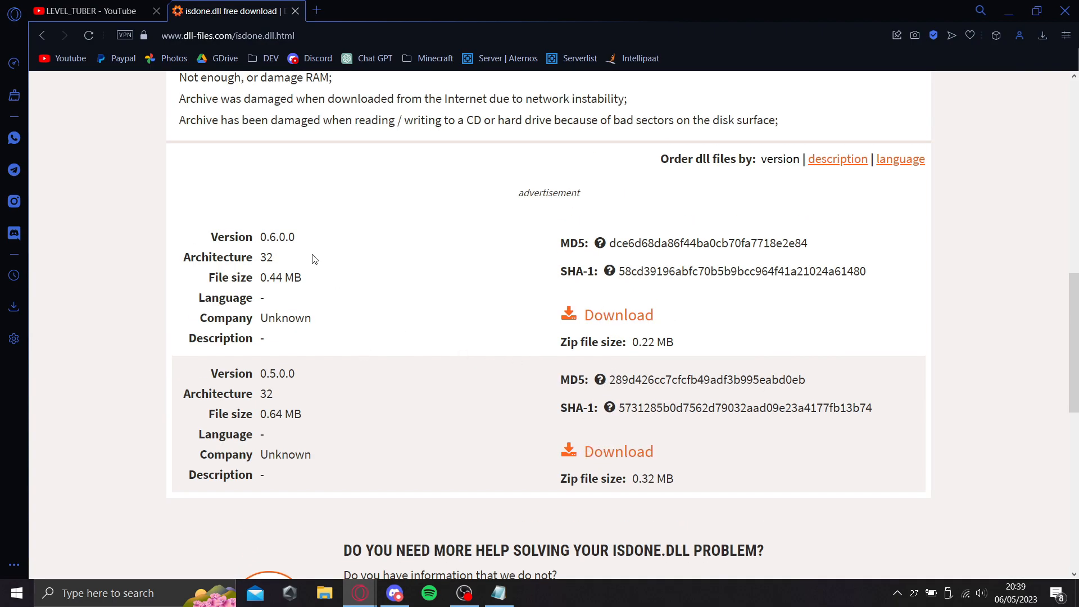
pyautogui.moveTo(296, 352)
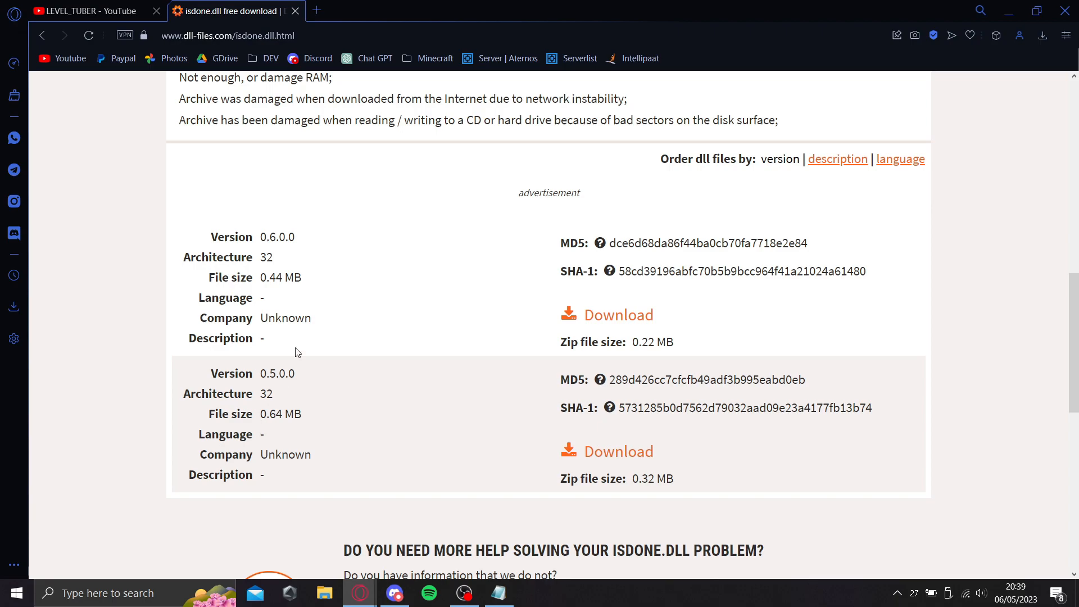
pyautogui.click(616, 315)
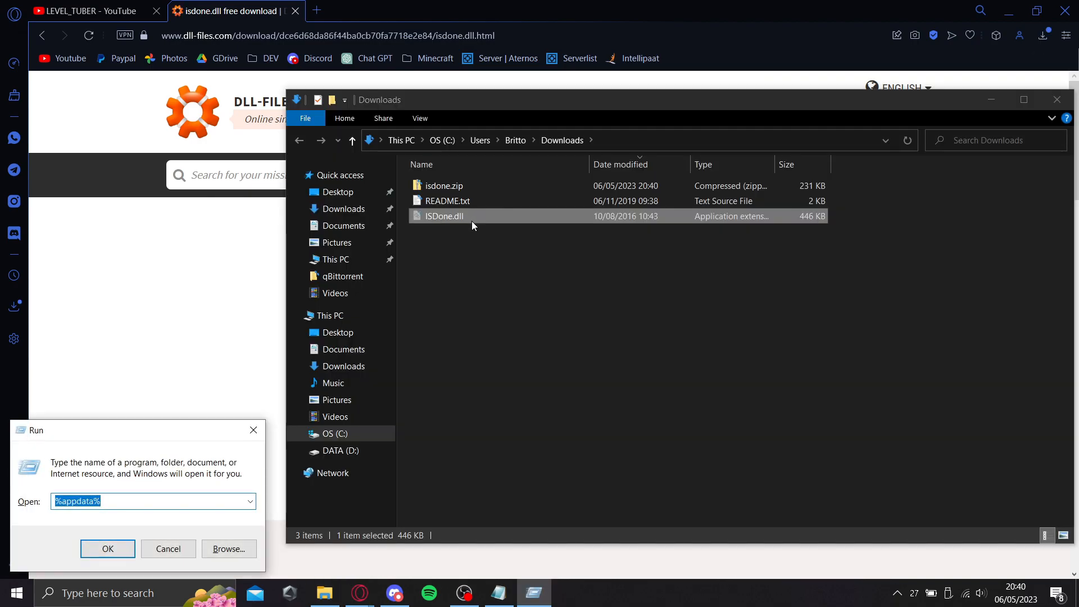
# Step: Use Run to open the SysWOW64 and System32 folders, then close the dll-files download tab
pyautogui.write('syswow64')
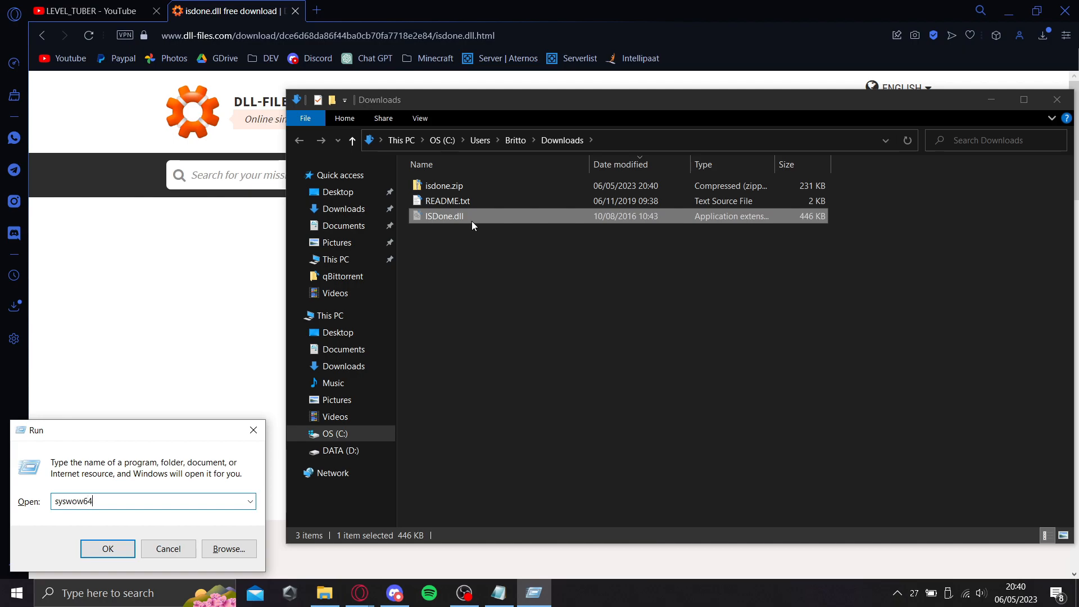
pyautogui.click(108, 548)
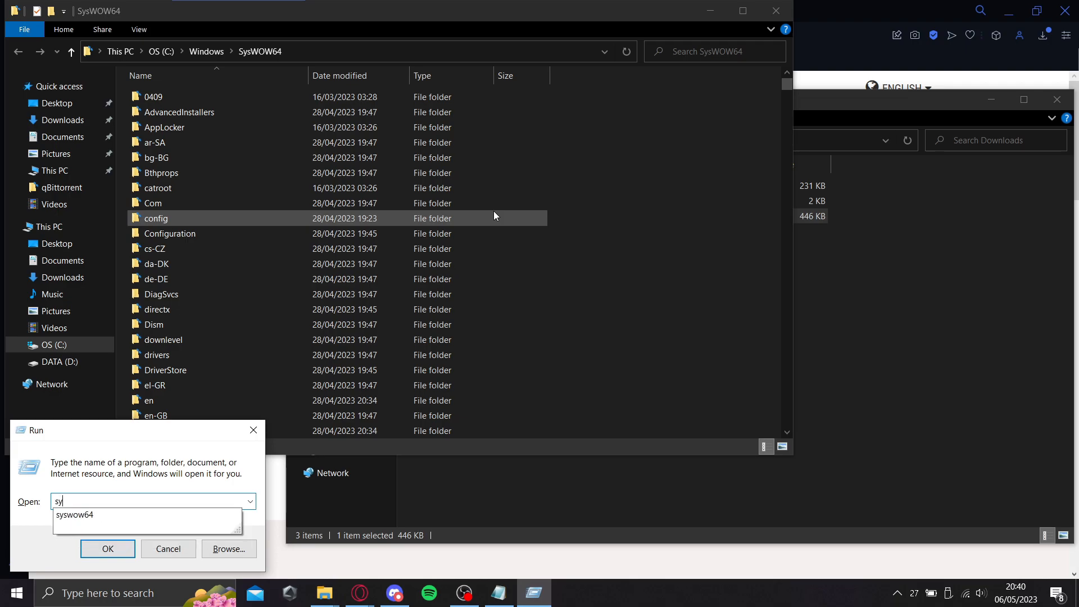
pyautogui.write('system3')
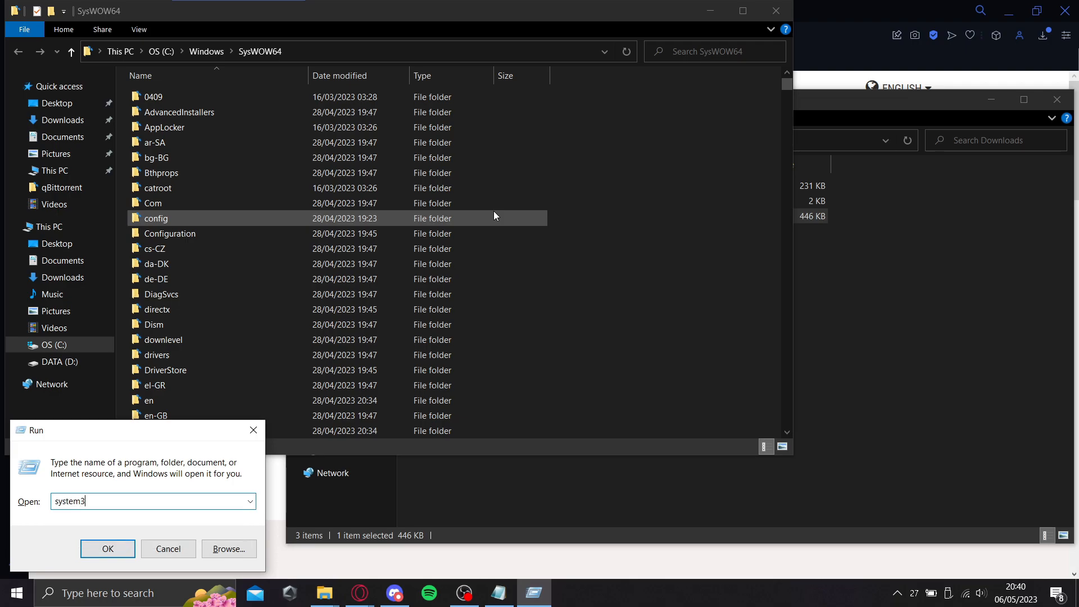
pyautogui.click(108, 548)
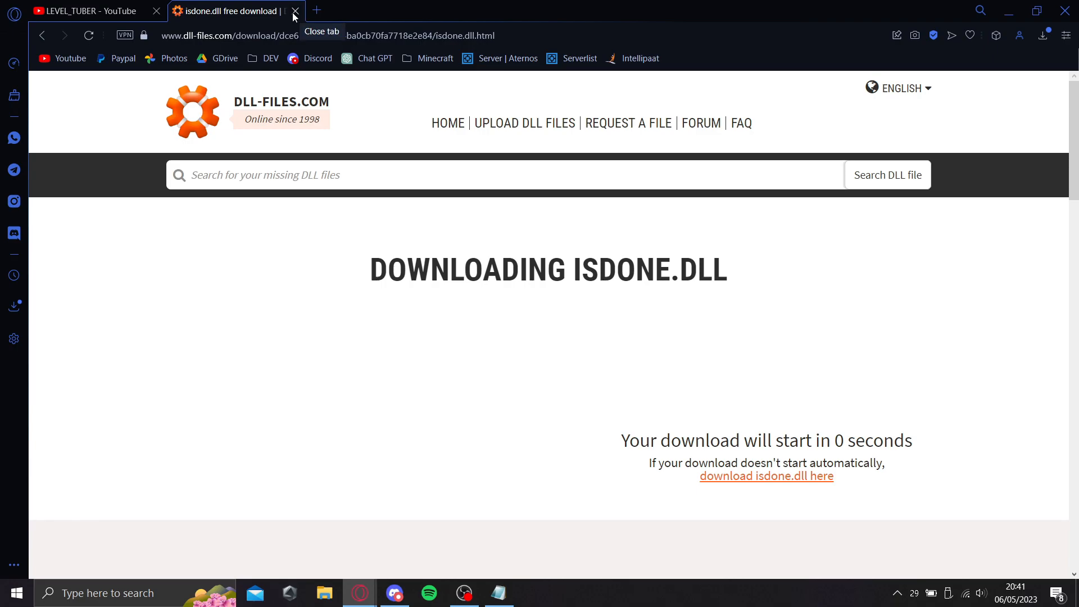
pyautogui.click(295, 11)
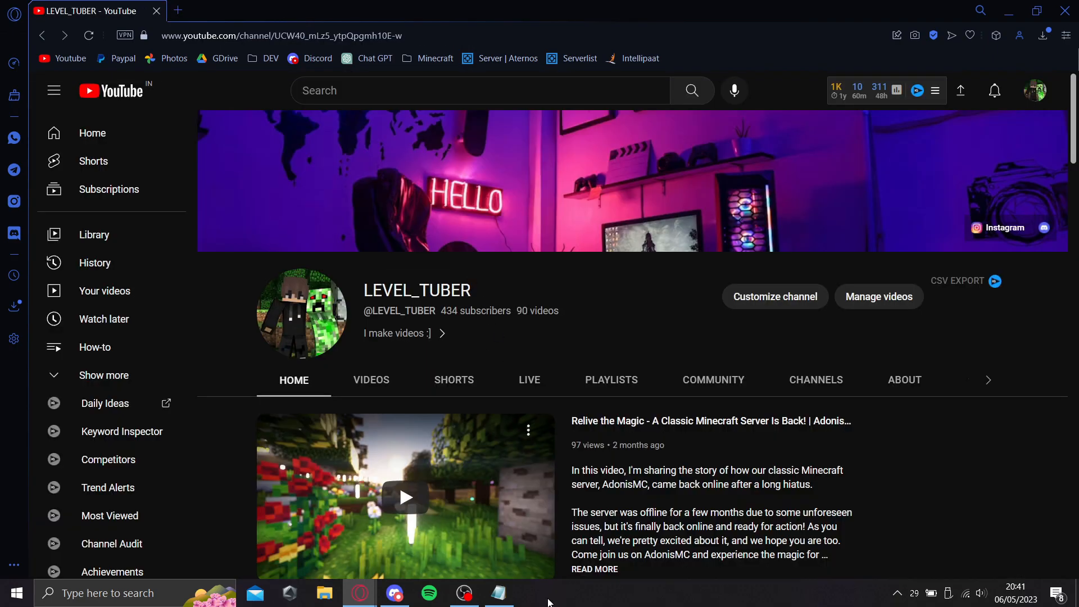
pyautogui.click(498, 592)
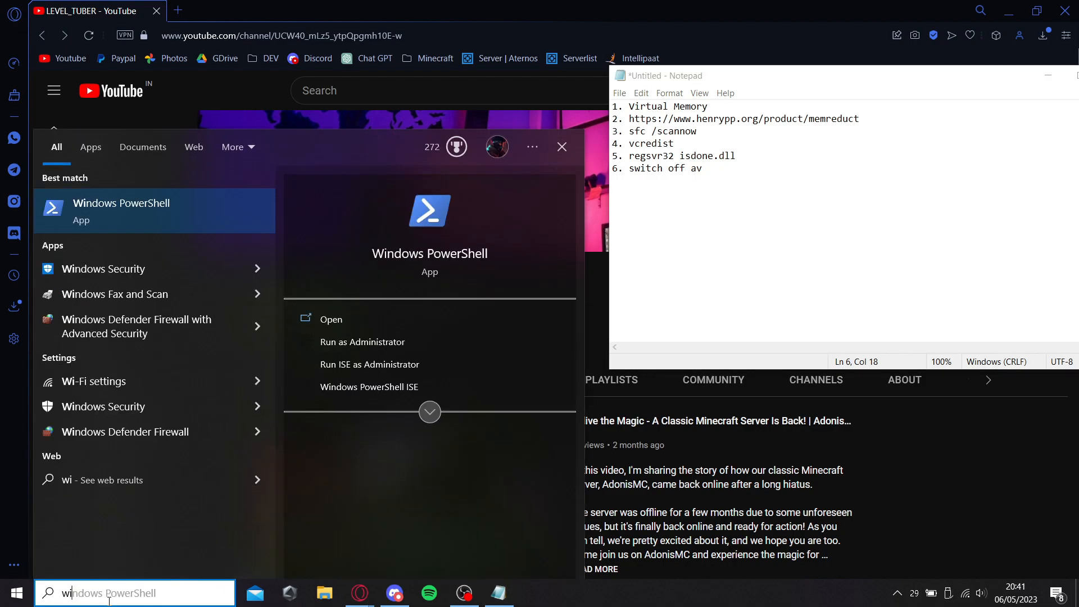
# Step: In Windows Security's Virus & threat protection settings, switch Real-time protection off and close the window
pyautogui.write('windows security')
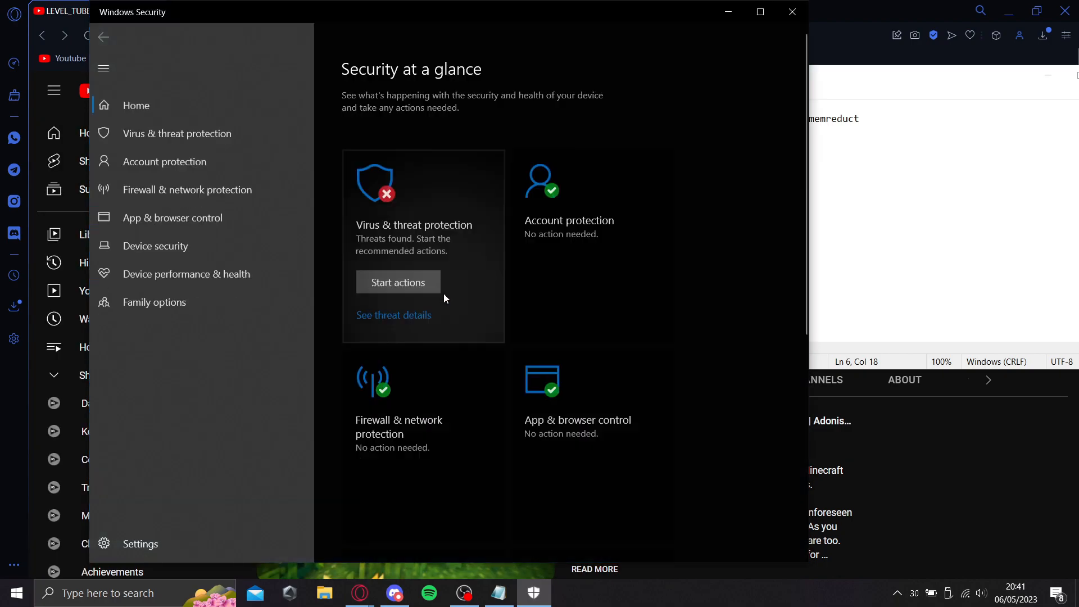
pyautogui.click(177, 133)
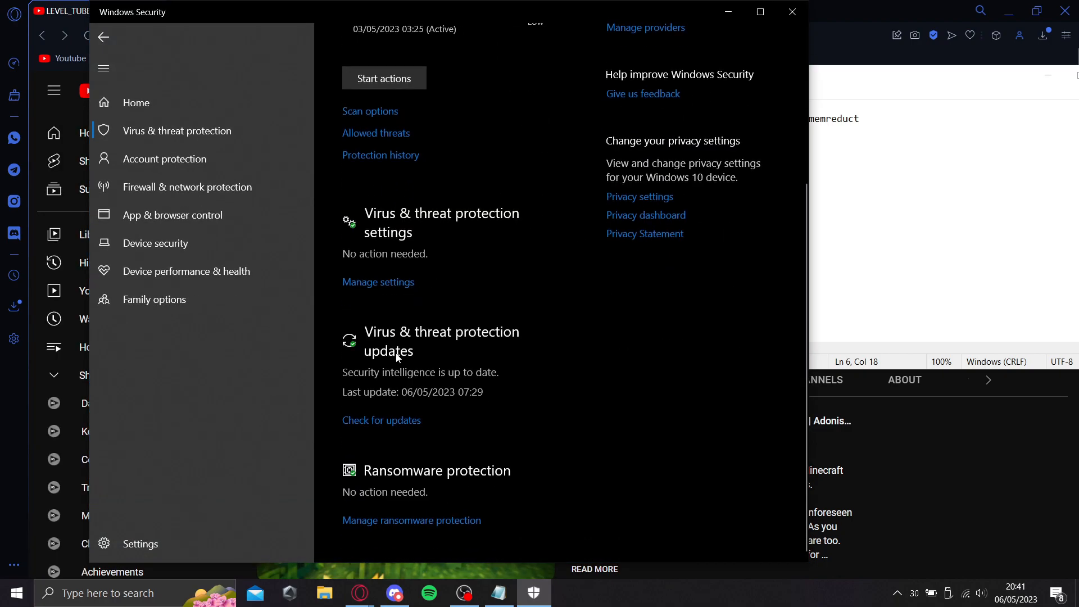
pyautogui.click(377, 281)
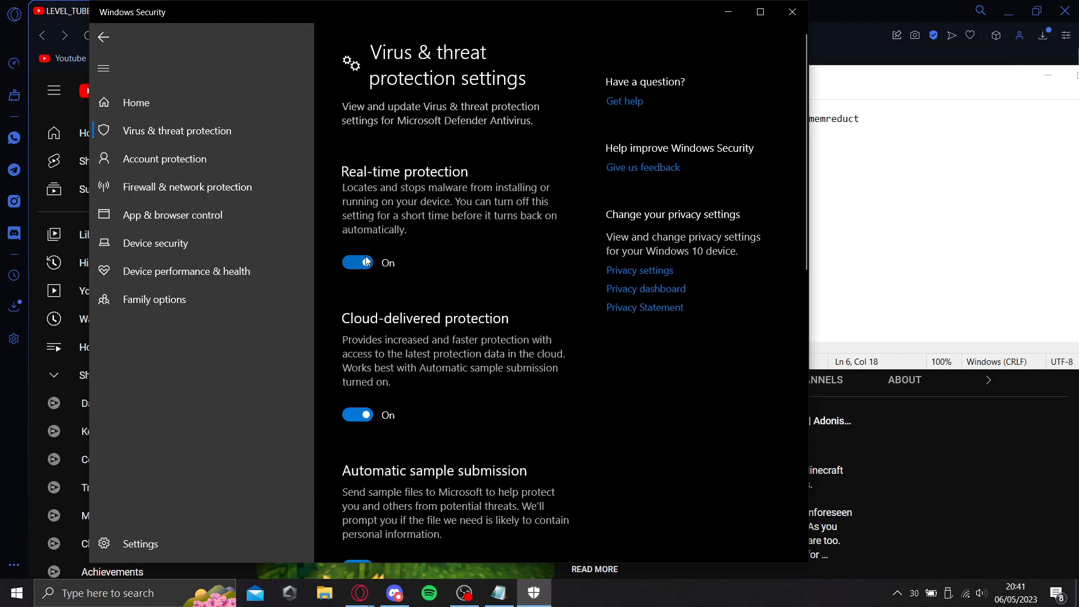
pyautogui.click(358, 262)
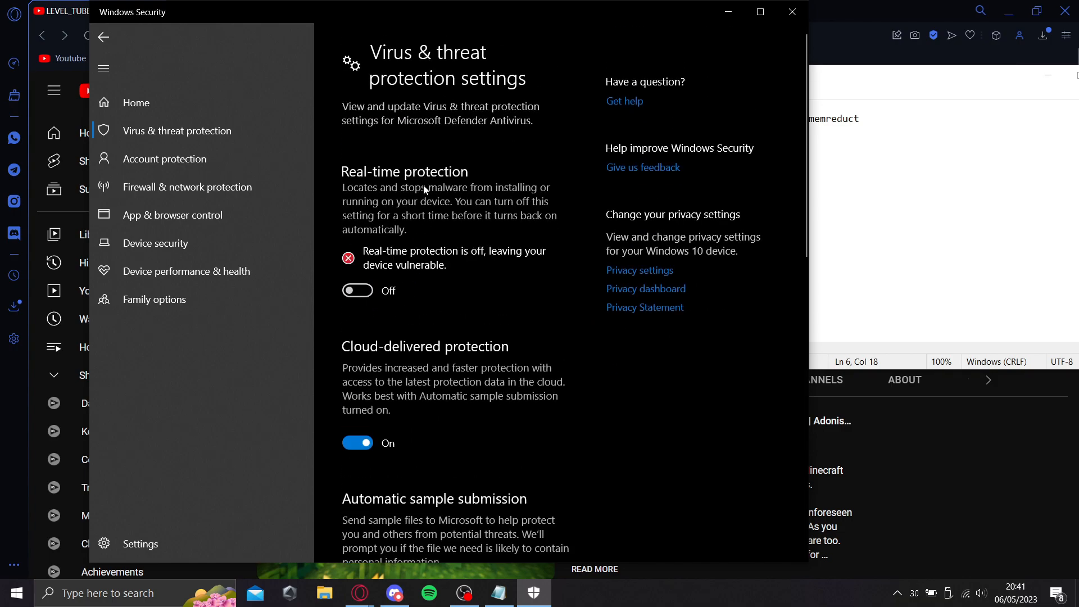
pyautogui.moveTo(679, 236)
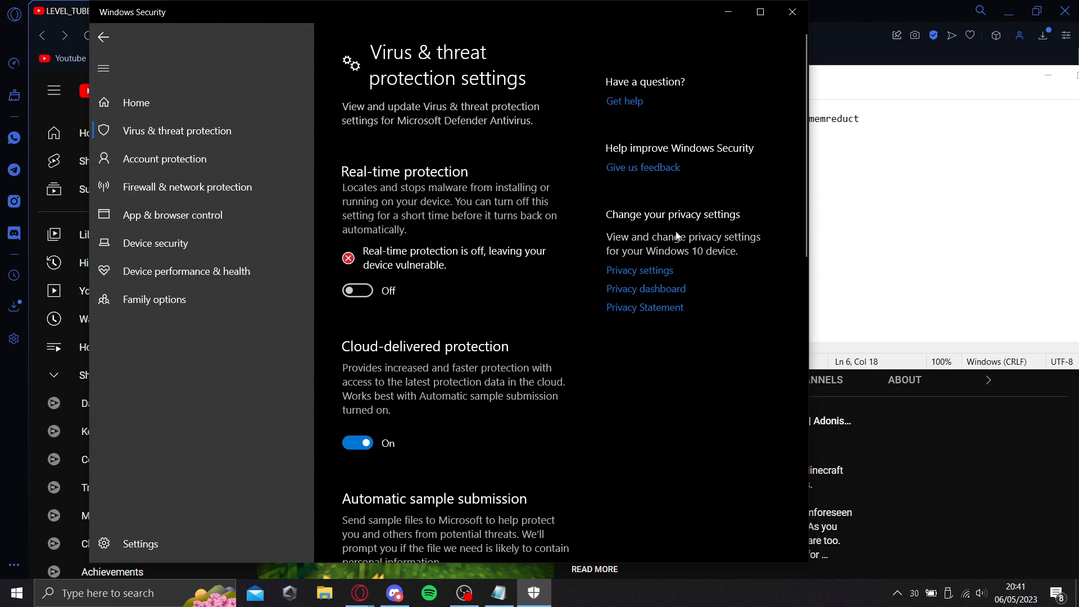
pyautogui.moveTo(411, 260)
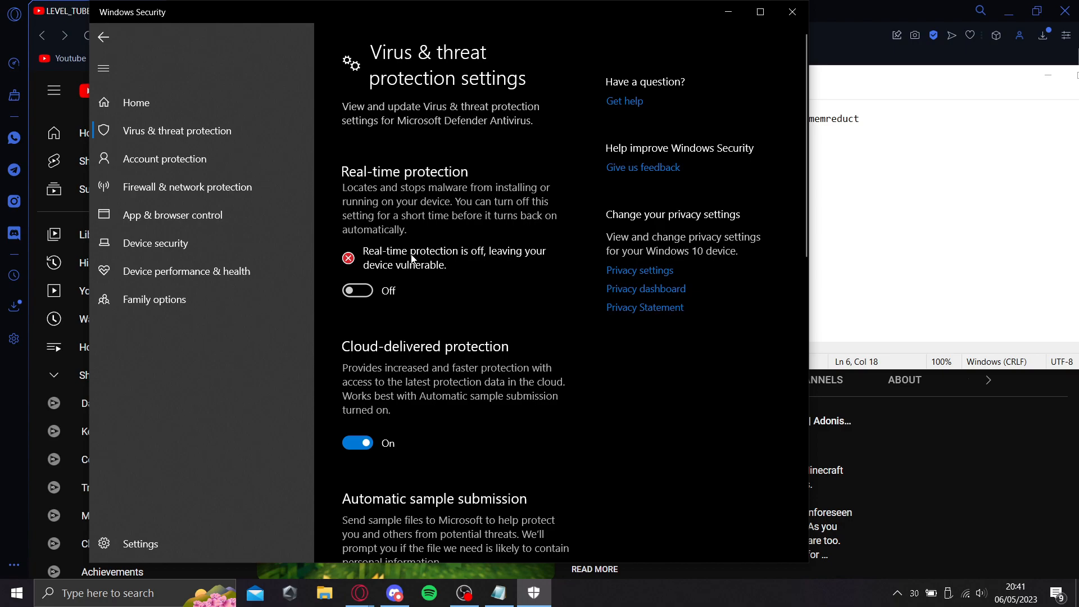
pyautogui.click(791, 11)
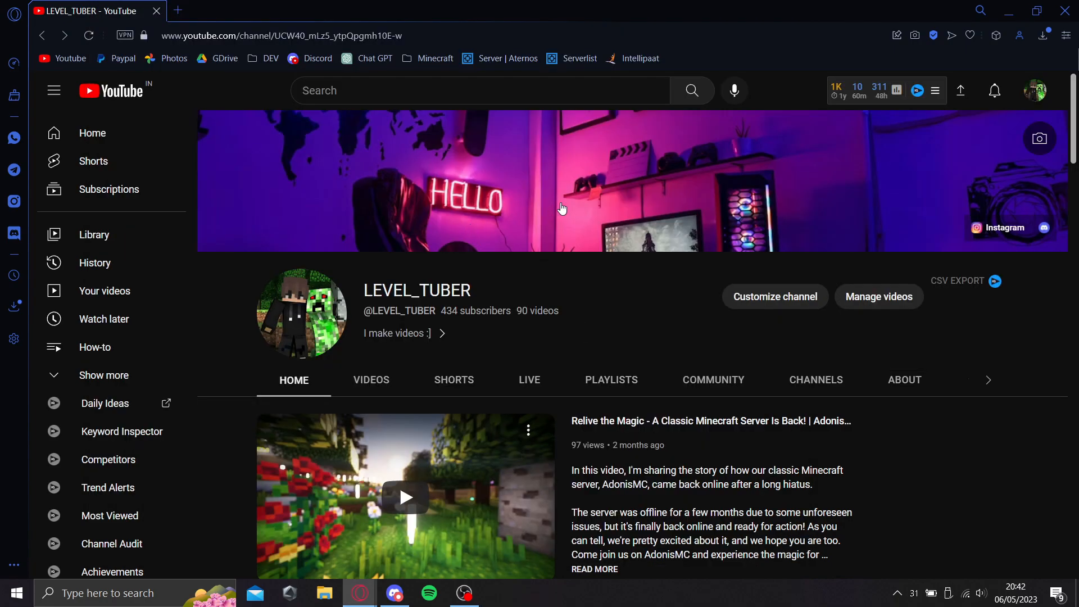
pyautogui.moveTo(593, 205)
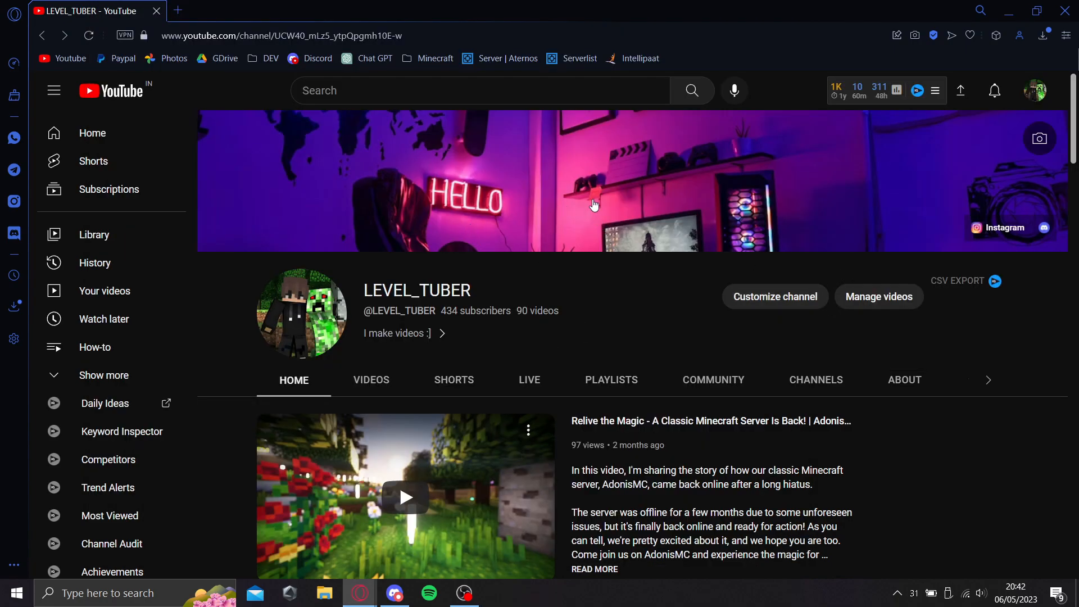